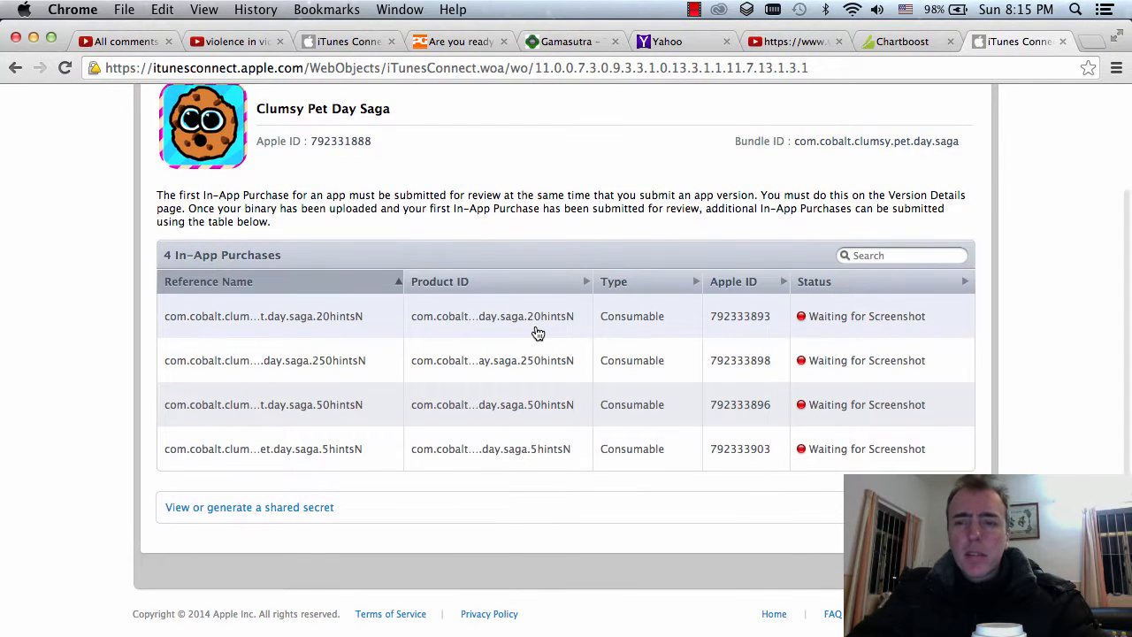
Begin a new in-app purchase for Clumsy Pet Day Saga via Create New, reaching the Select Type page
scroll("down", 3)
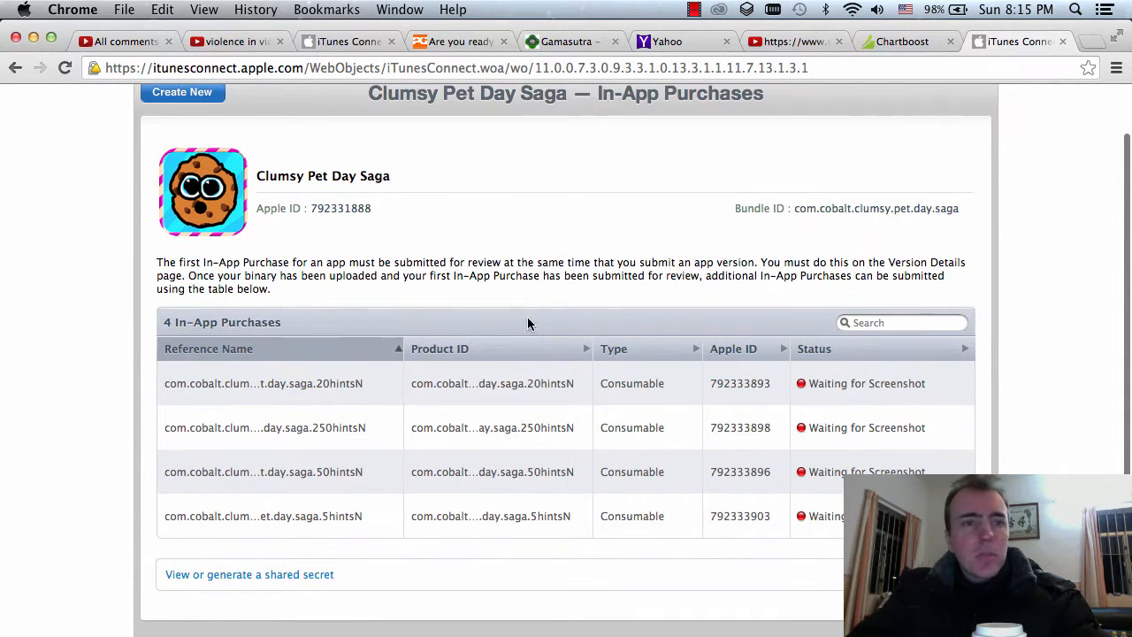
left_click(183, 92)
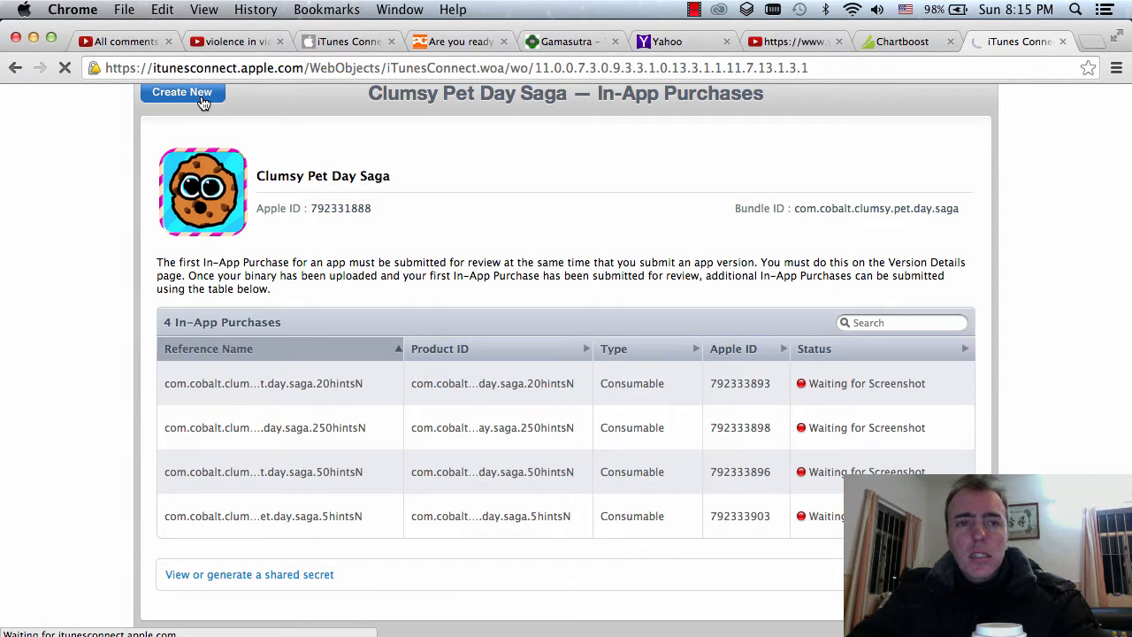
left_click(181, 92)
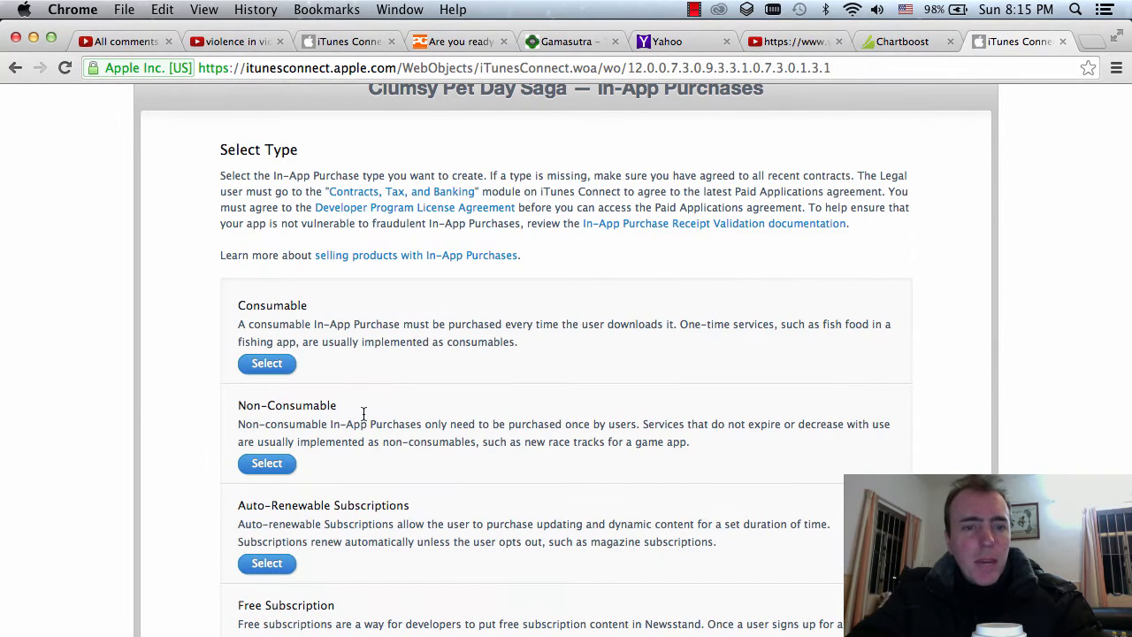
Choose Non-Consumable and set reference name and product ID to com.cobalt.clumsy.pet.day.saga.unlock8N
left_click(266, 464)
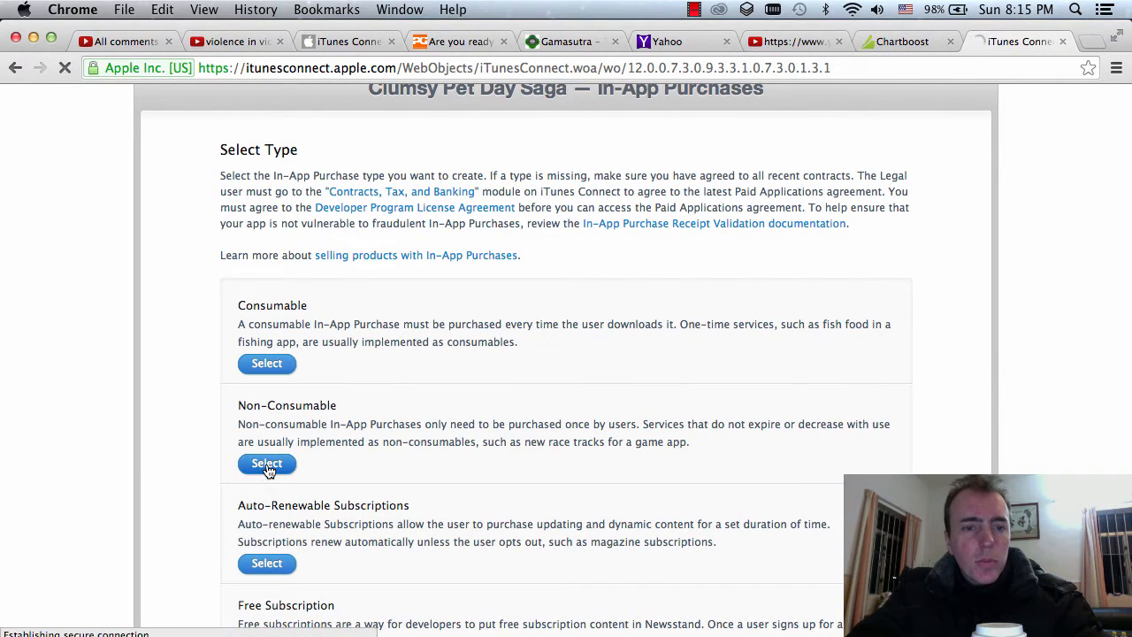
left_click(266, 464)
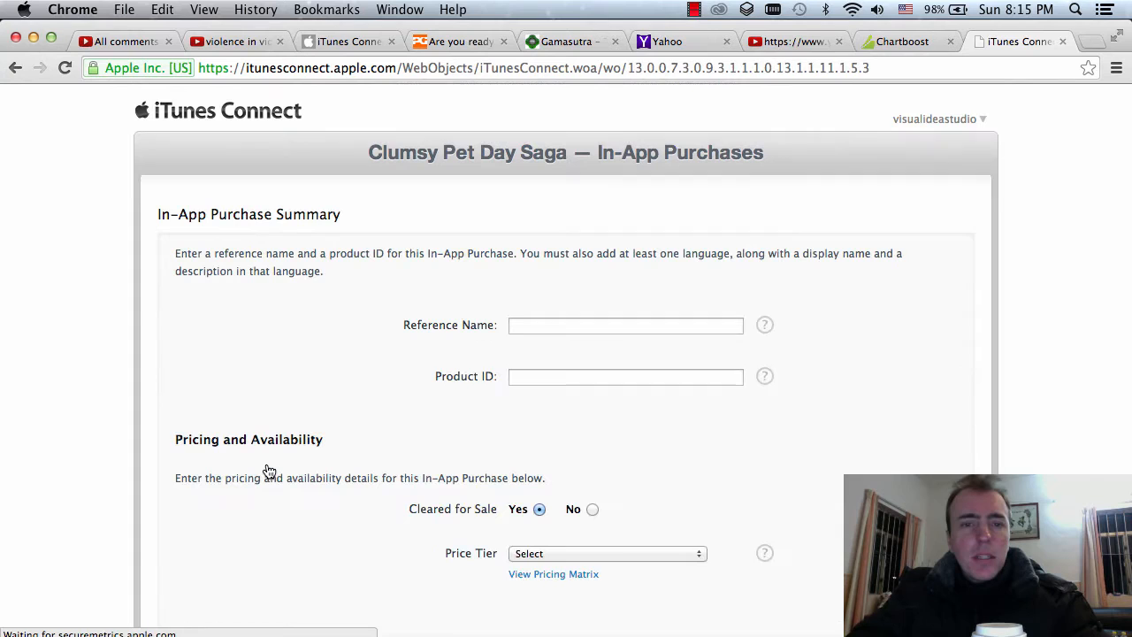
left_click(626, 326)
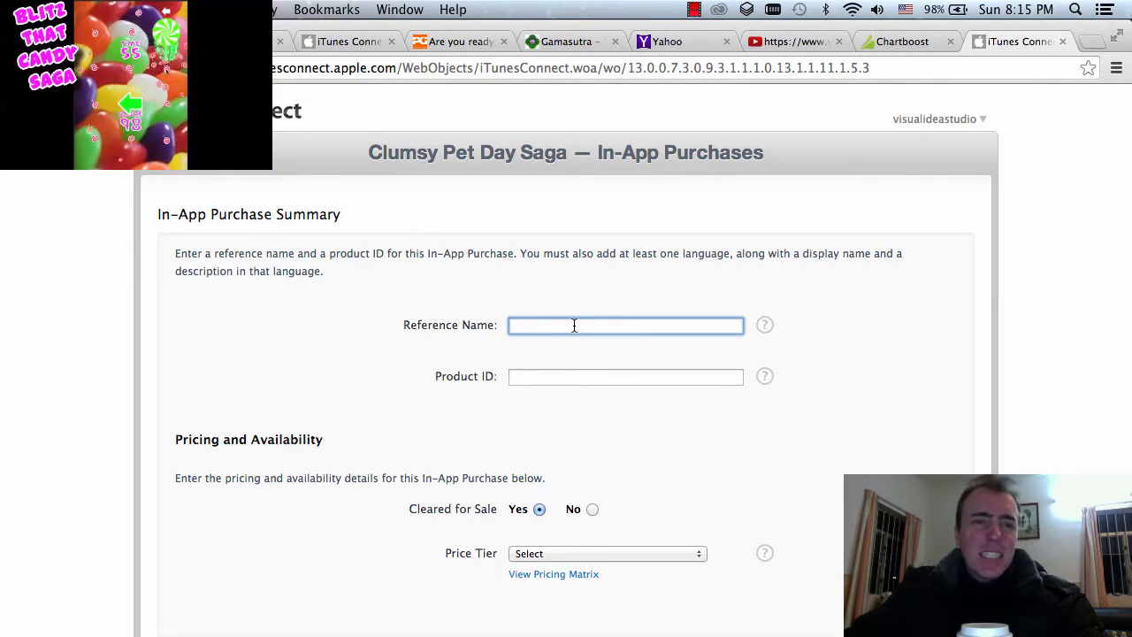
type("com. YourCompany.Jellow.unlock8N")
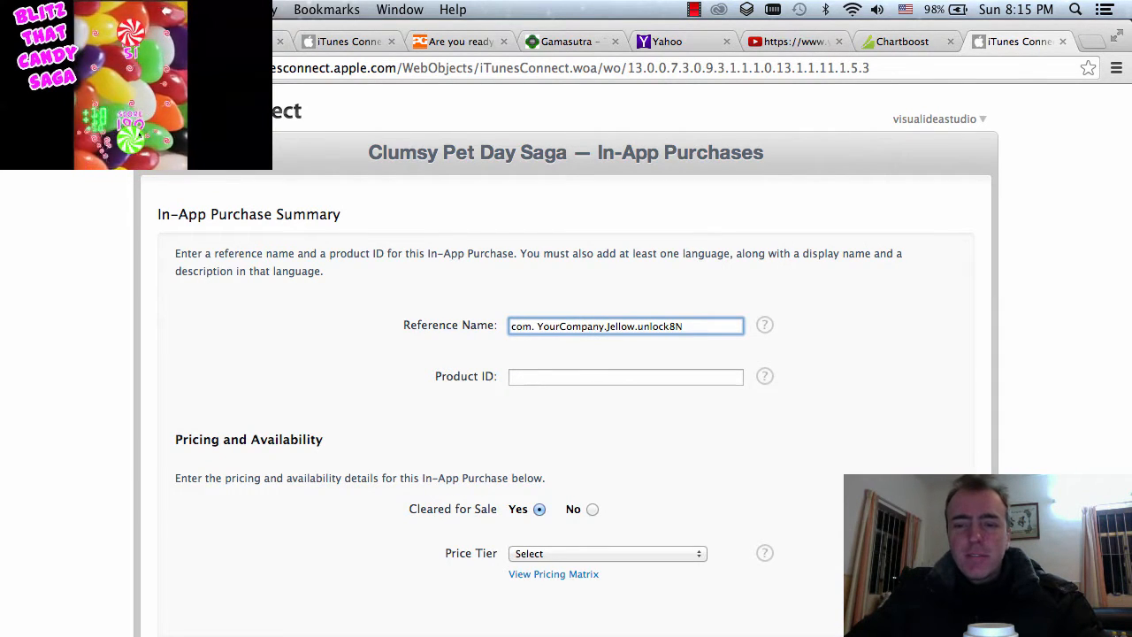
type("com.YourCompany.Jellow.unlock8N")
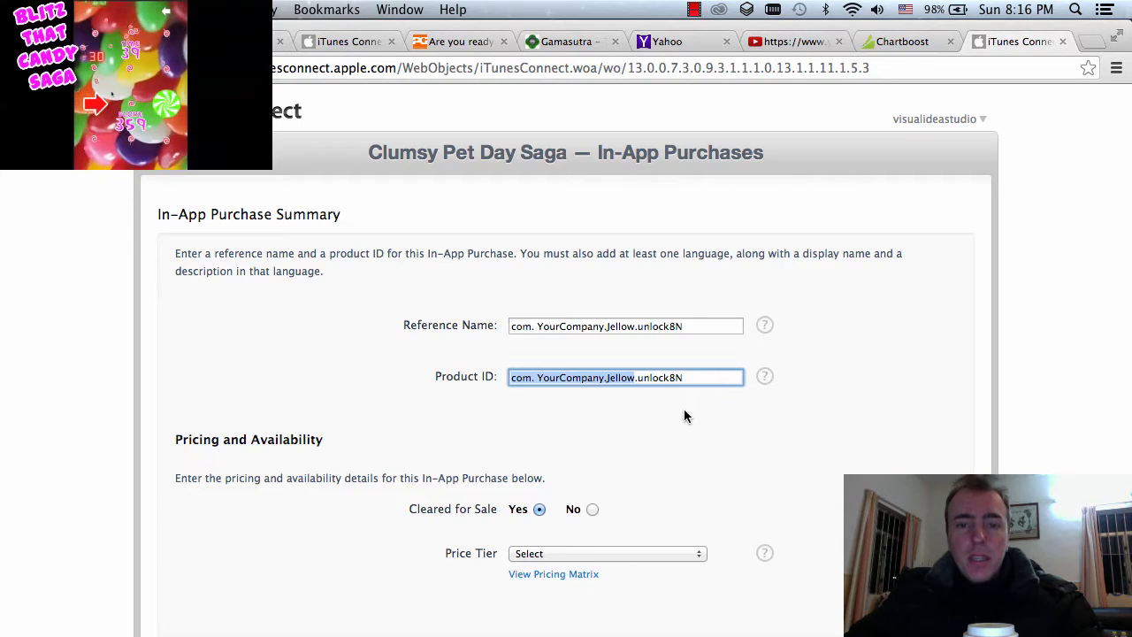
type("com.cobalt.clumsy.pet.day.saga.unlock8N")
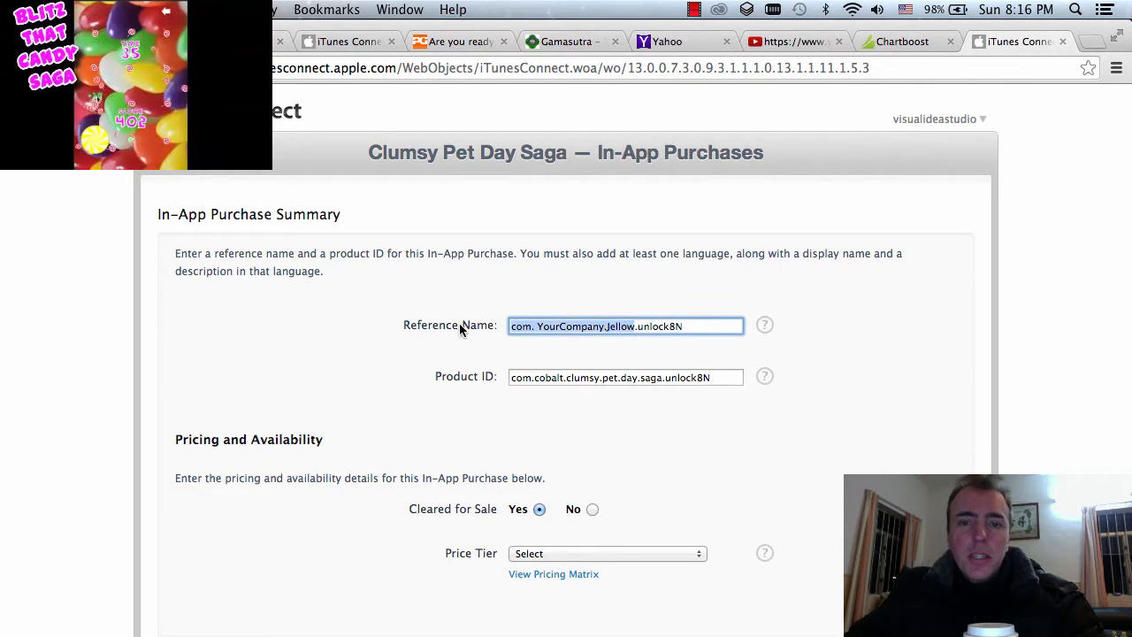
type("com.cobalt.clumsy.pet.day.saga.unlock8N")
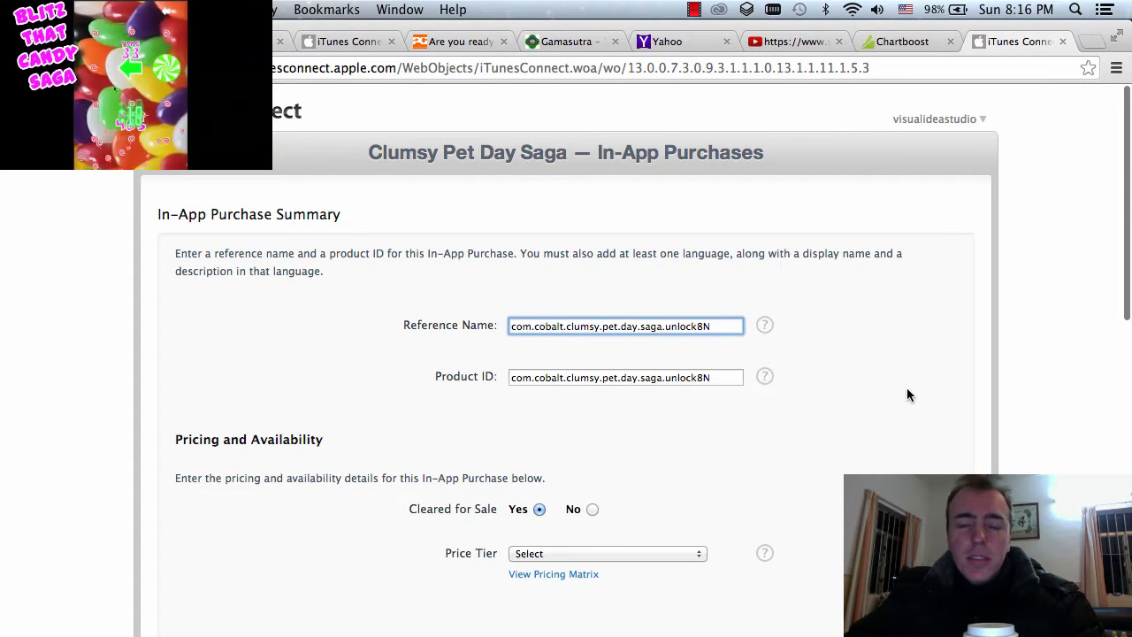
scroll("down", 3)
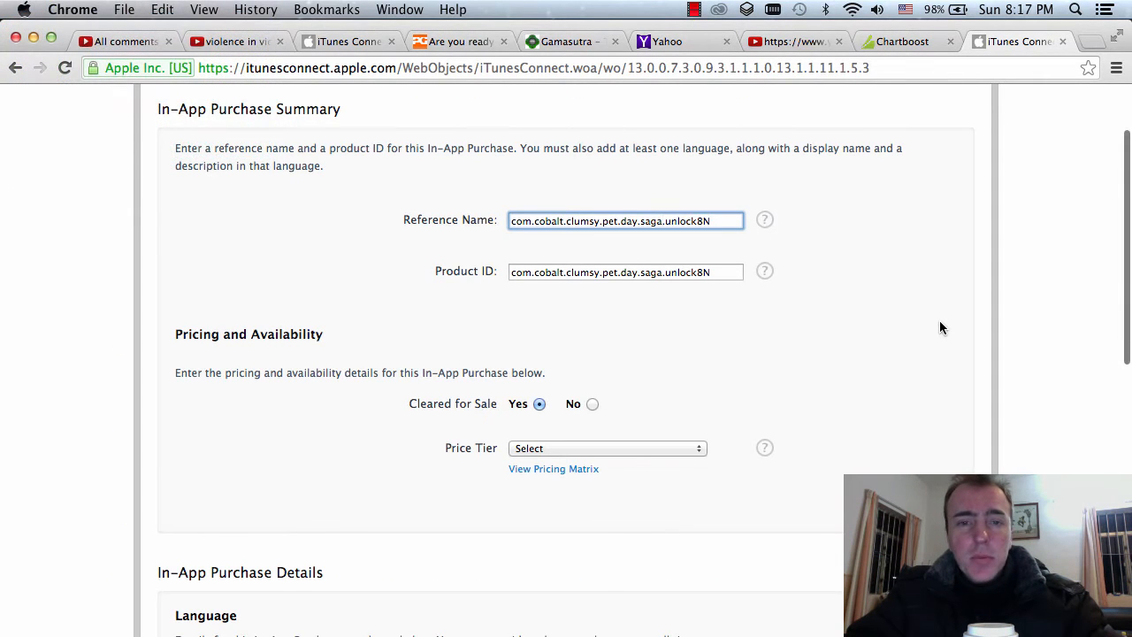
Set the unlock8N price tier to Tier 1 (US$0.99)
scroll("down", 3)
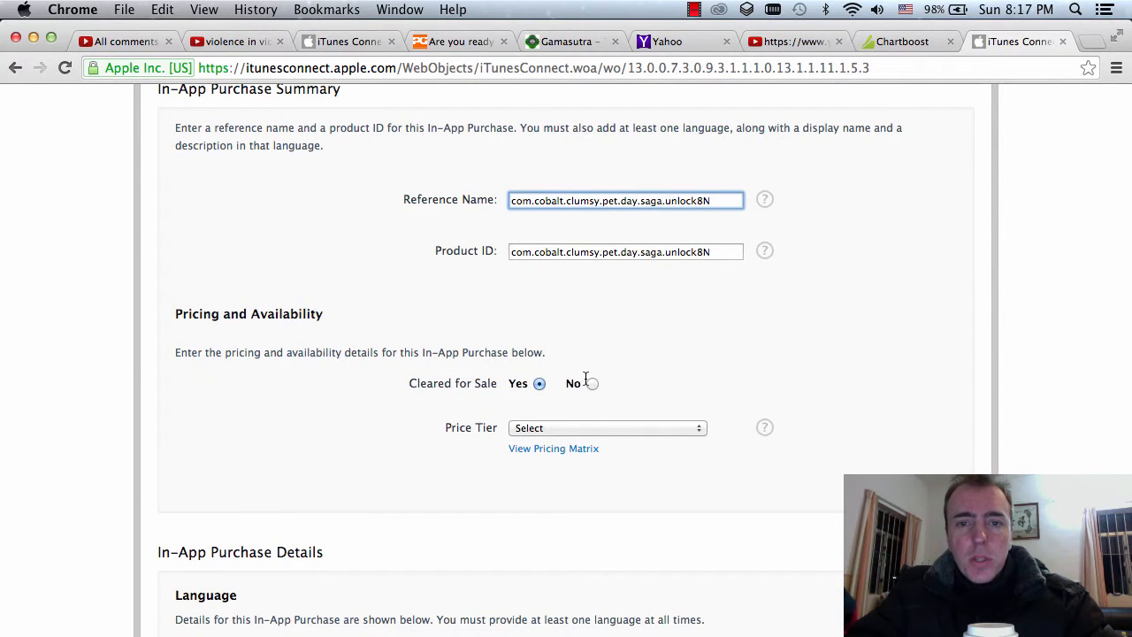
left_click(609, 426)
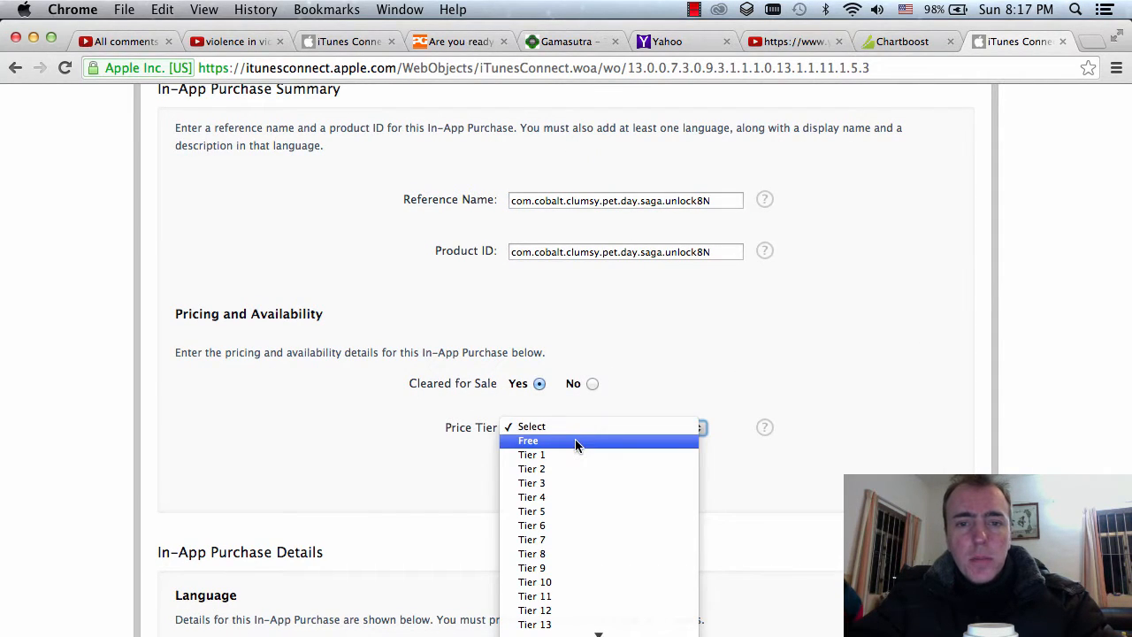
left_click(531, 453)
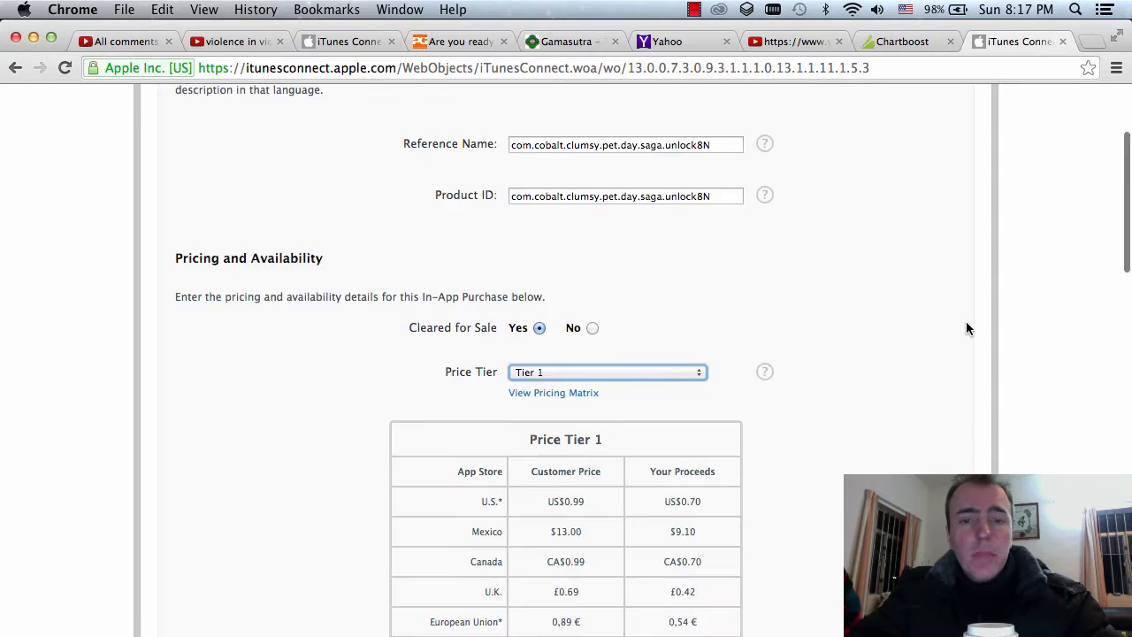
Add an English listing with display name and description 'Unlock all the 8x8 boards for more challenge' and save it
scroll("down", 3)
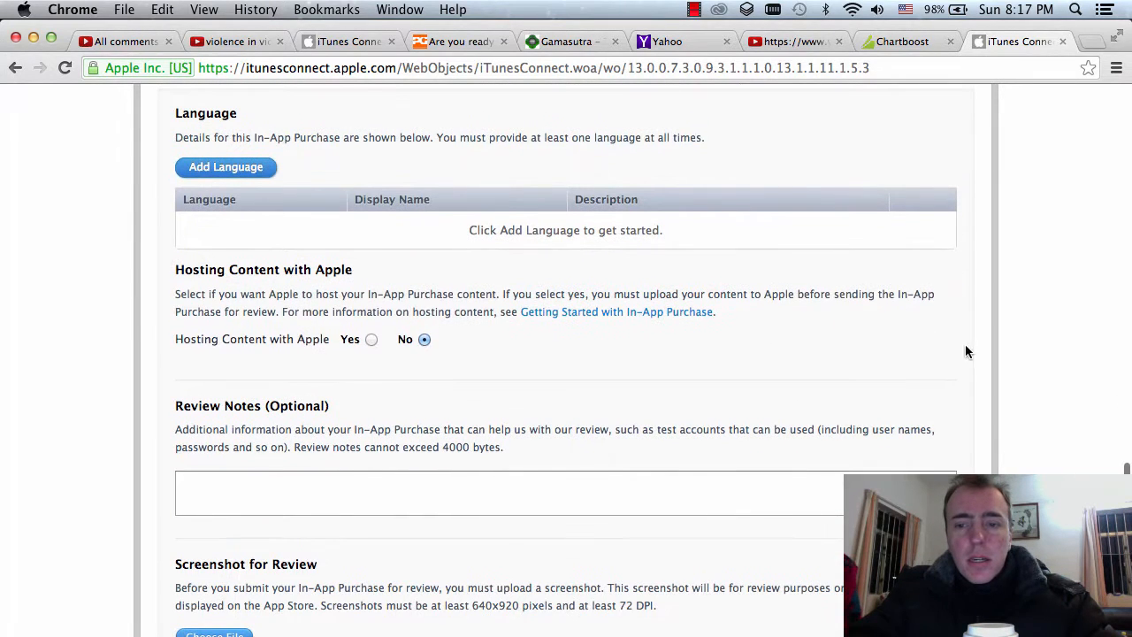
mouse_move(406, 262)
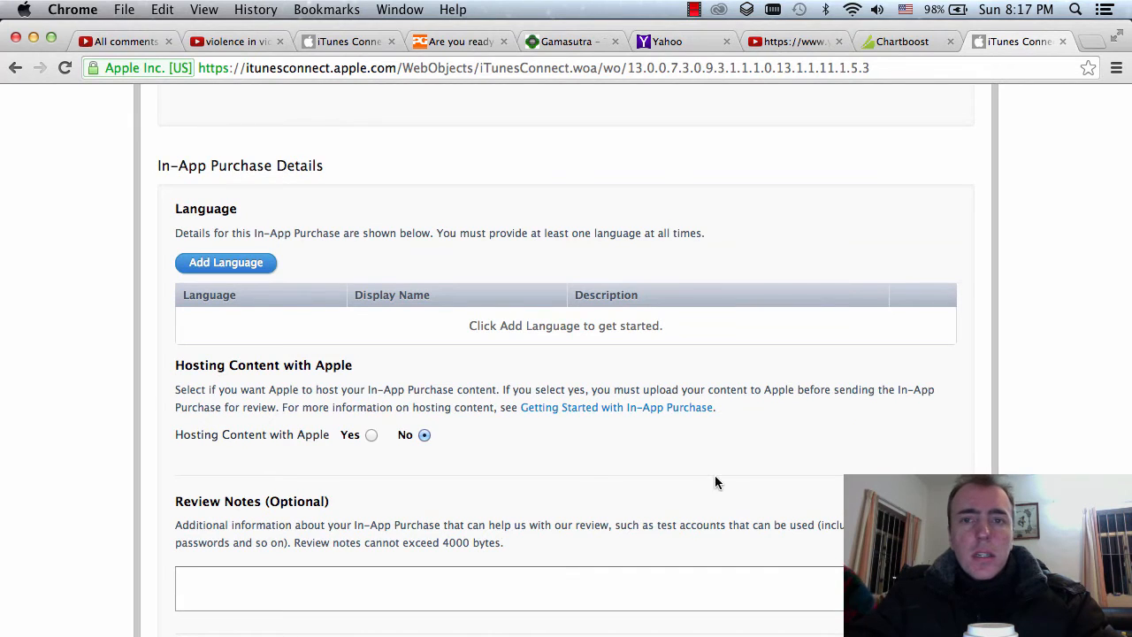
left_click(226, 262)
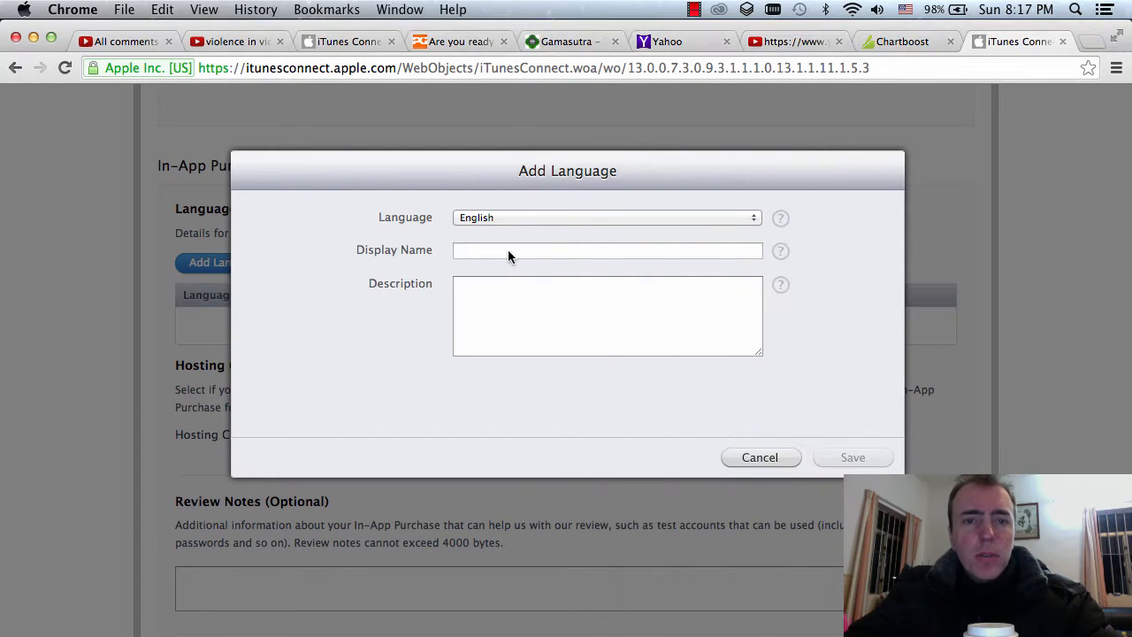
type("Unlock")
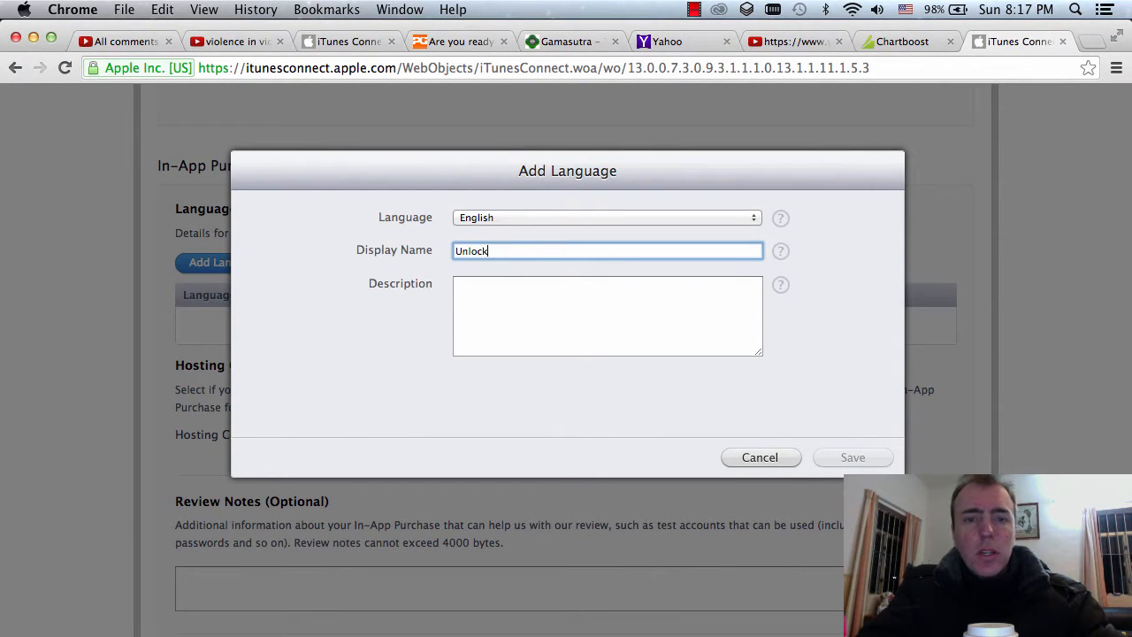
type("all the 8x8 boards for more")
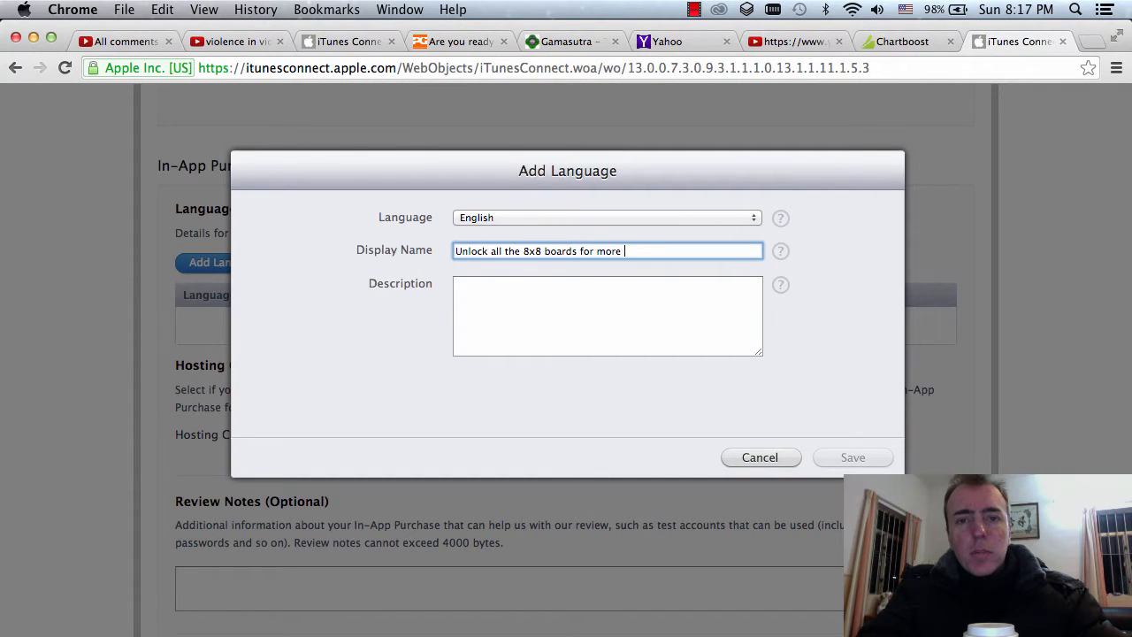
type("challenge")
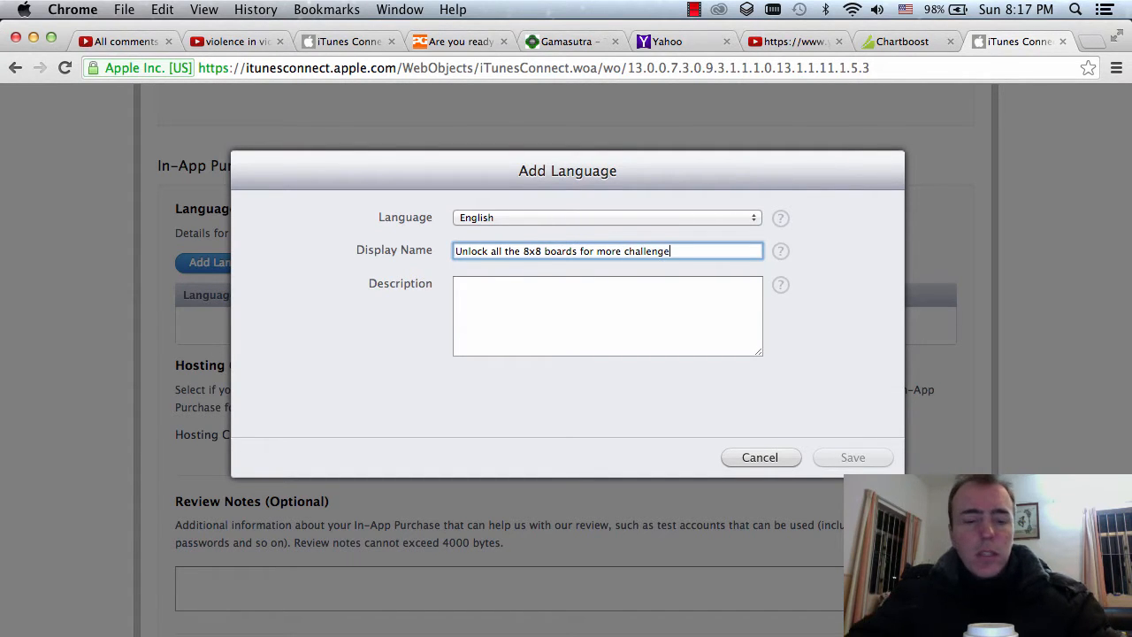
type("Unlock all the 8x8 boards for more challenge")
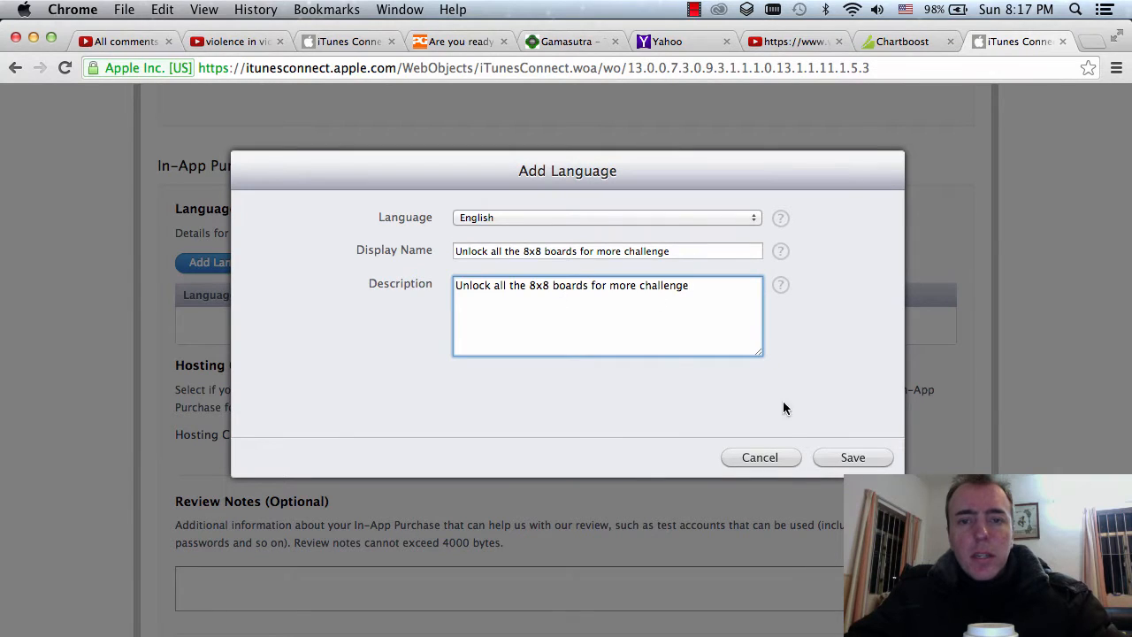
double_click(570, 285)
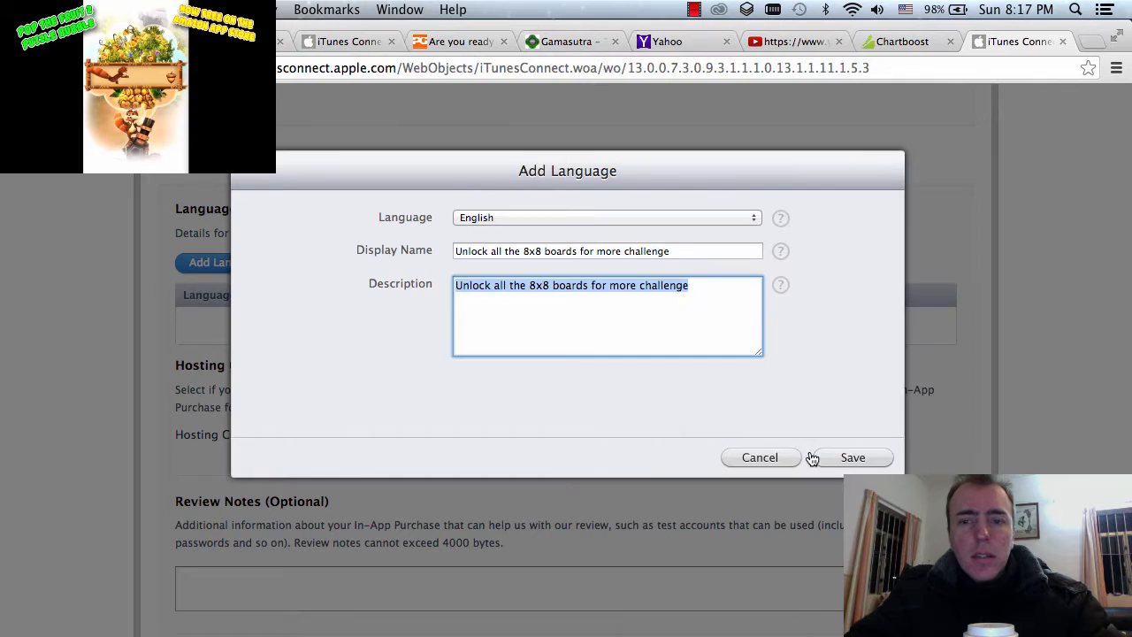
left_click(852, 456)
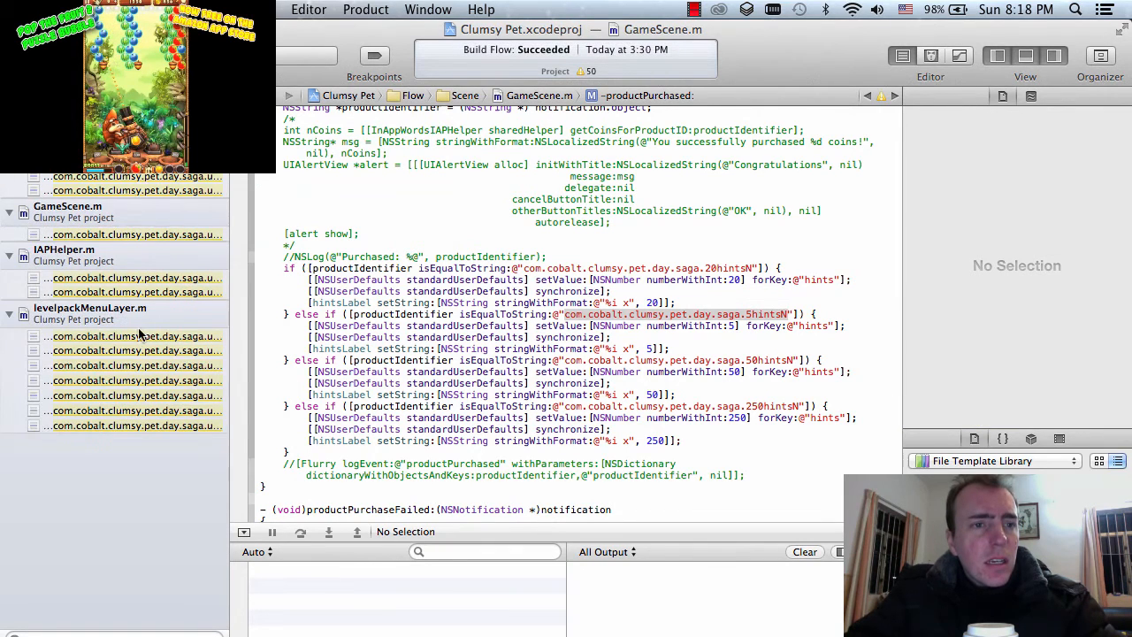
left_click(136, 177)
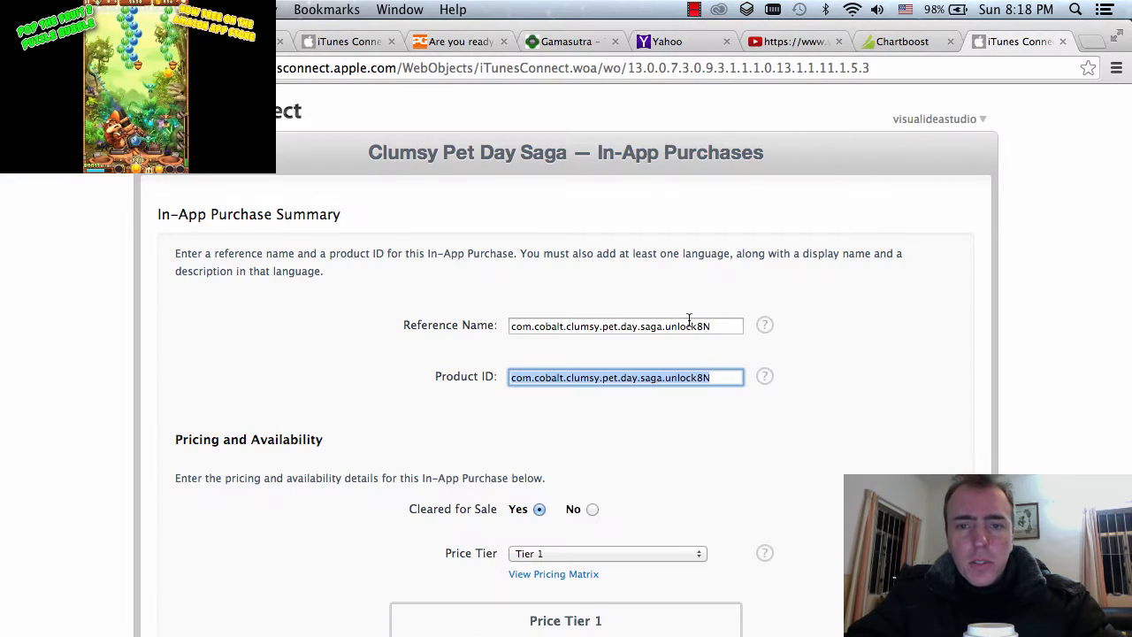
Cancel out of the unlock 8x8 purchase page back to the In-App Purchases list
scroll("down", 3)
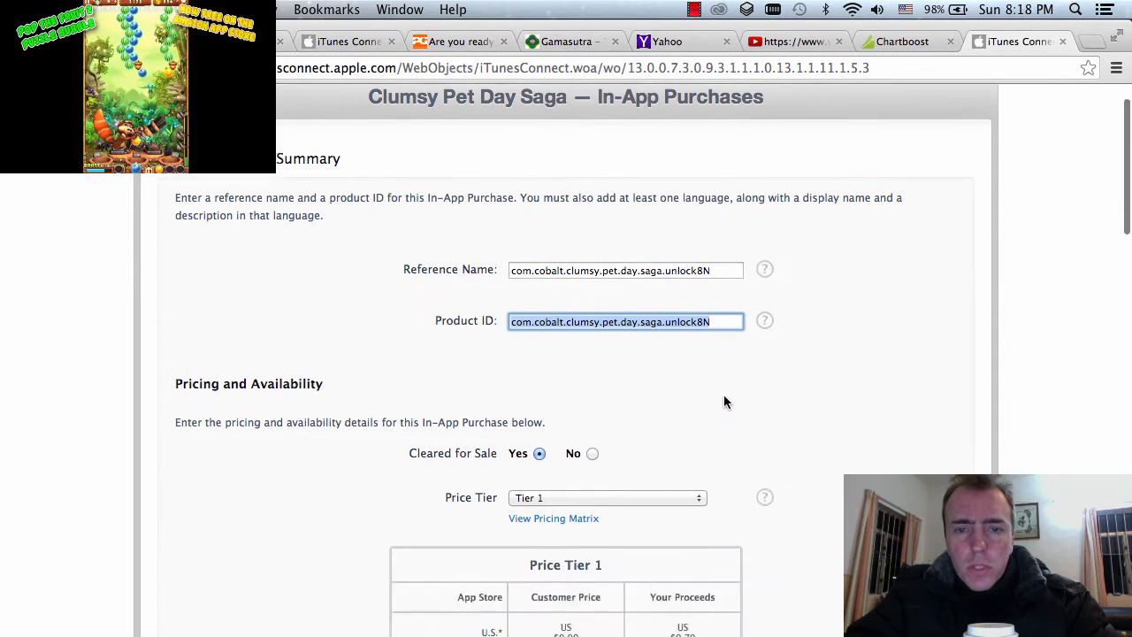
scroll("down", 3)
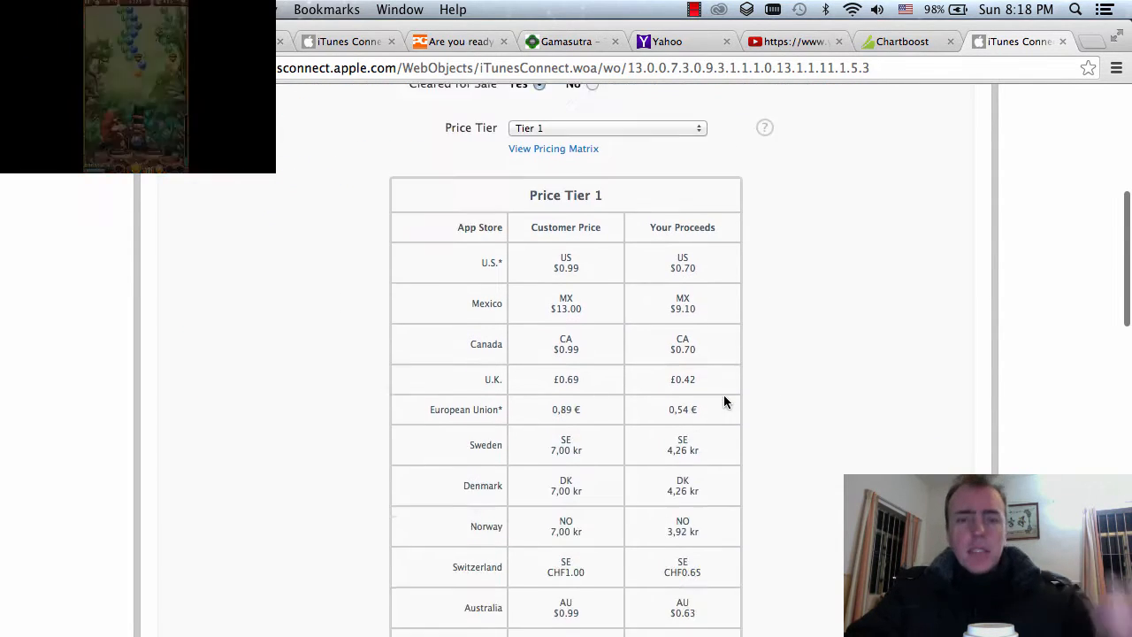
scroll("down", 3)
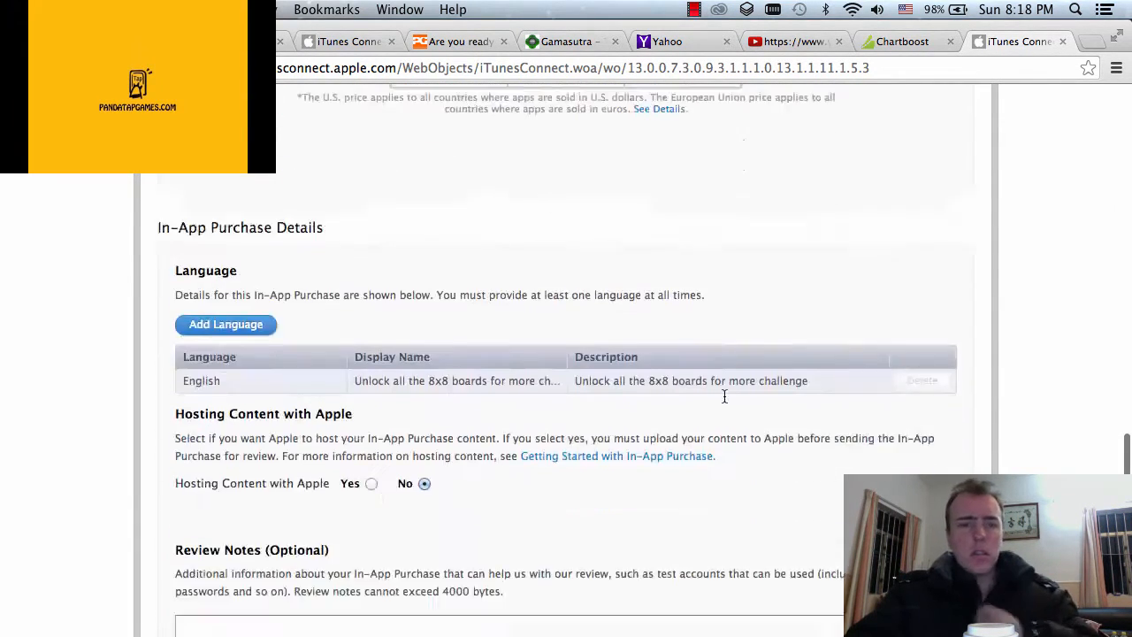
scroll("down", 3)
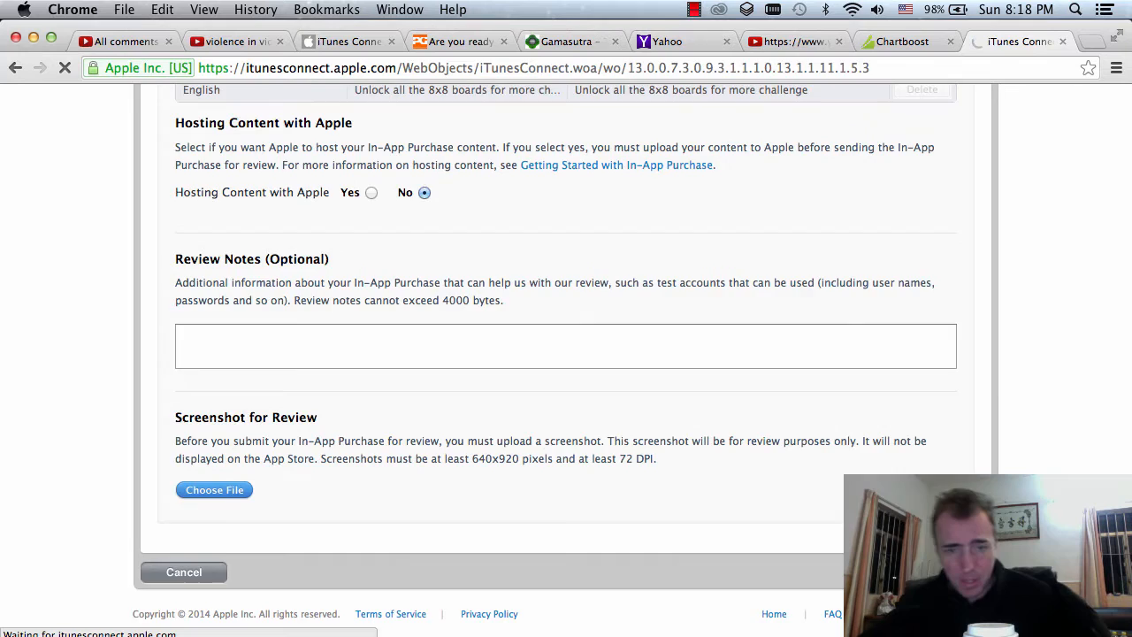
left_click(184, 572)
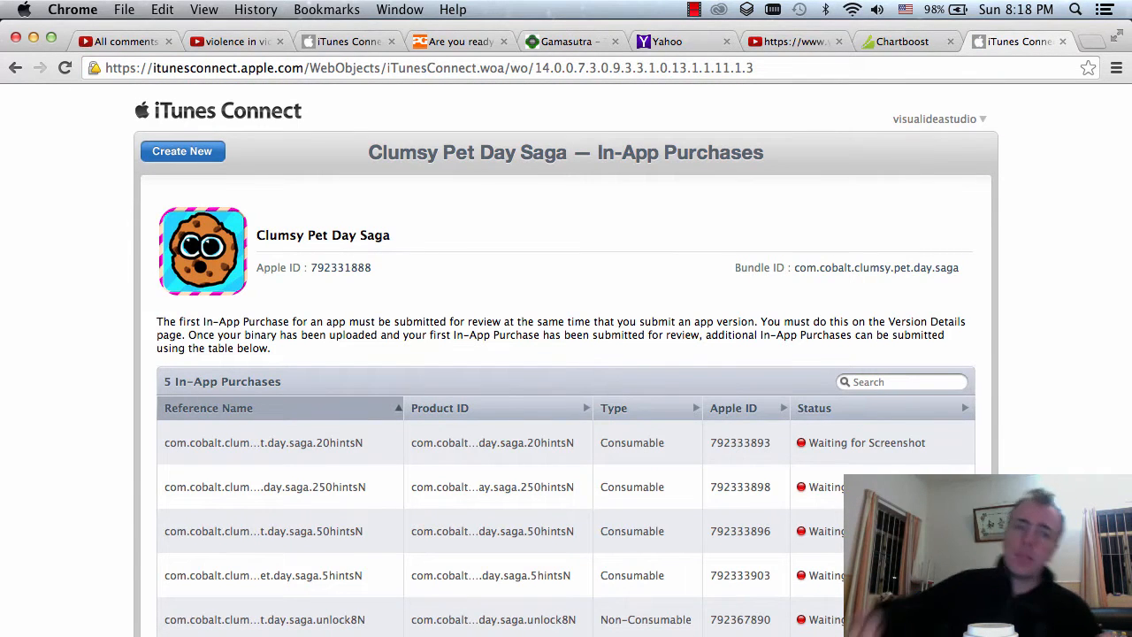
scroll("down", 3)
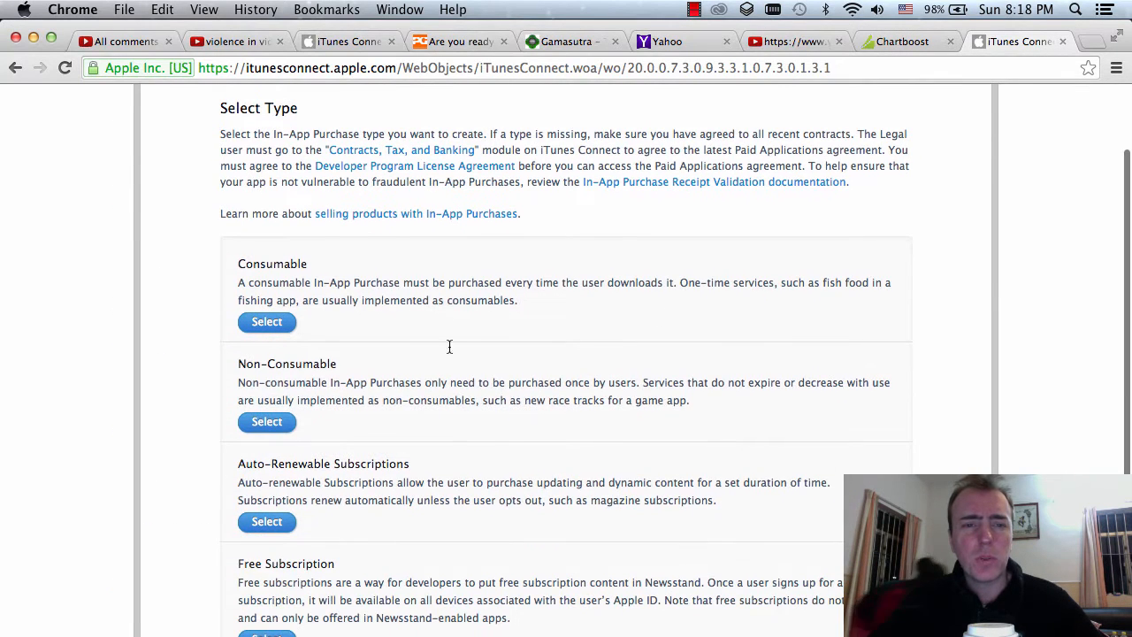
Choose Non-Consumable and set product ID and reference name to com.cobalt.clumsy.pet.day.saga.unlock9N
left_click(265, 421)
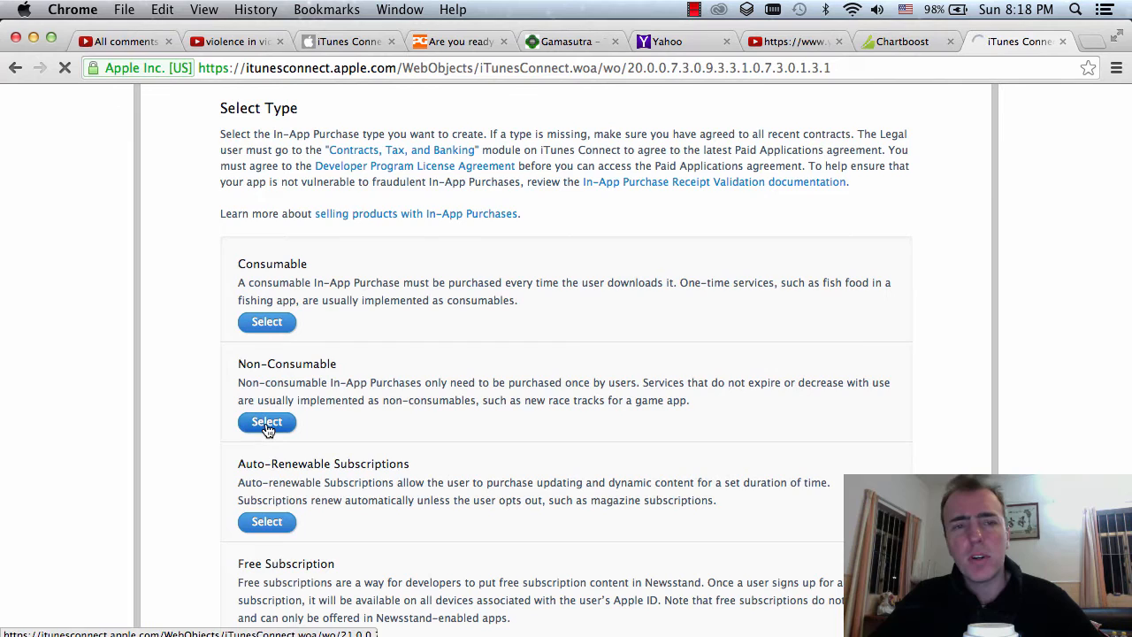
left_click(266, 421)
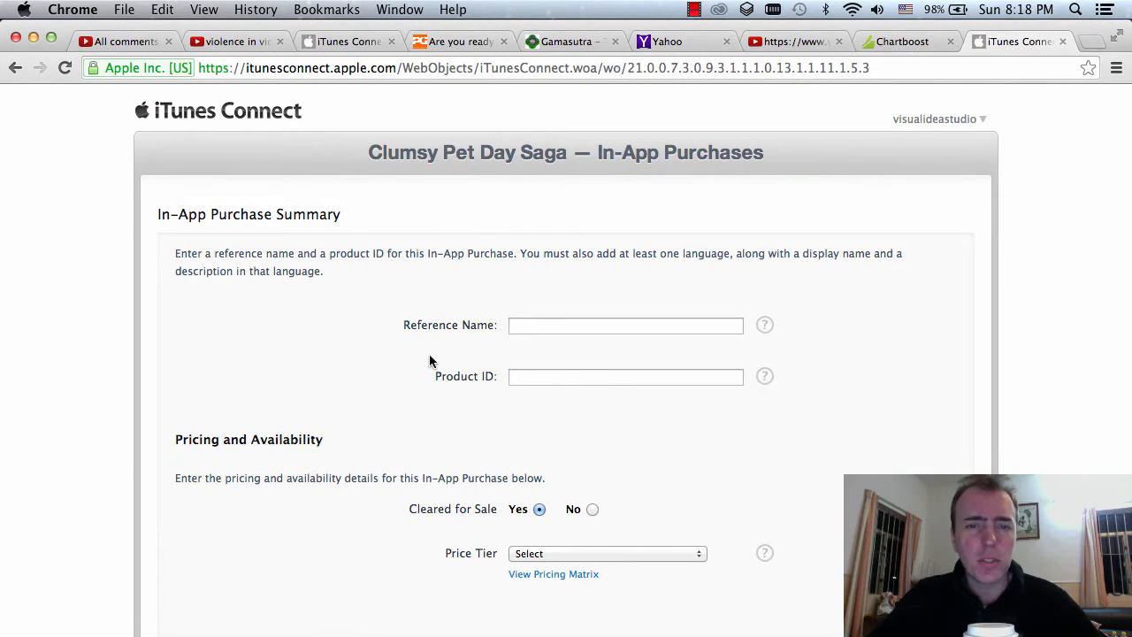
type("com.YourCompany.Jellow.unlock9N")
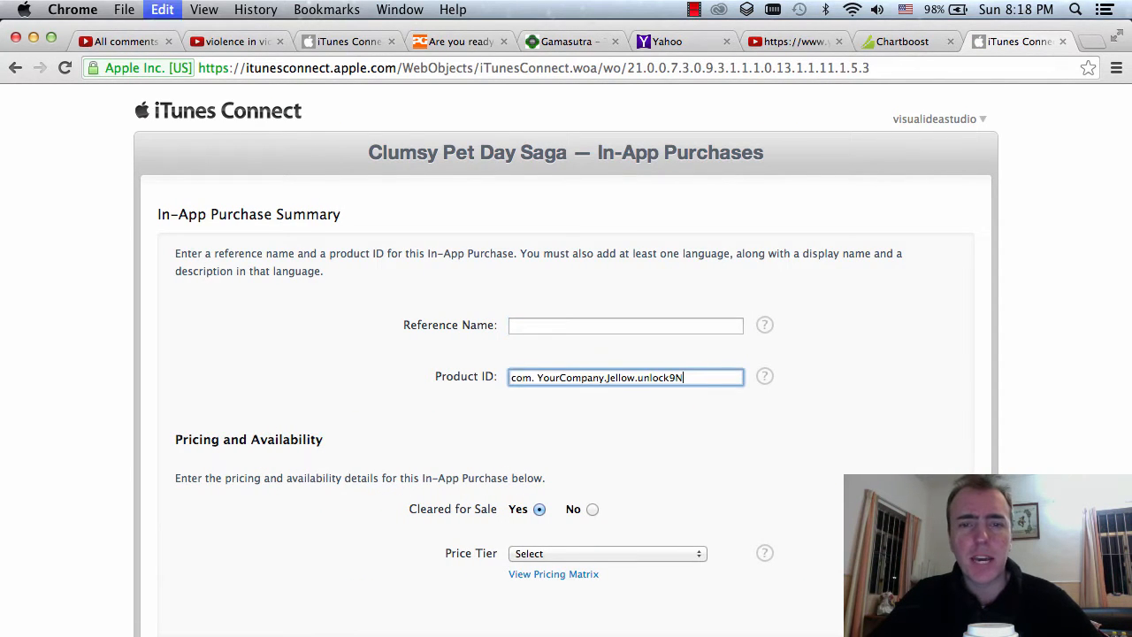
left_click(796, 184)
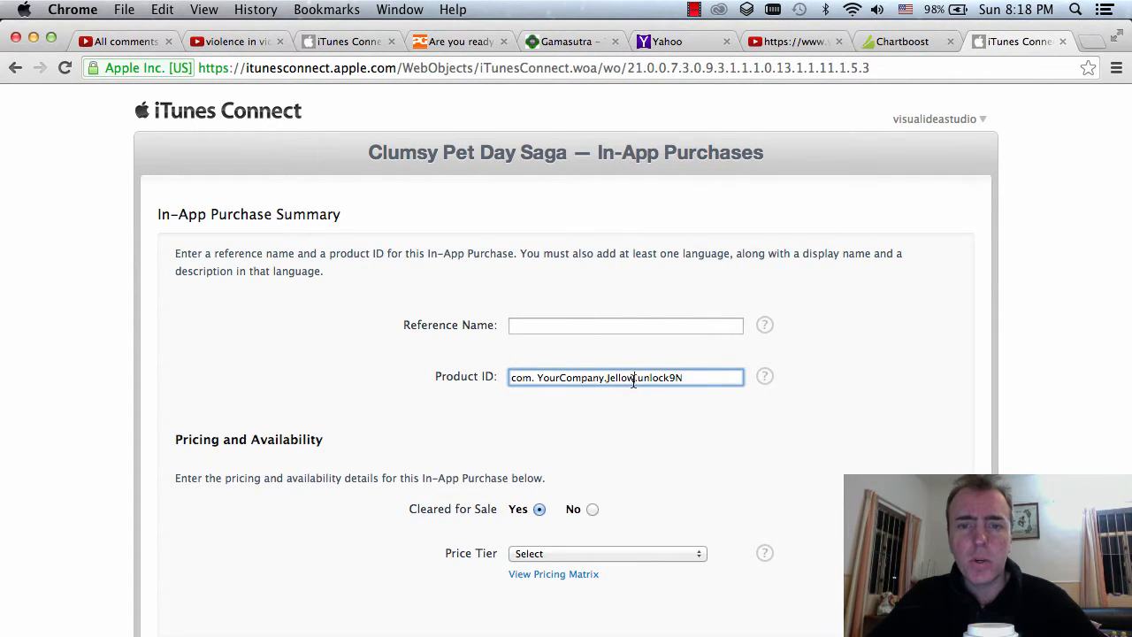
type("com.cobalt.clumsy.pet.day.saga.unlock9N")
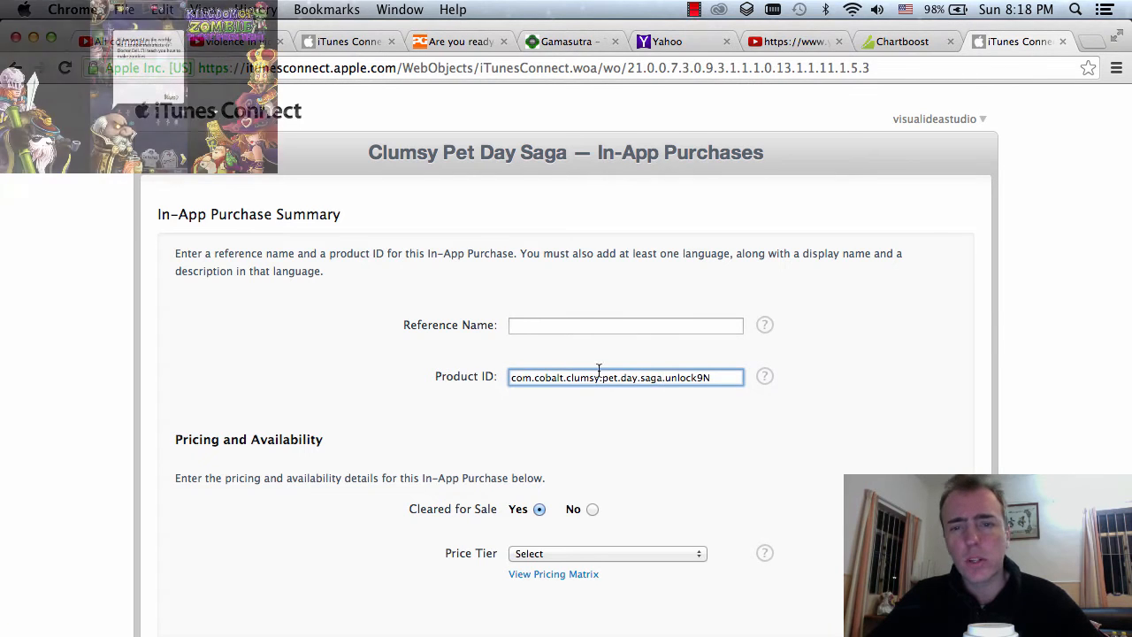
triple_click(627, 377)
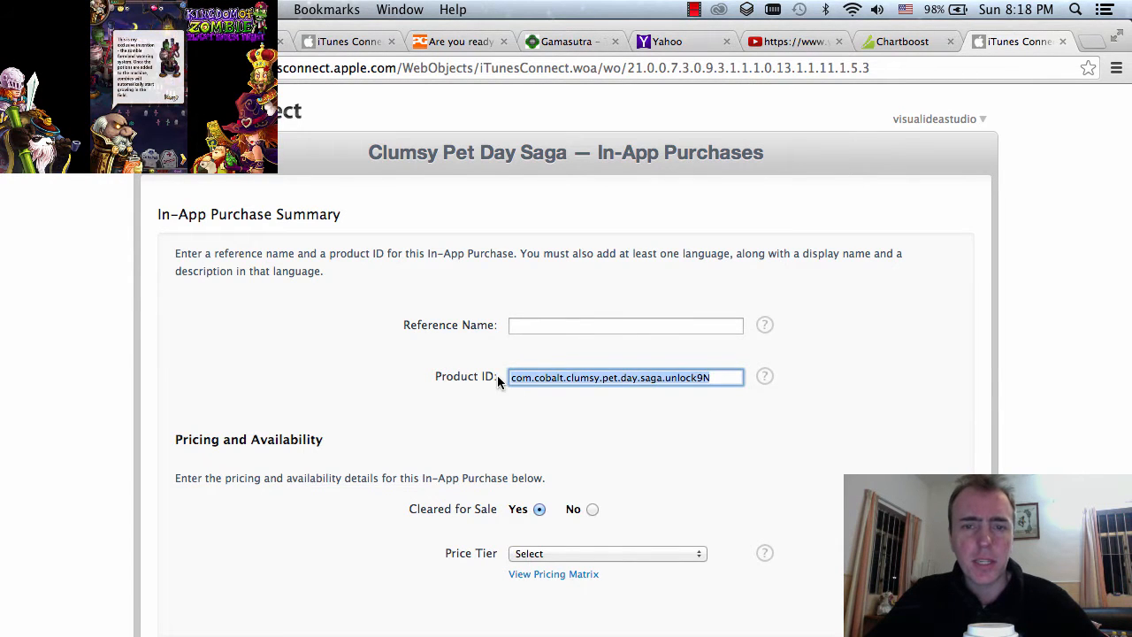
type("com.cobalt.clumsy.pet.day.saga.unlock9N")
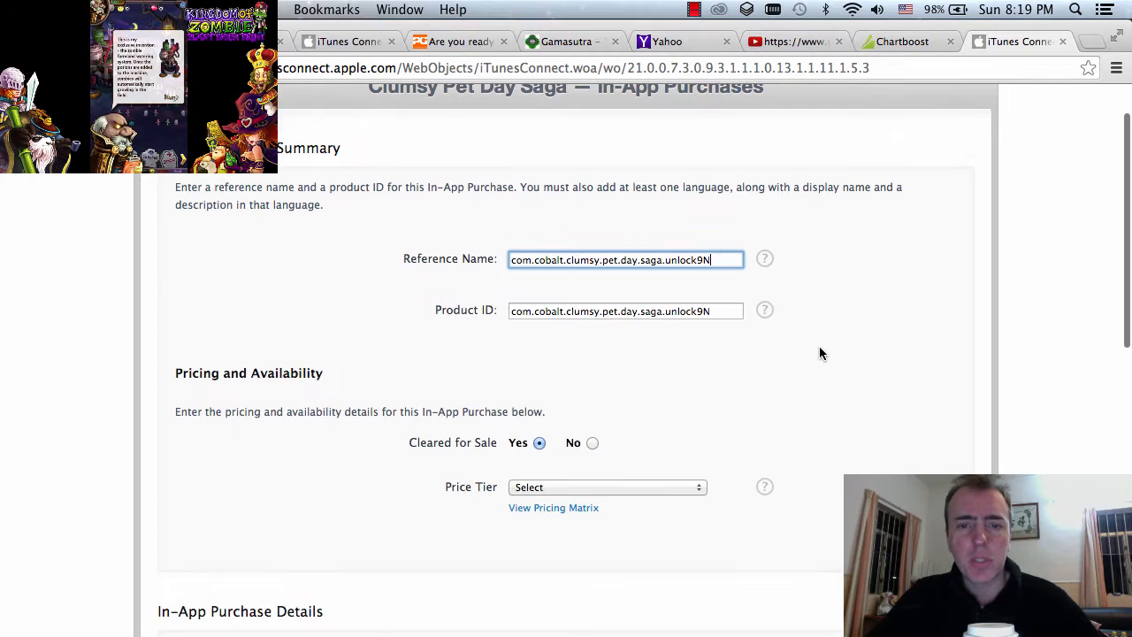
Set the unlock9N price tier to Tier 1 (US$0.99)
left_click(605, 487)
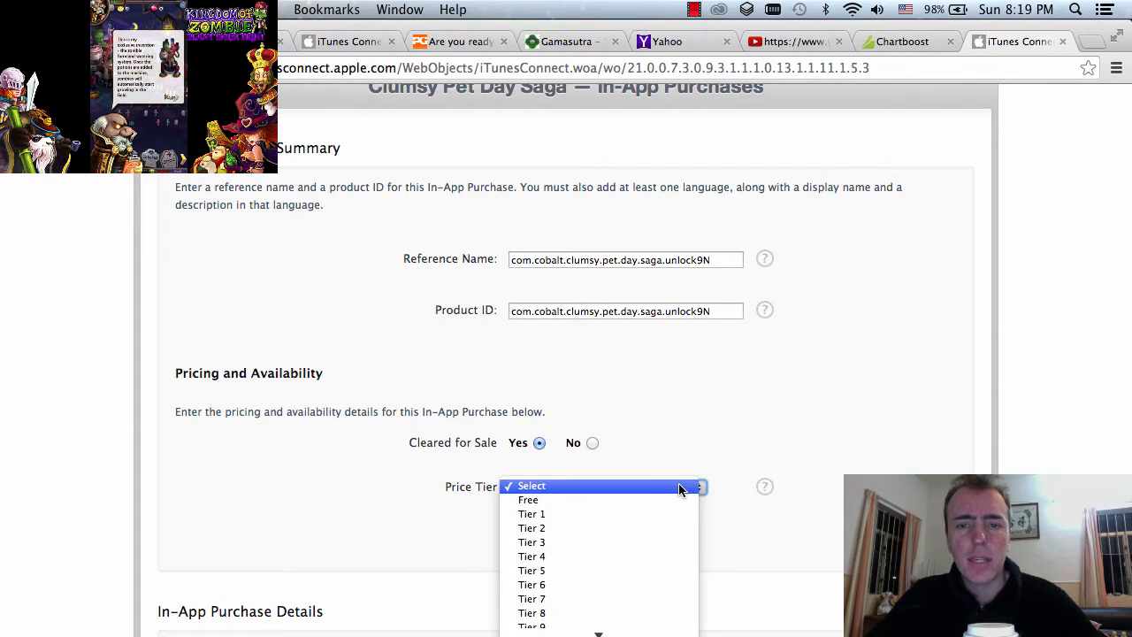
left_click(530, 513)
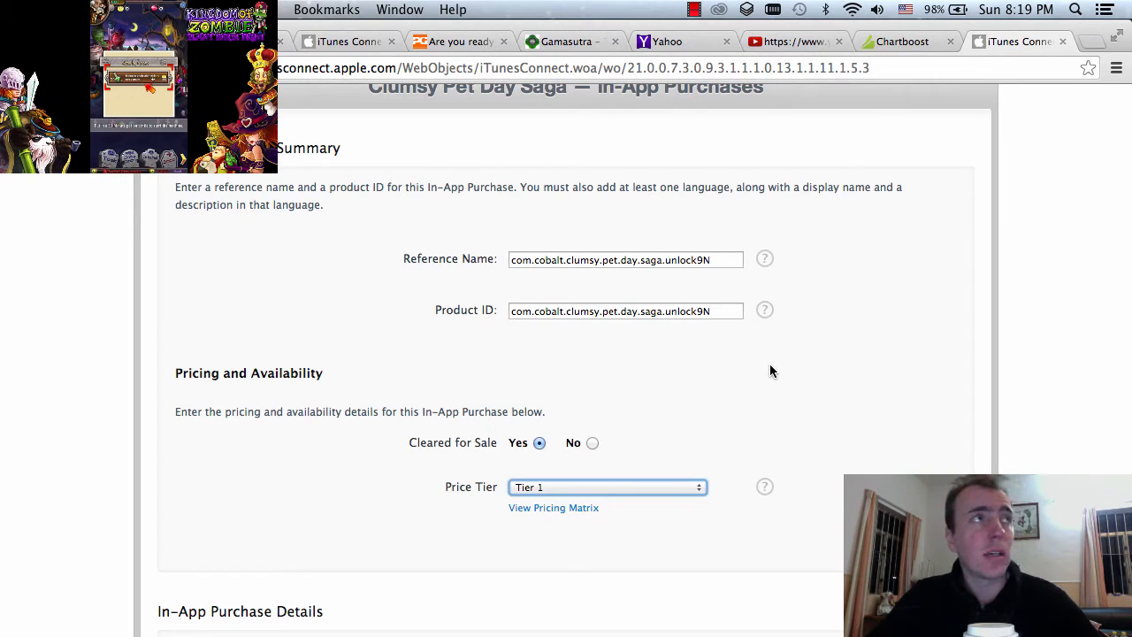
scroll("down", 3)
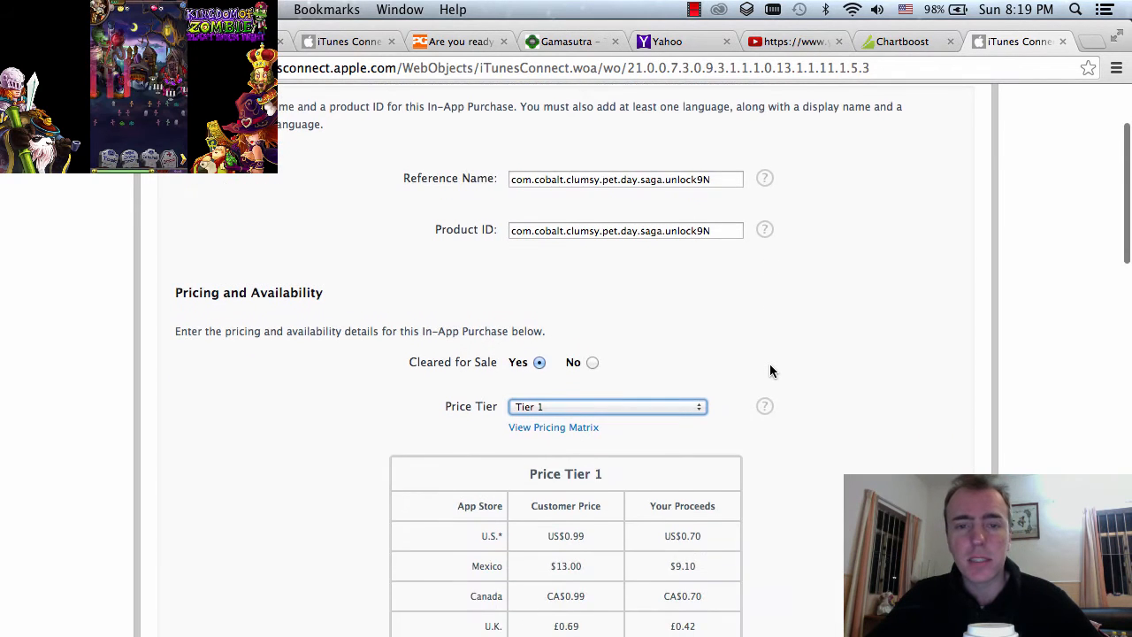
scroll("down", 3)
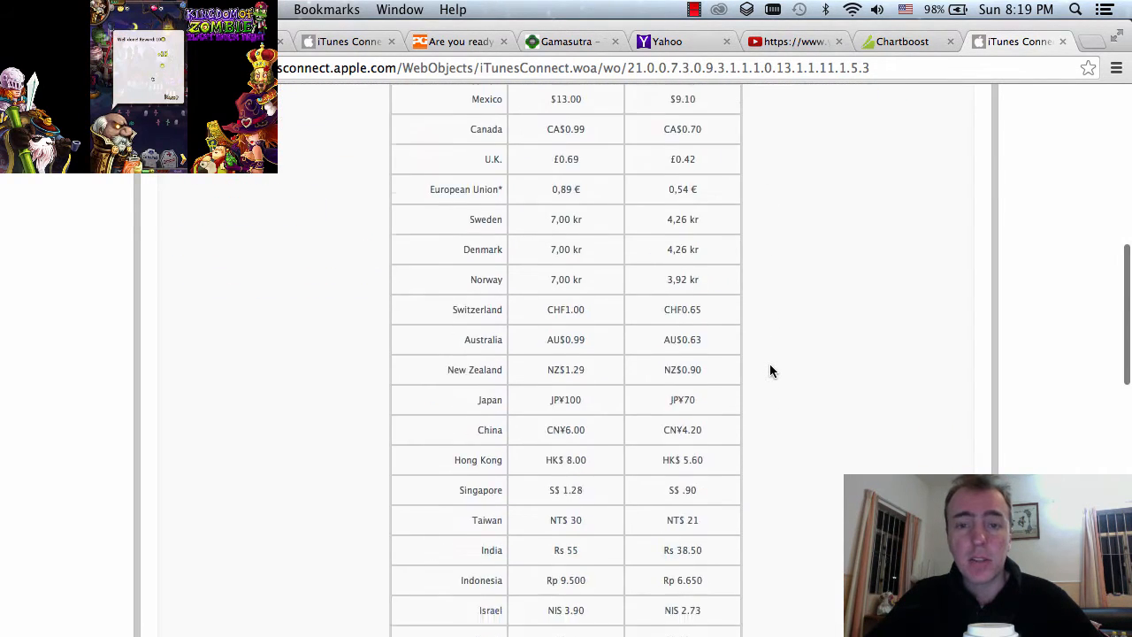
scroll("down", 3)
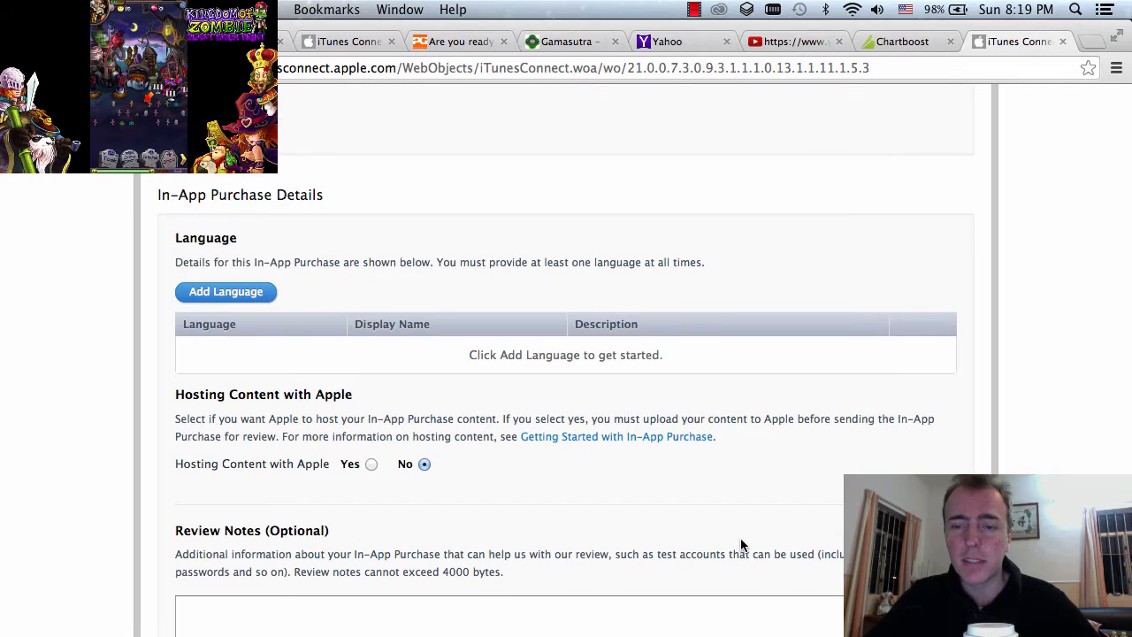
Add an English entry named 'Unlock all the 9x9 boards for more challenge' with the 8x8 description and save it
left_click(226, 292)
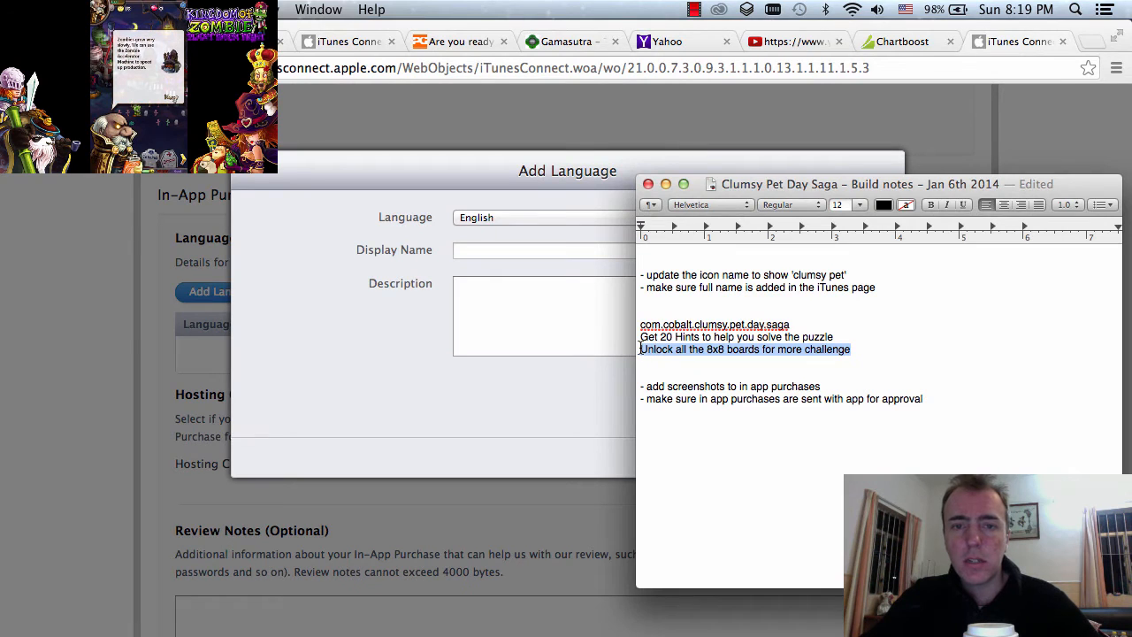
type("Unlock all the 8x8 boards for more challenge")
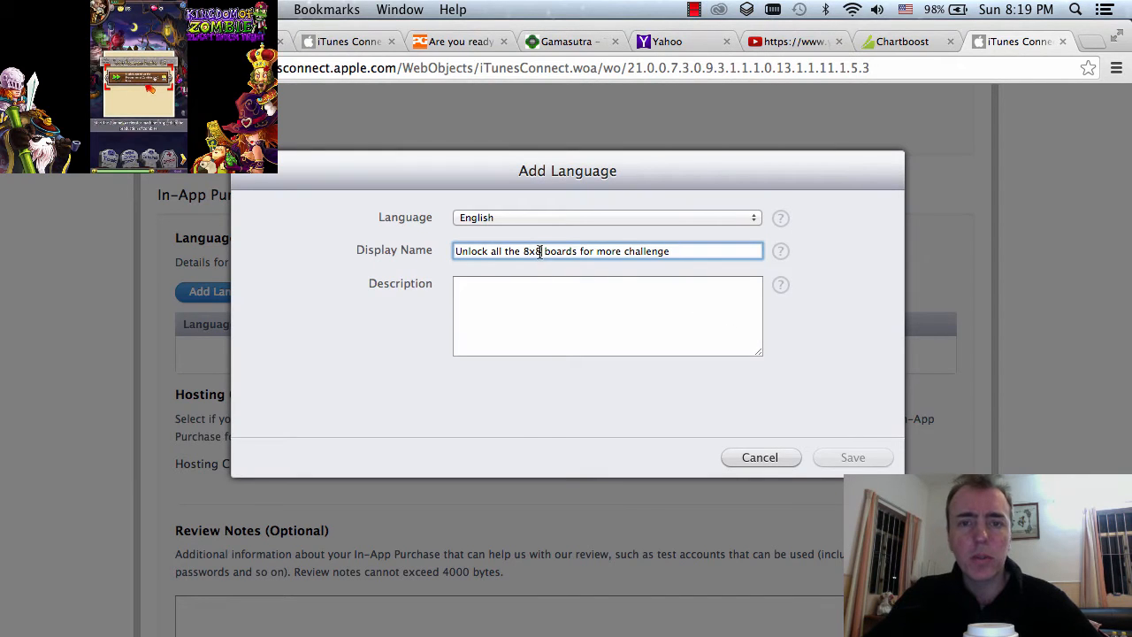
type("9x9")
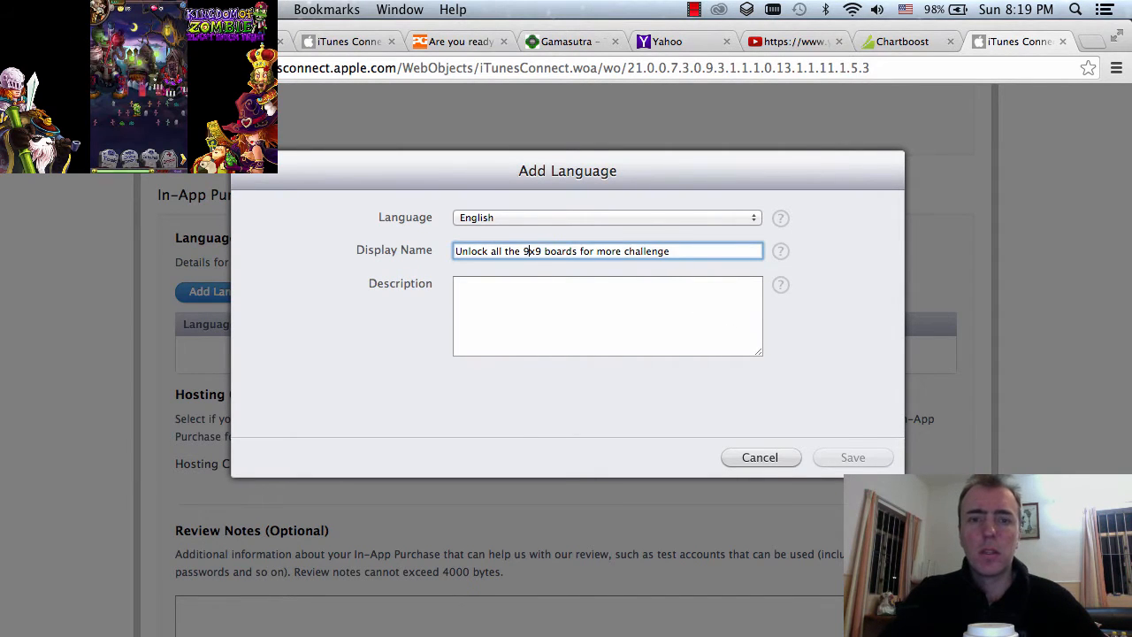
type("Unlock all the 8x8 boards for more challenge")
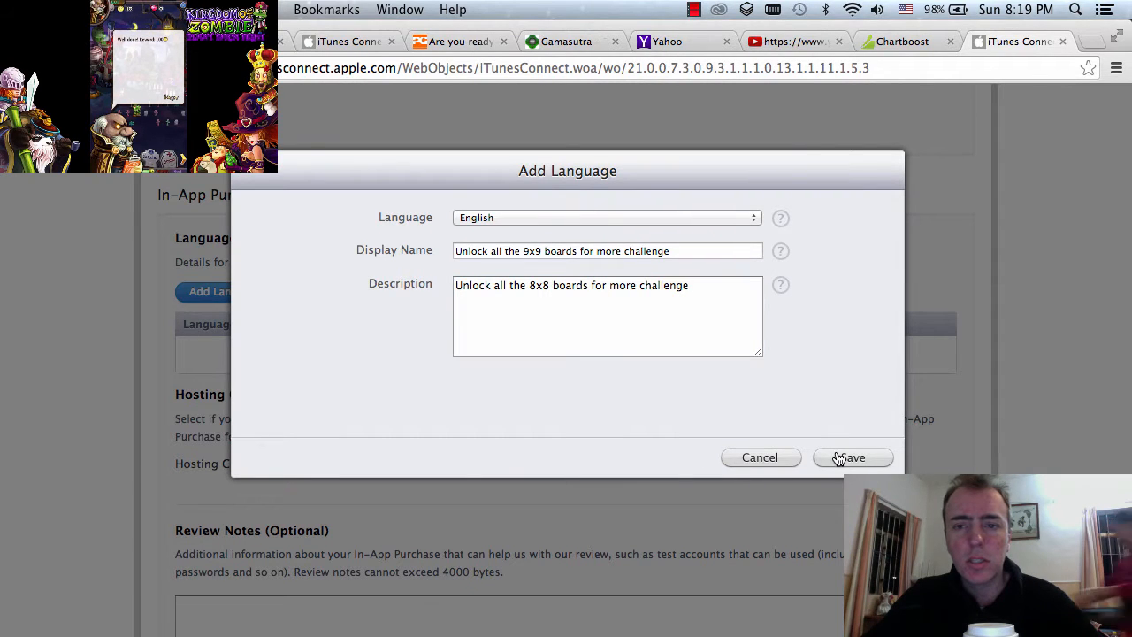
left_click(853, 456)
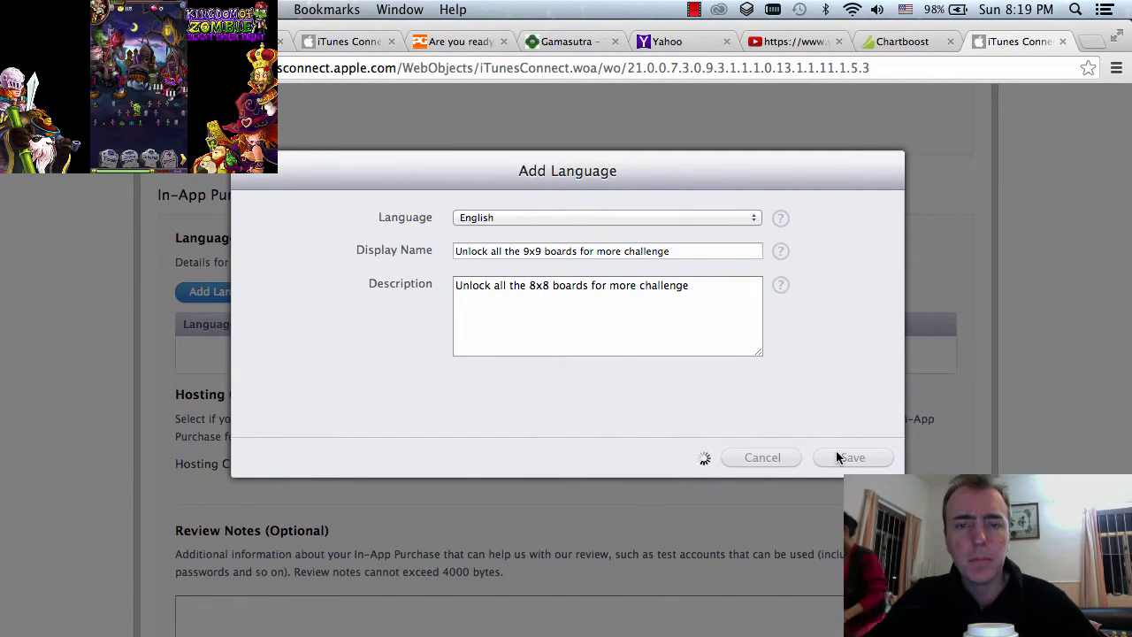
left_click(852, 456)
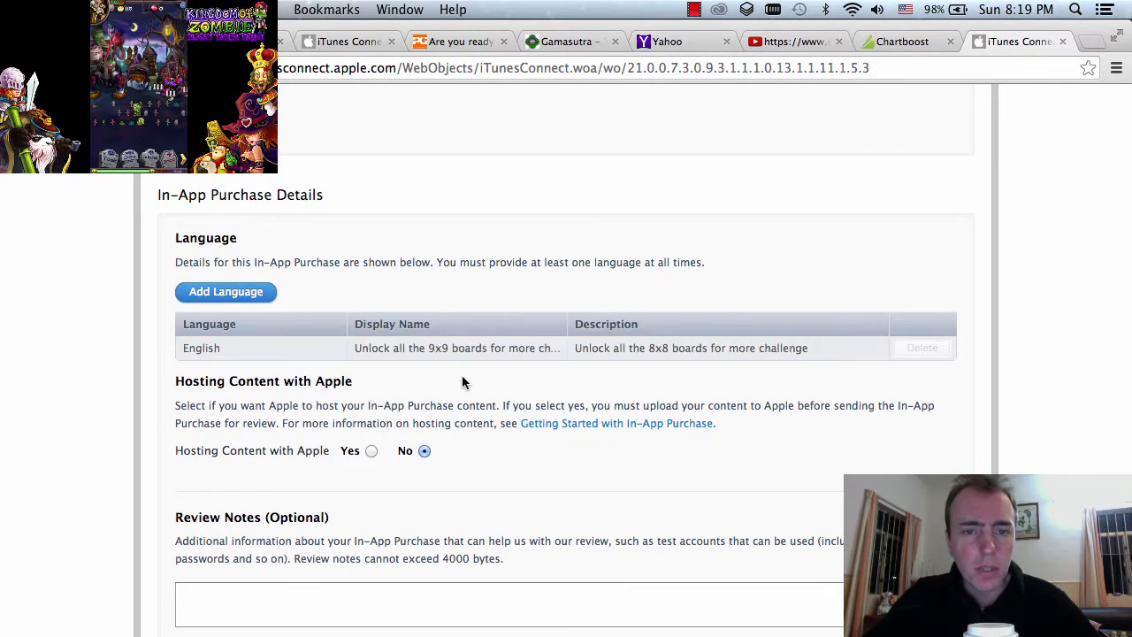
scroll("down", 3)
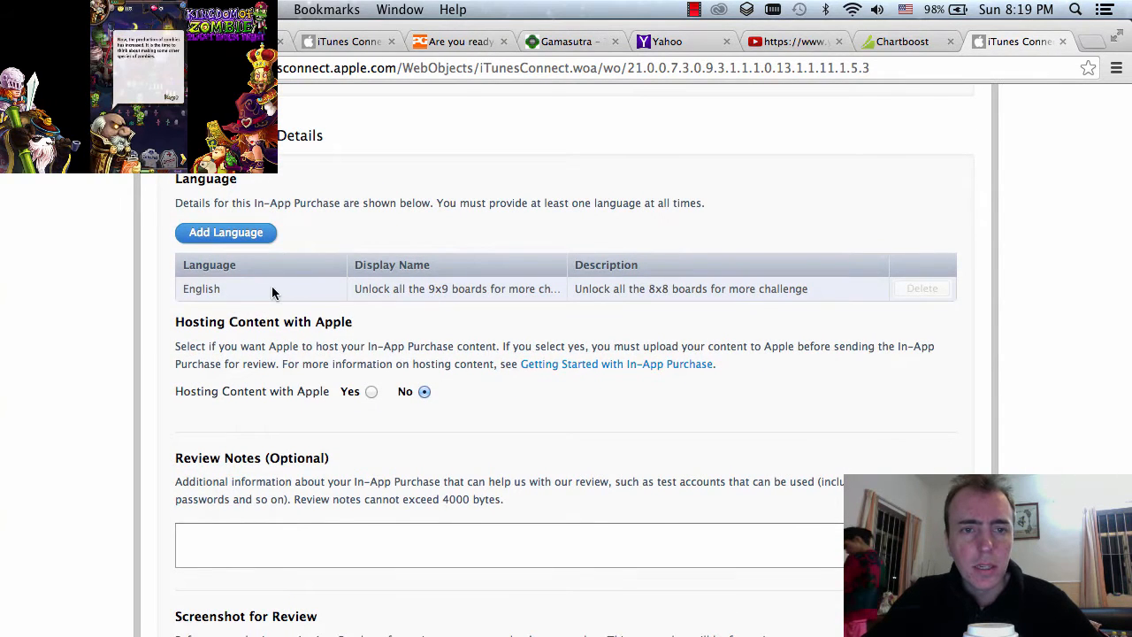
mouse_move(646, 285)
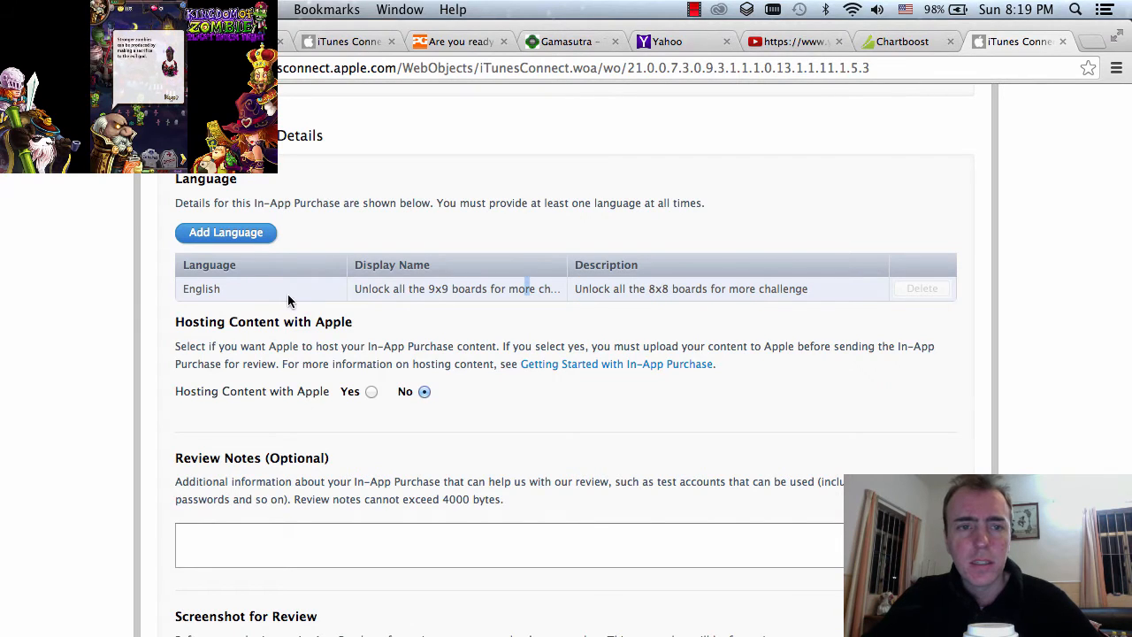
scroll("down", 3)
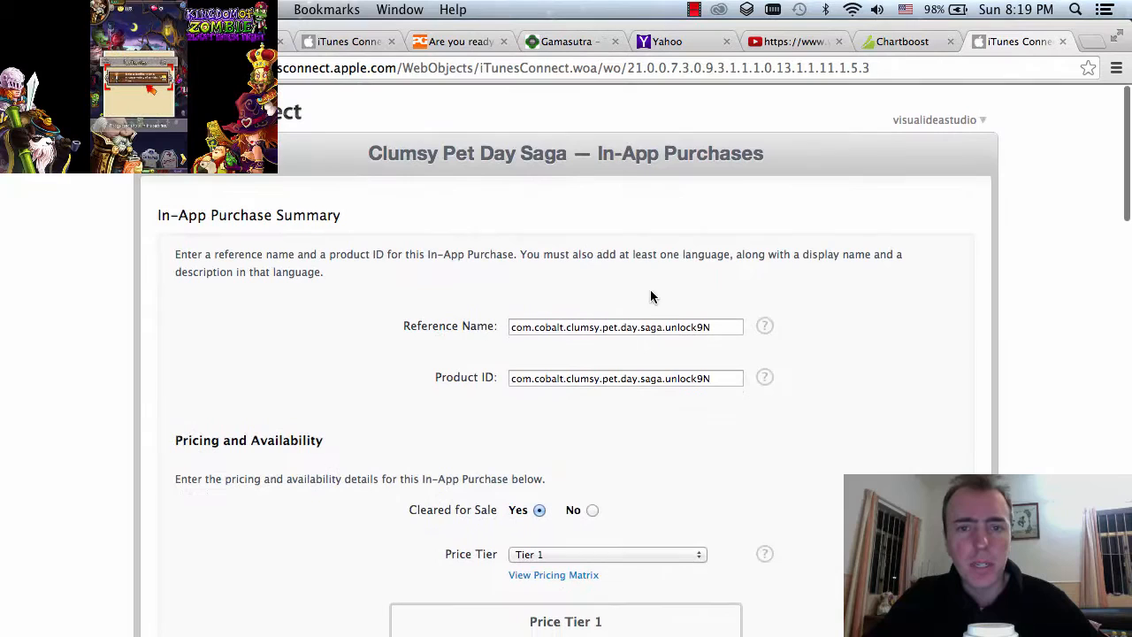
triple_click(625, 377)
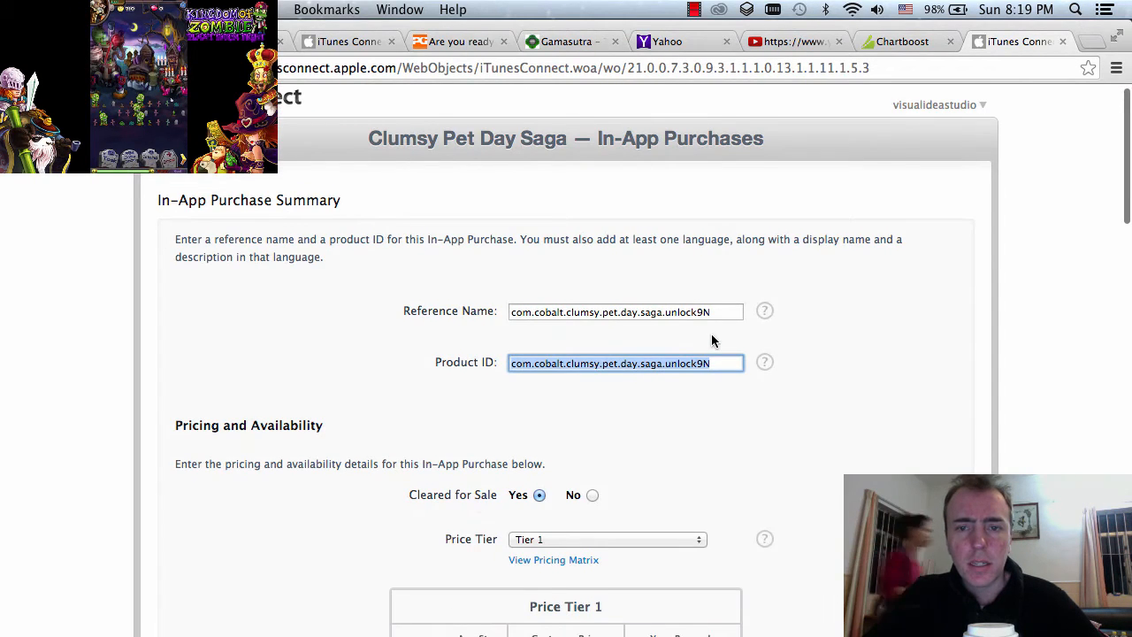
scroll("down", 3)
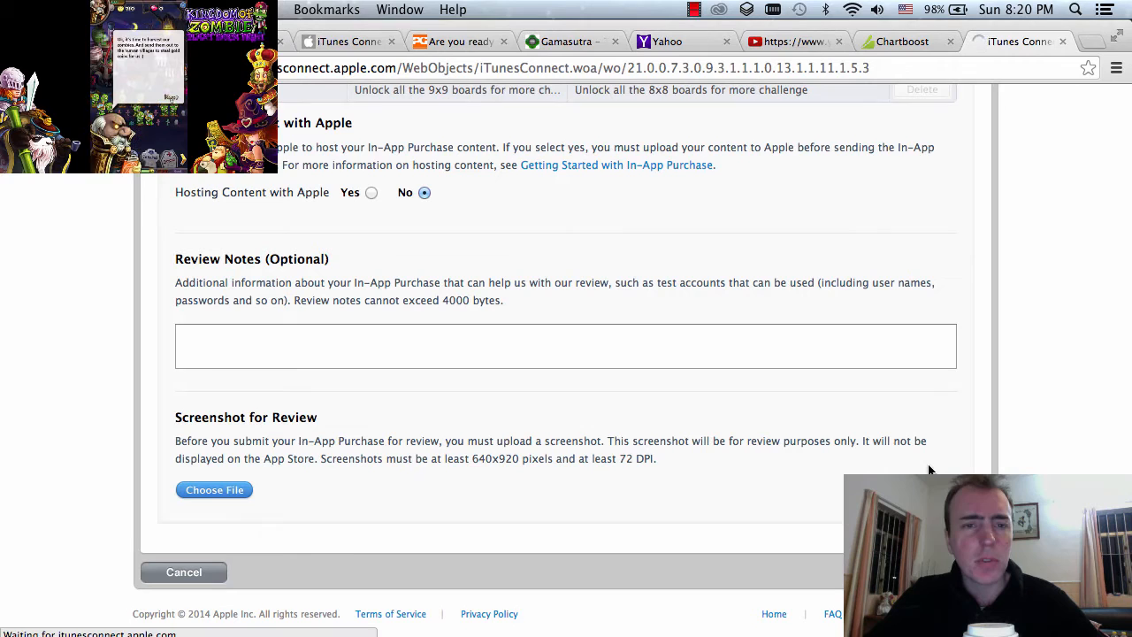
left_click(184, 571)
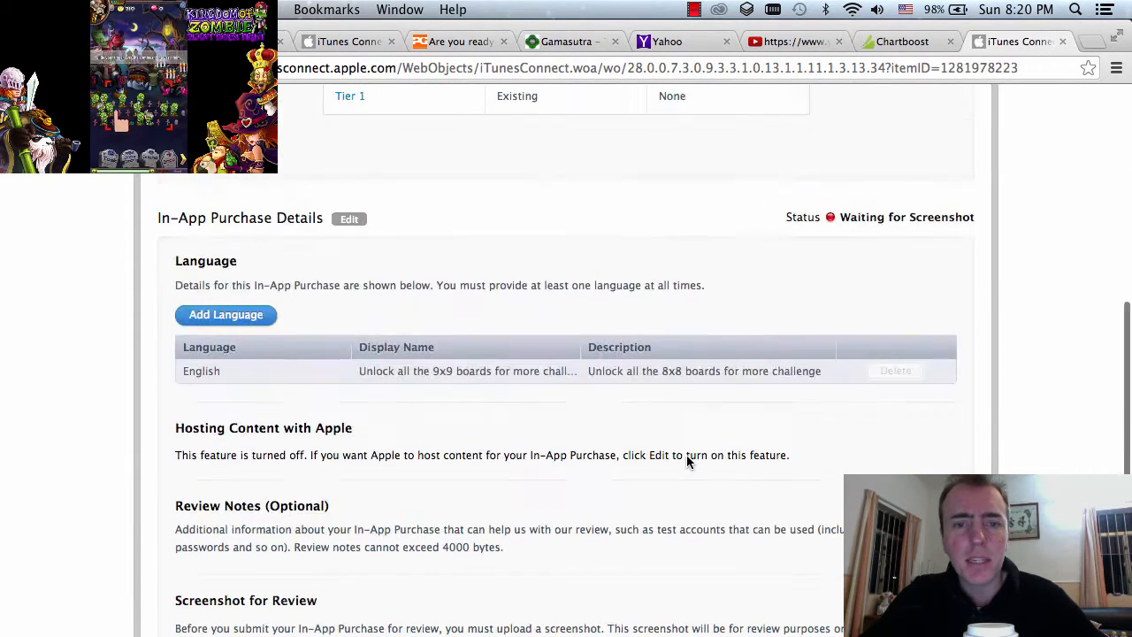
Save the description corrected to 9x9 boards and return to the In-App Purchases list
scroll("down", 3)
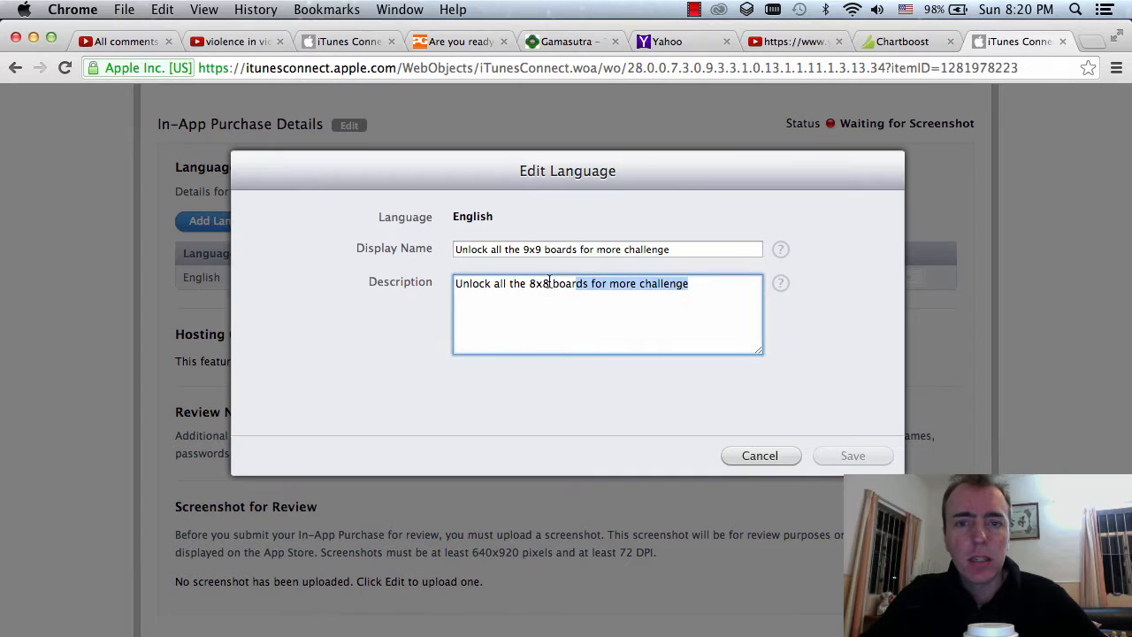
left_click(853, 456)
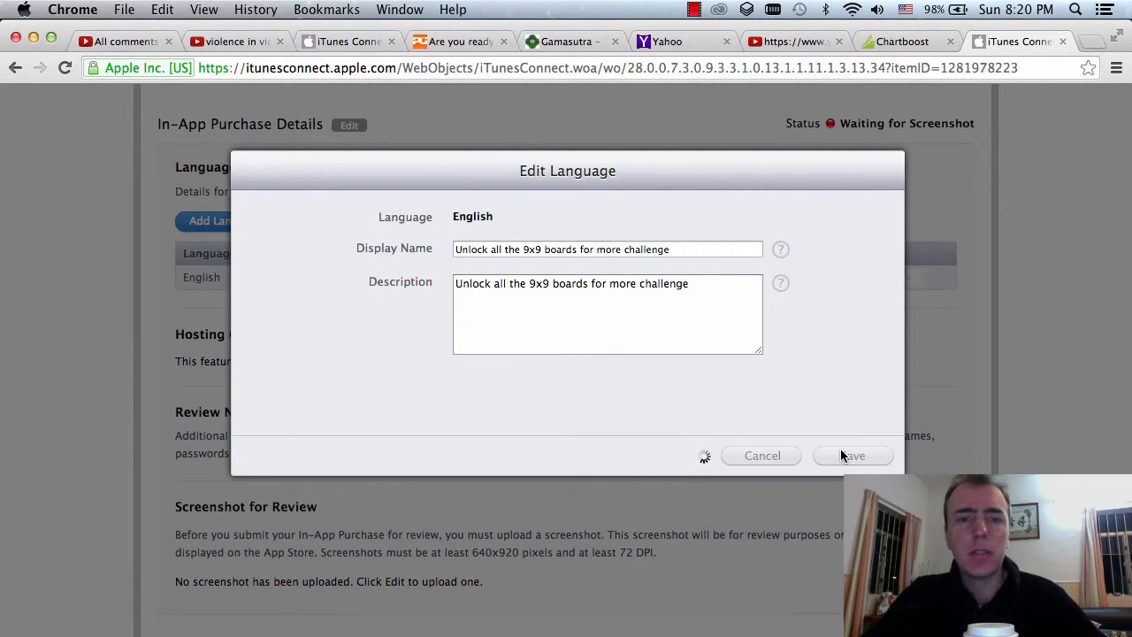
left_click(853, 455)
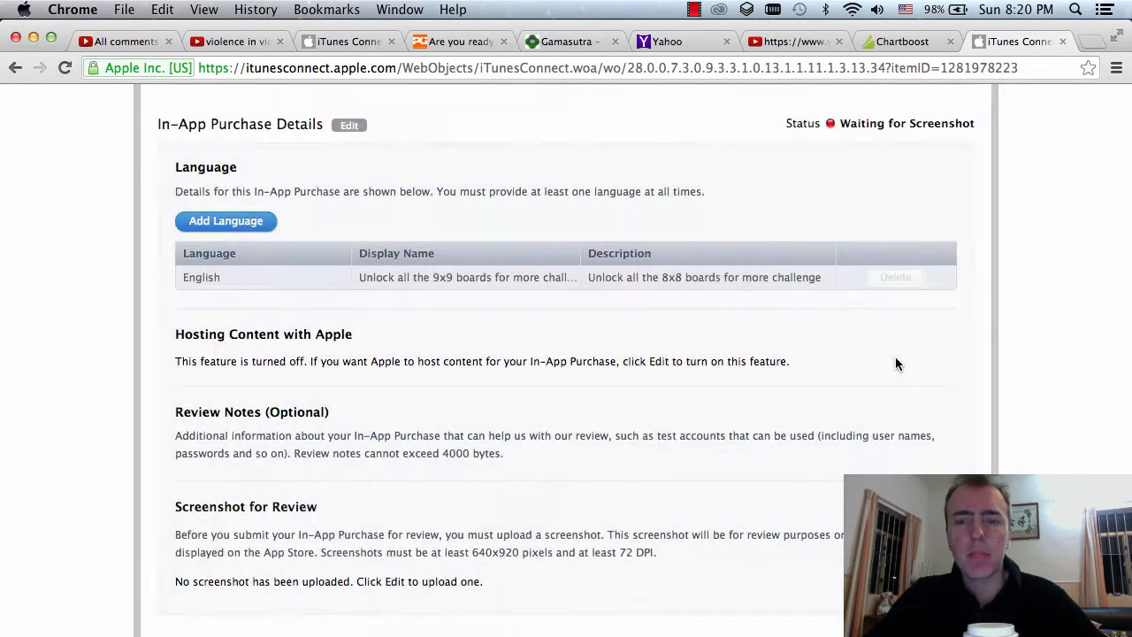
scroll("down", 3)
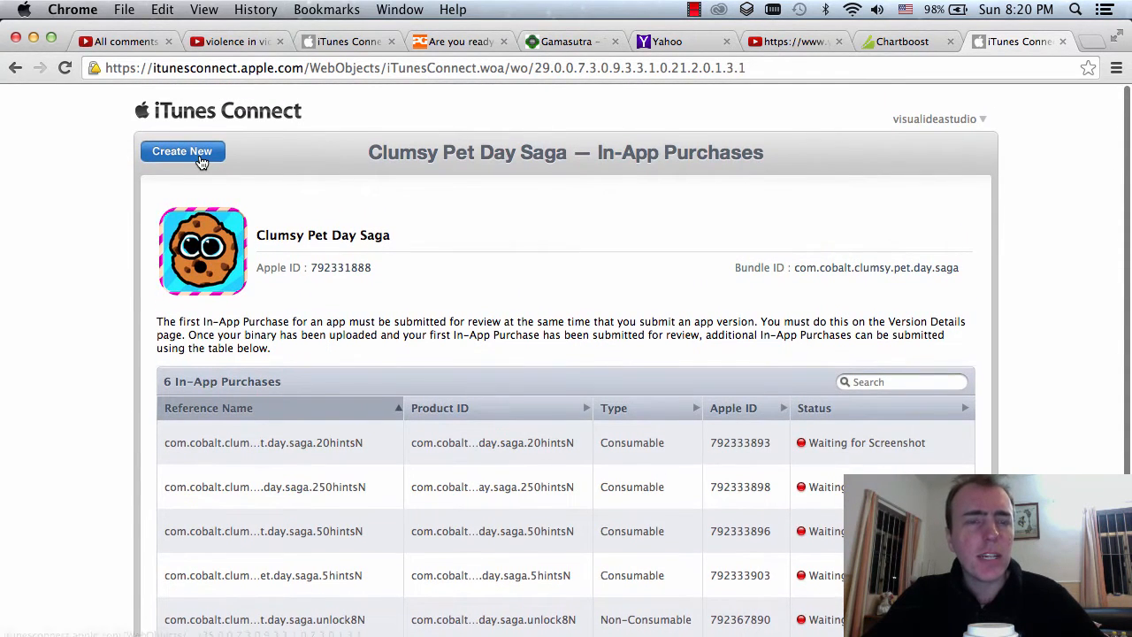
Create a new Non-Consumable purchase named com.cobalt.clumsy.pet.day.saga.unlockAllN with matching product ID
left_click(182, 152)
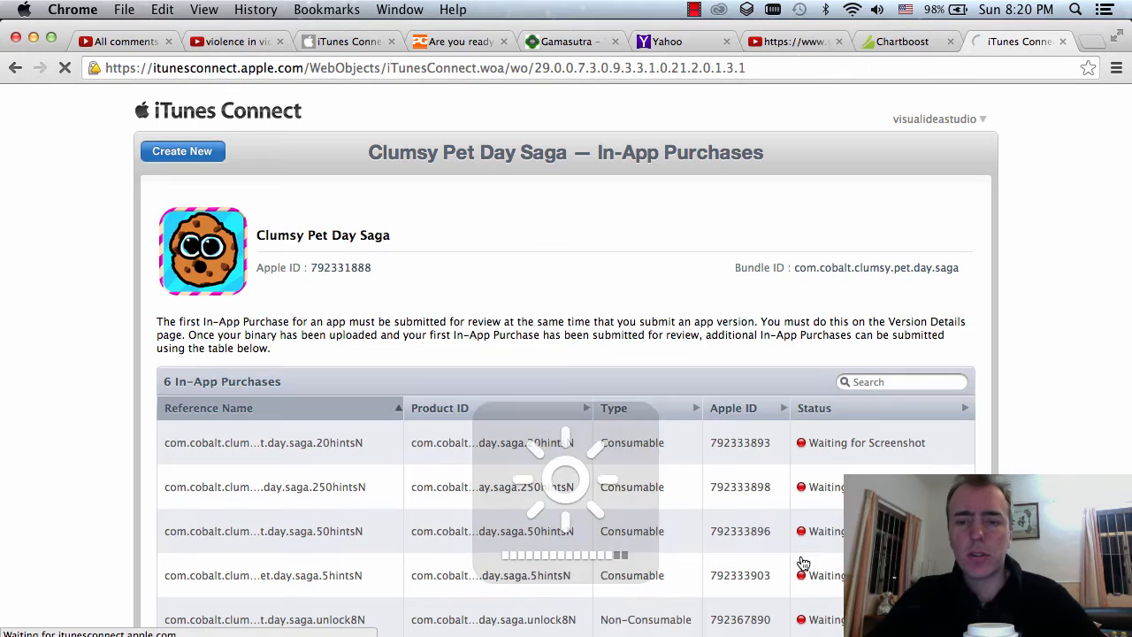
left_click(182, 151)
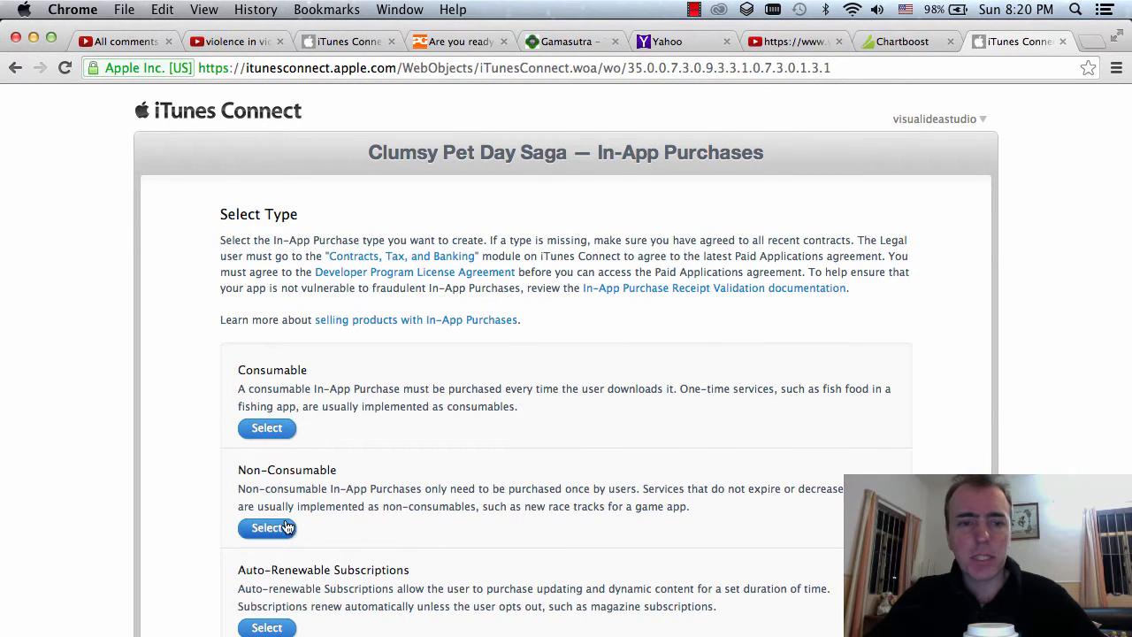
left_click(266, 527)
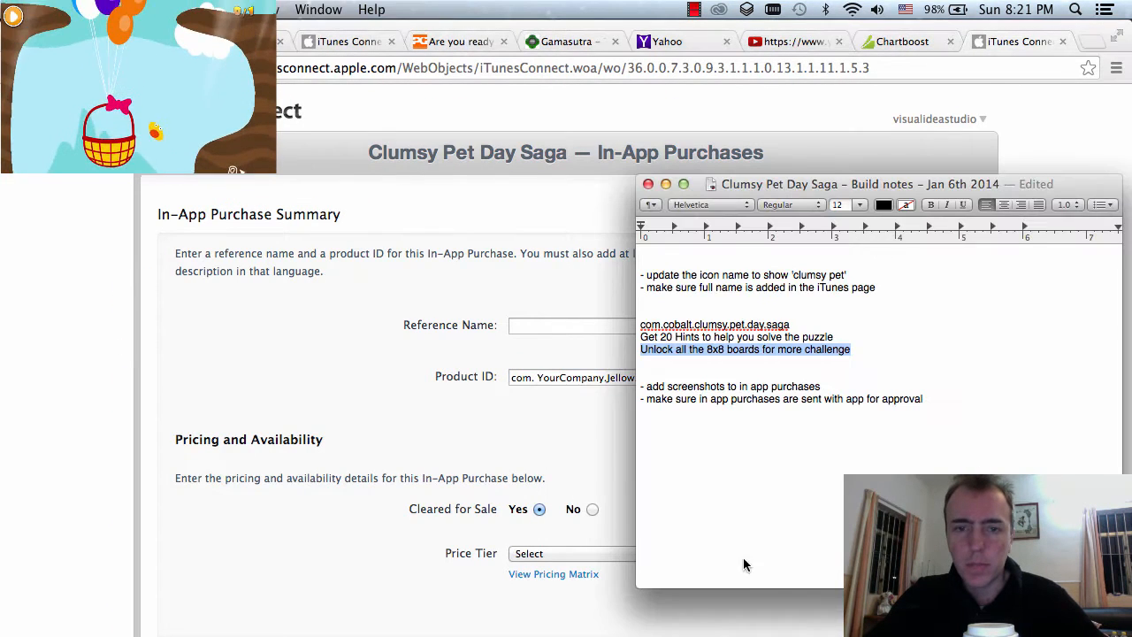
left_click(715, 324)
type("com.cobalt.clumsy.pet.day.saga.unlockAllN")
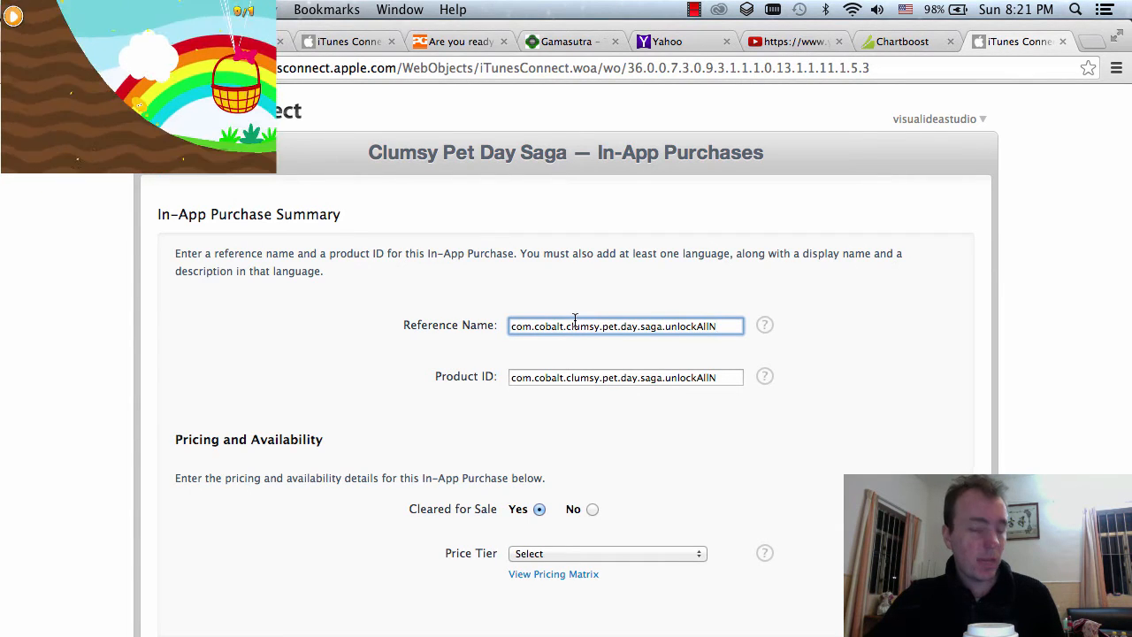
Set the unlockAllN price tier to Tier 3 (US$2.99) and begin adding a language
scroll("down", 3)
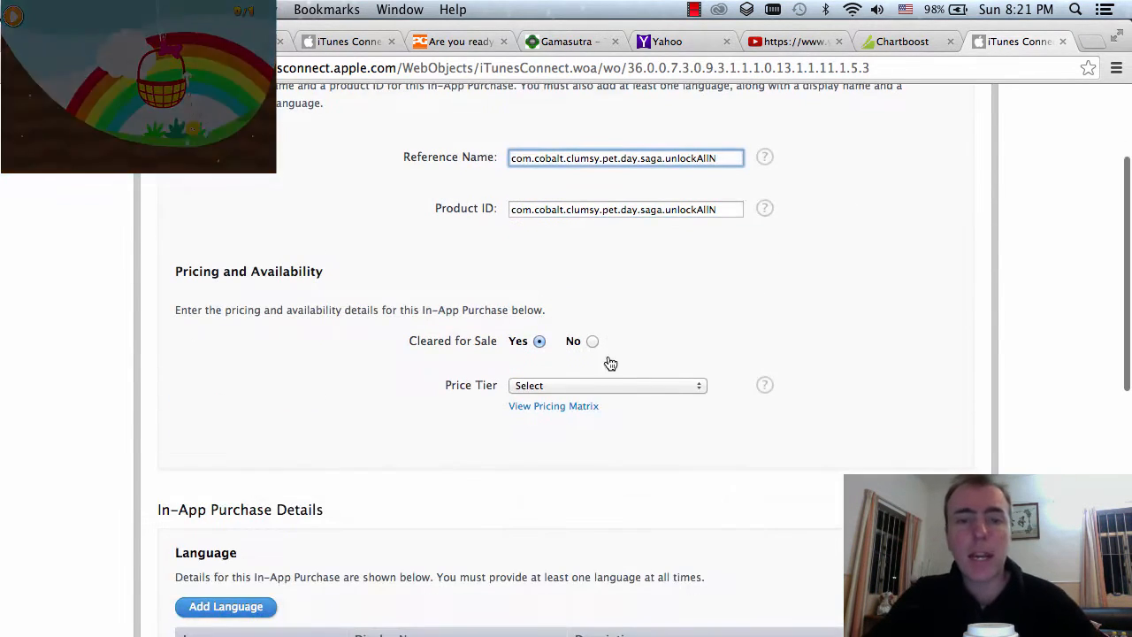
left_click(607, 385)
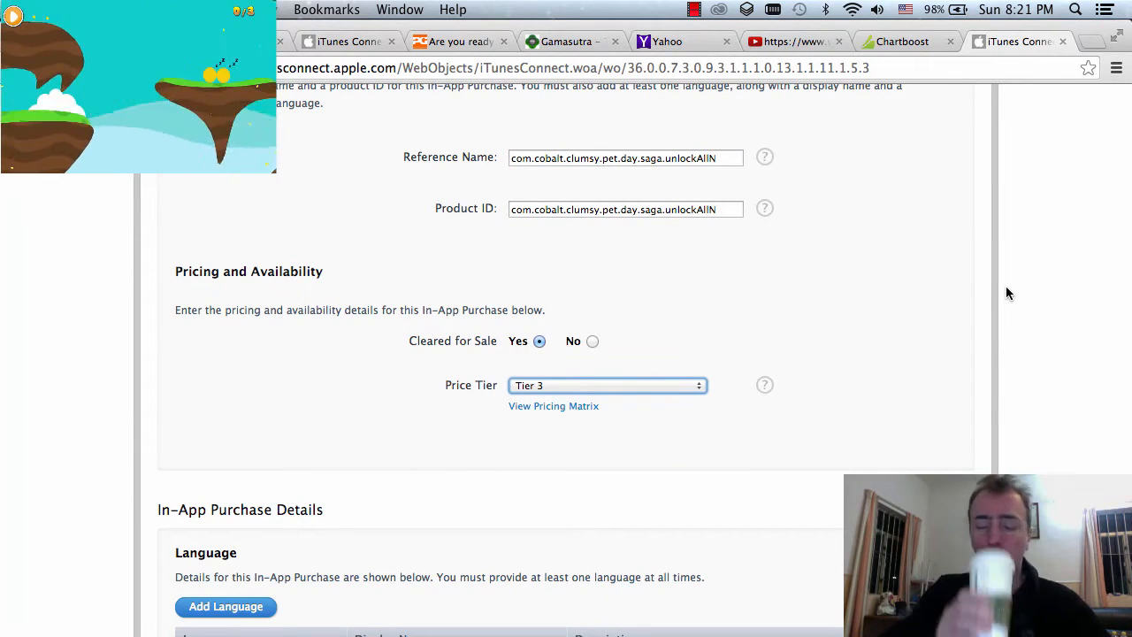
left_click(552, 405)
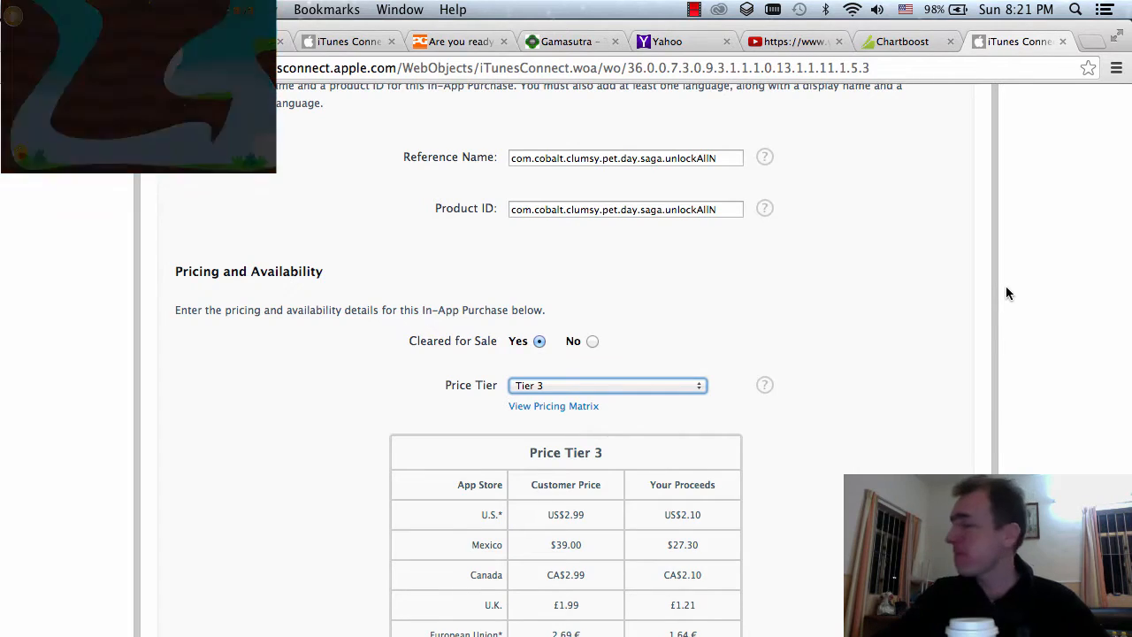
scroll("down", 3)
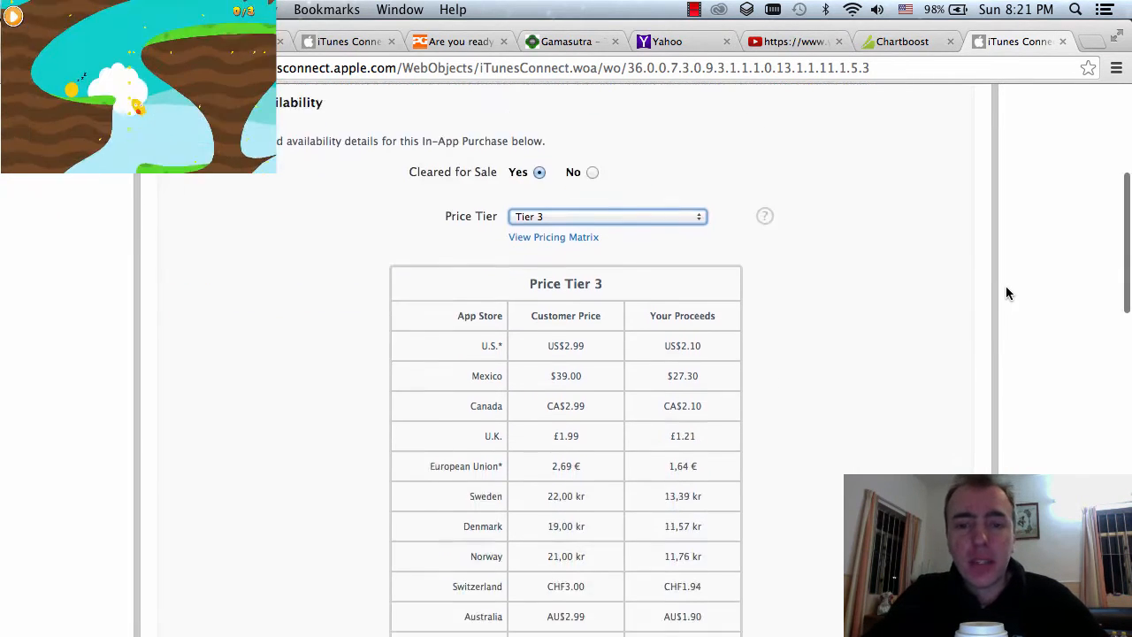
scroll("up", 3)
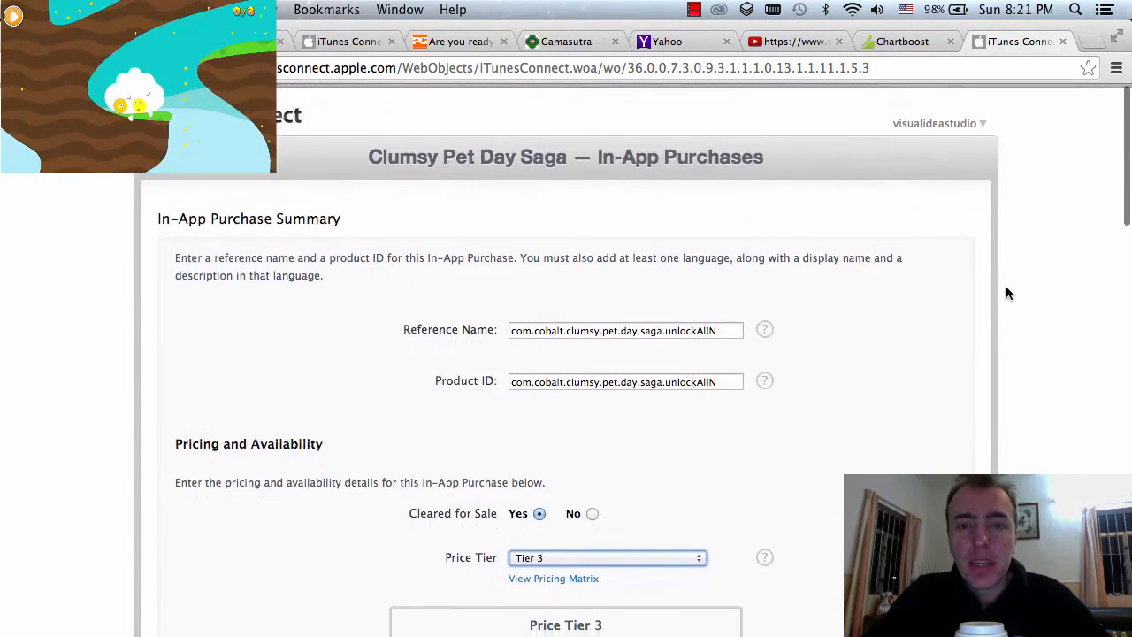
scroll("down", 3)
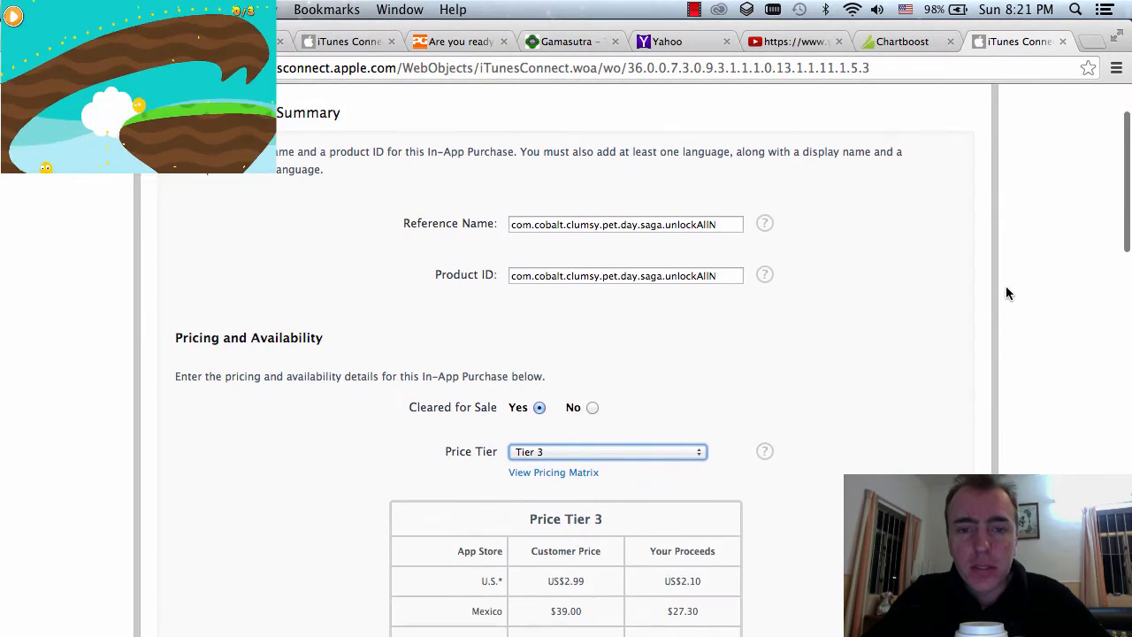
scroll("down", 3)
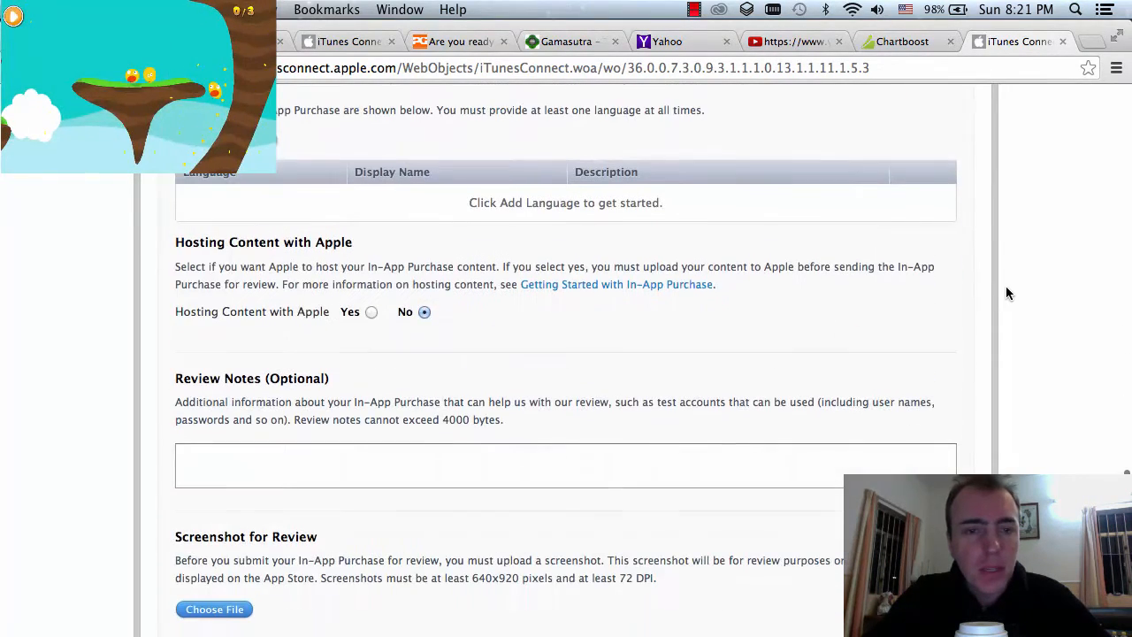
scroll("down", 3)
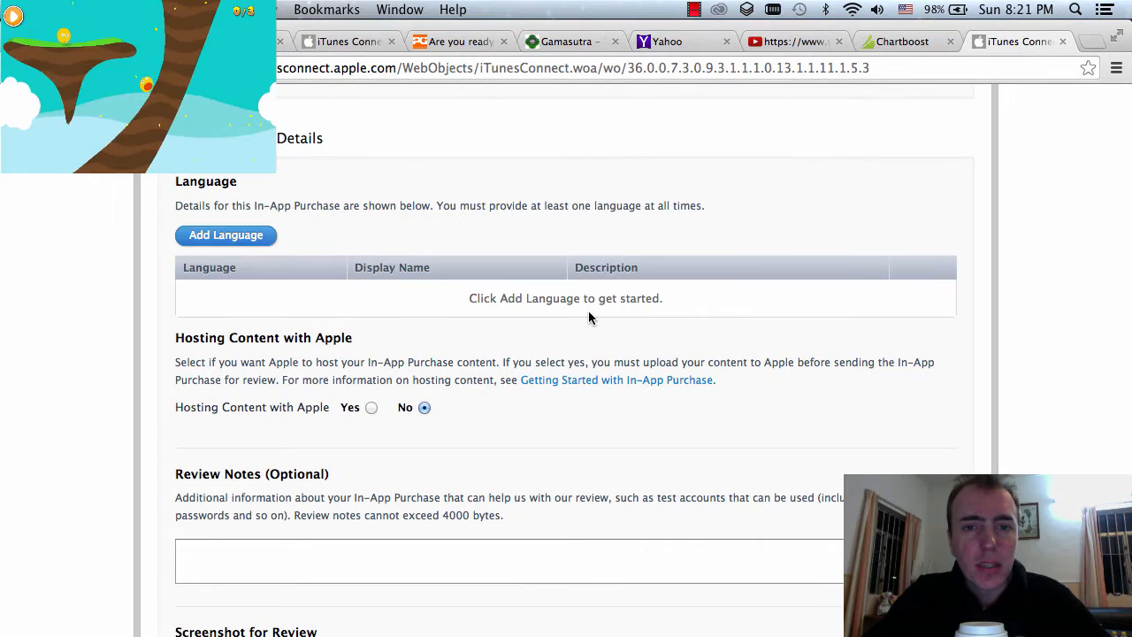
left_click(227, 233)
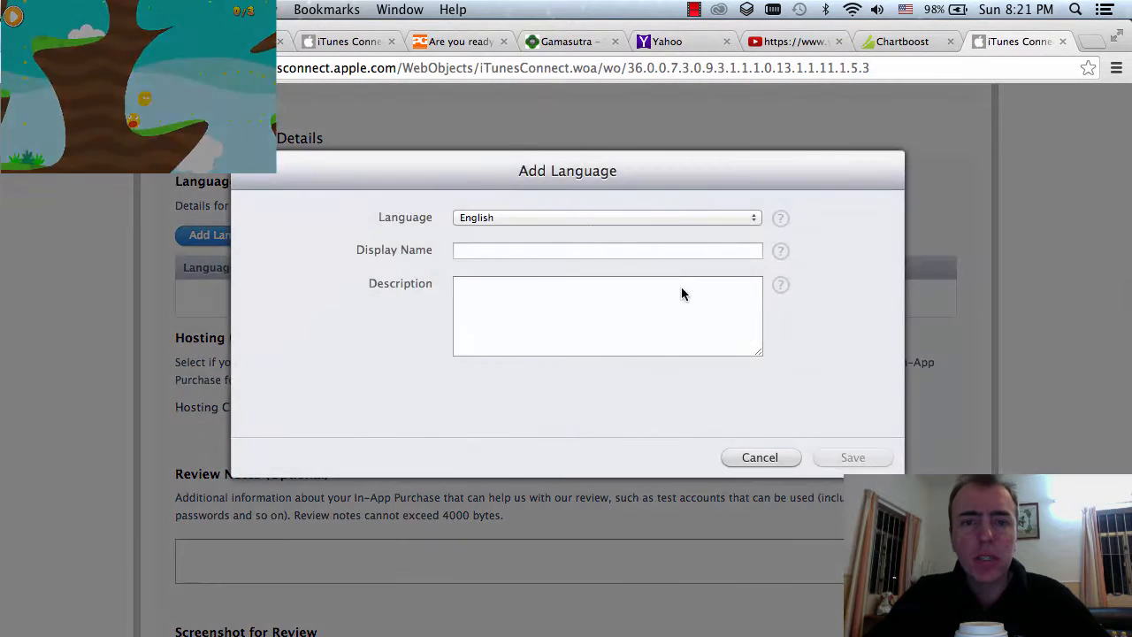
Enter 'Unlock all the boards and remove ads from the game' as English display name and description, then save
type("Unlock")
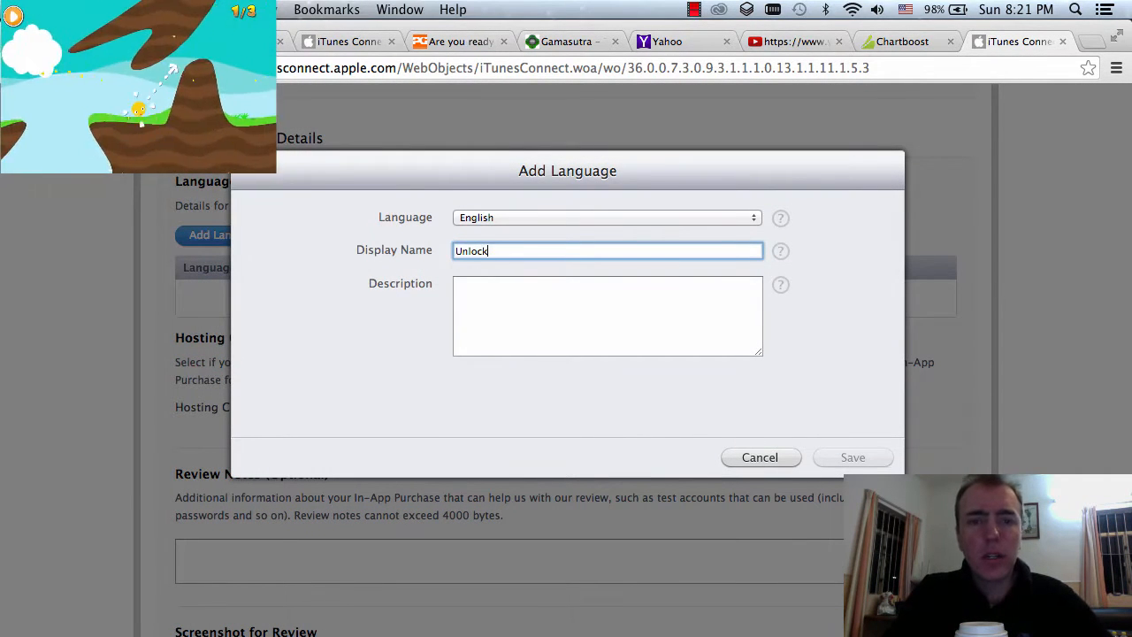
type("all the boards and remove")
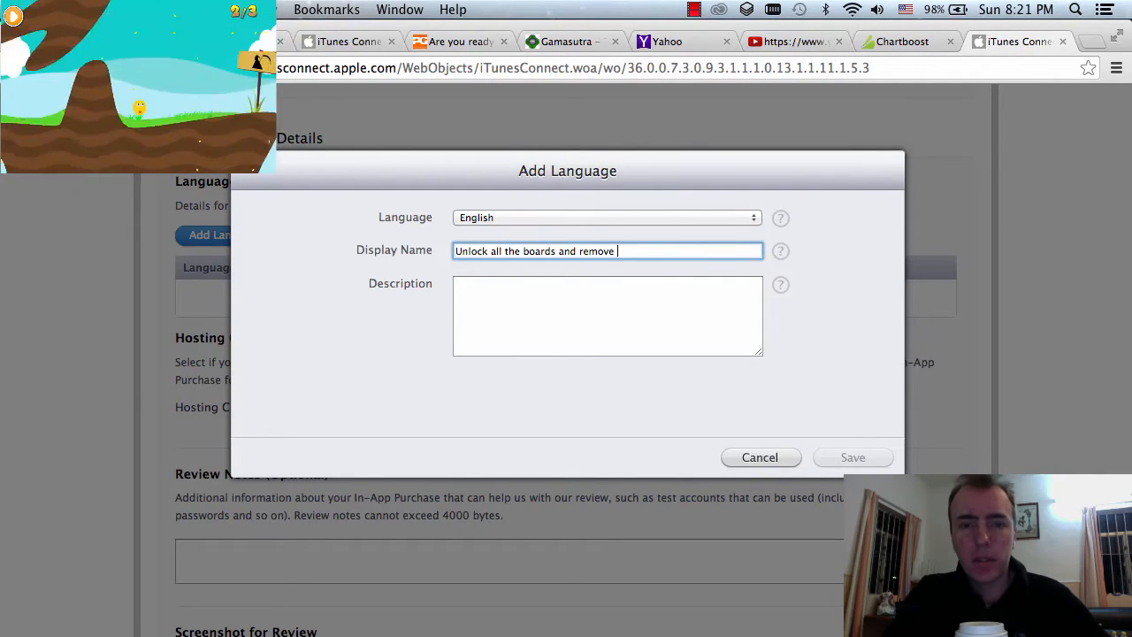
type("ads from teh gam")
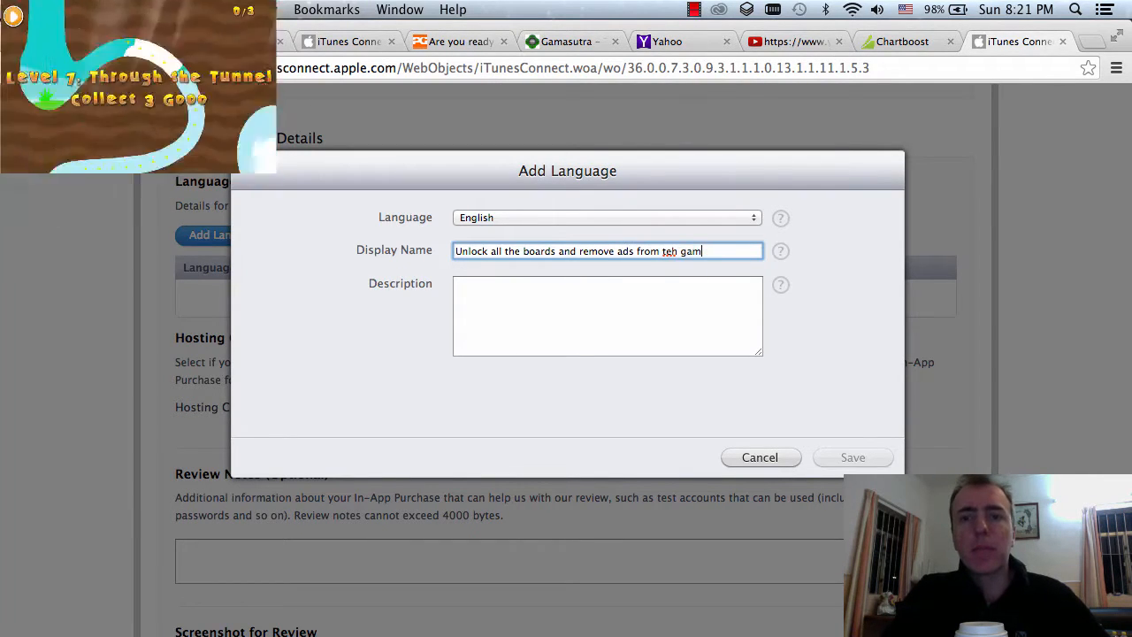
type("the game")
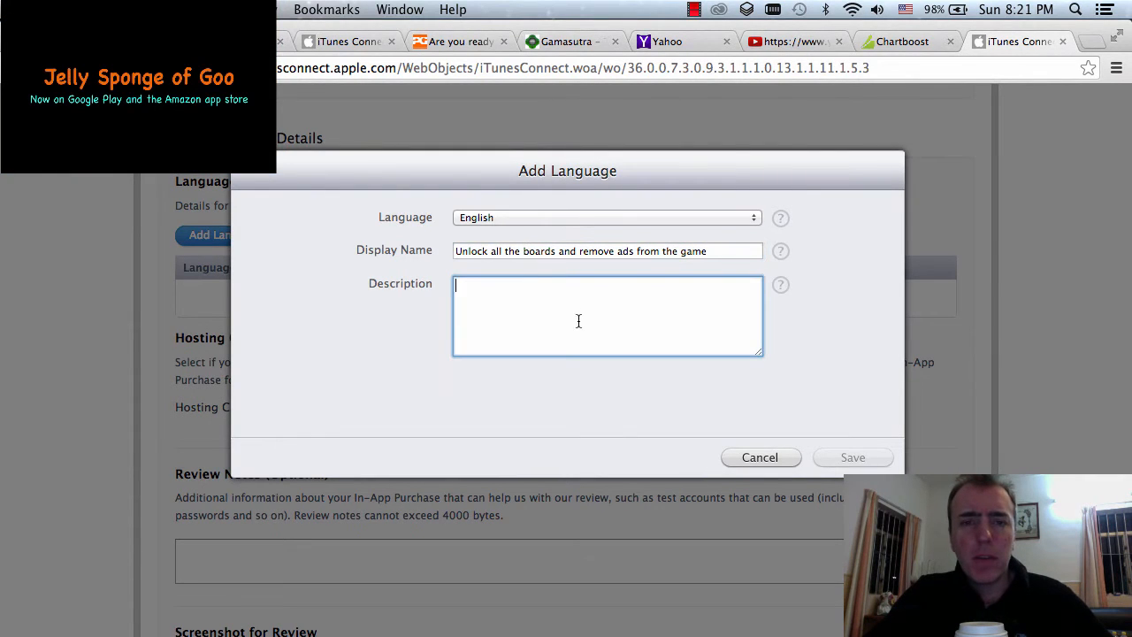
type("Unlock all the boards and remove ads from the game")
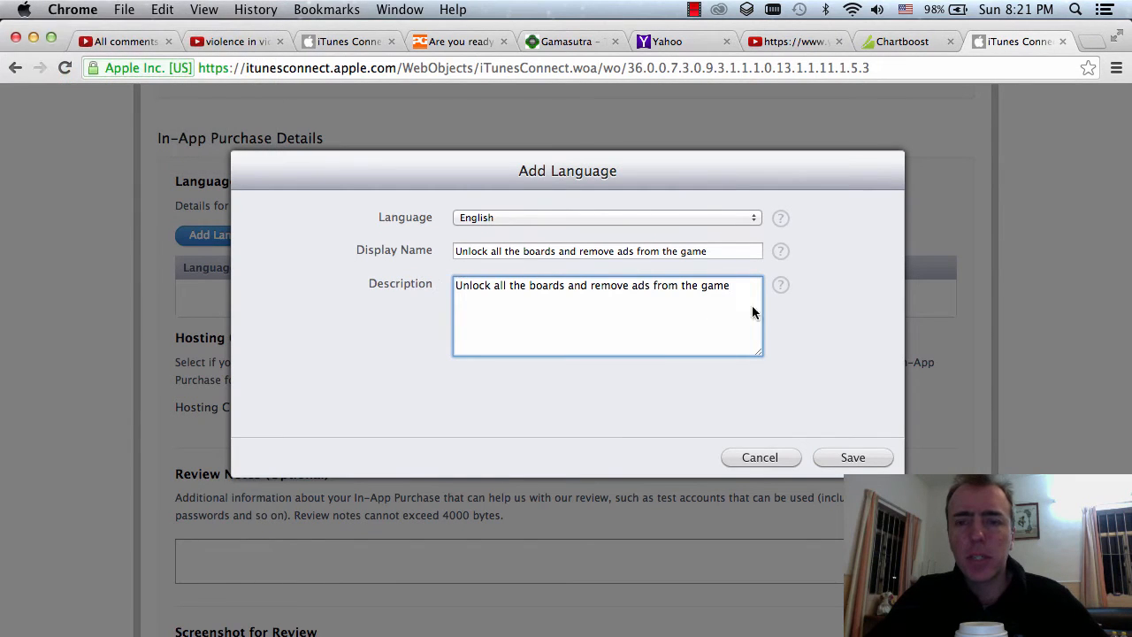
left_click(853, 456)
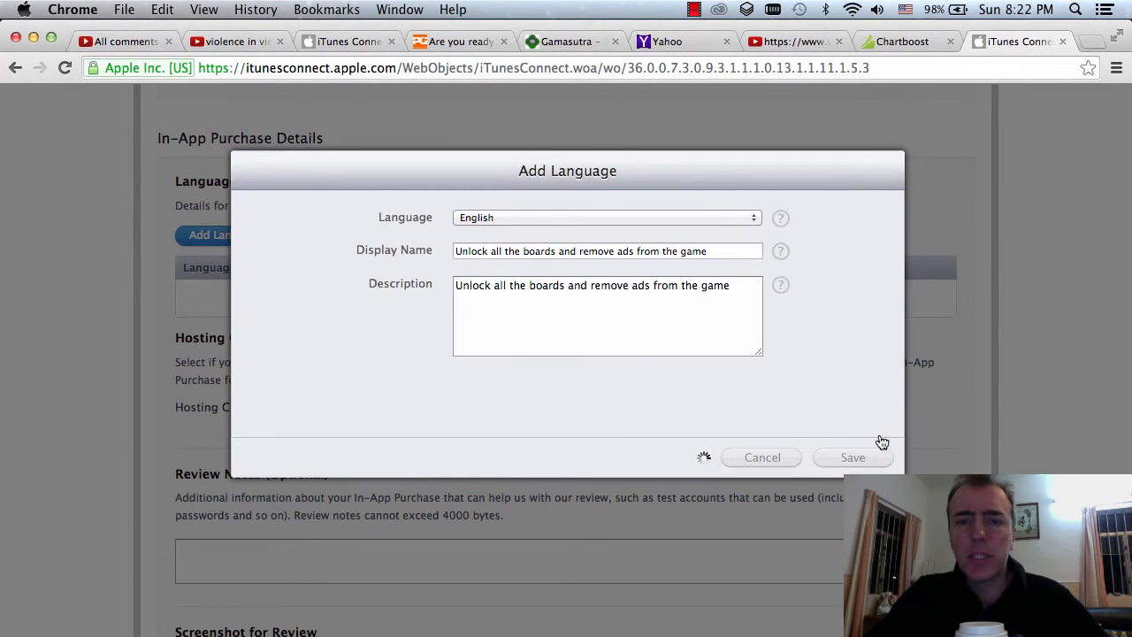
left_click(853, 457)
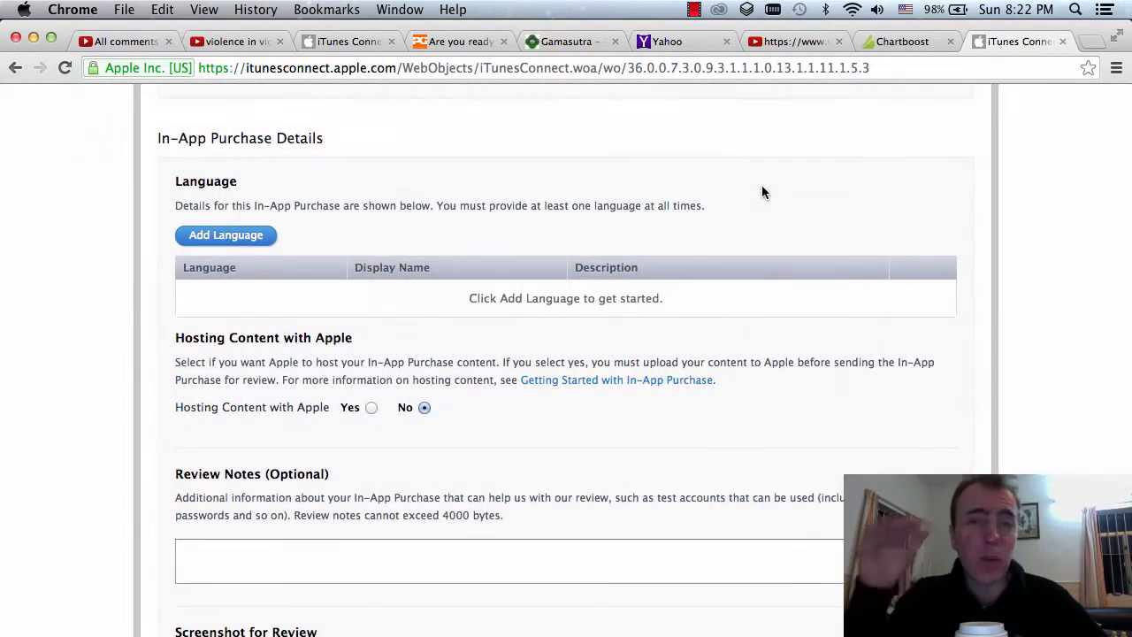
scroll("down", 3)
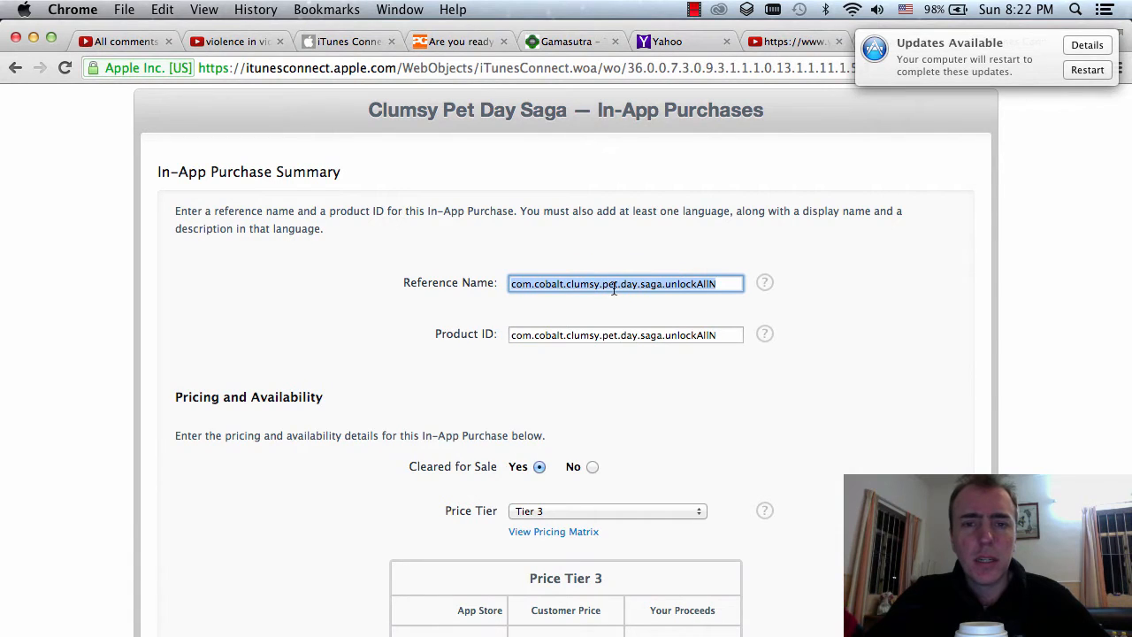
scroll("down", 3)
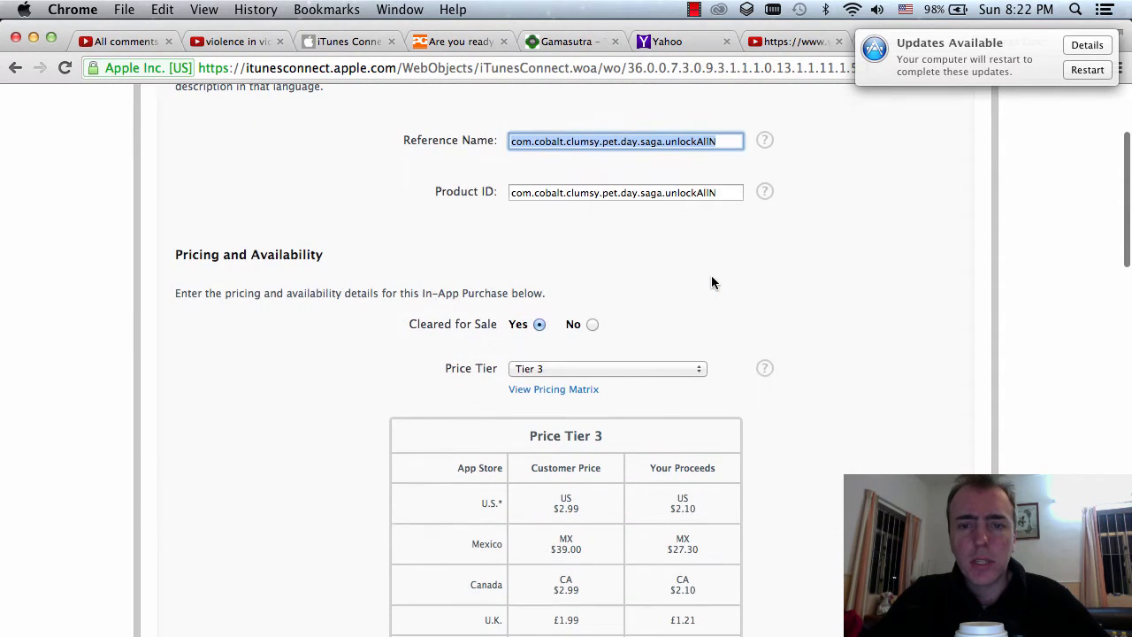
scroll("down", 3)
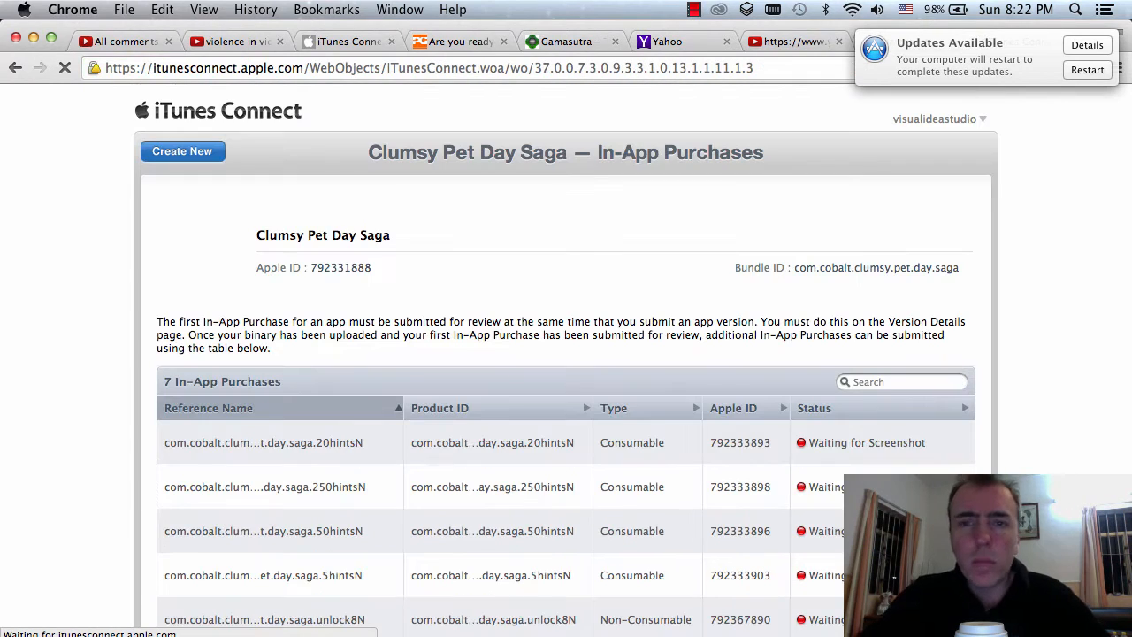
Choose Non-Consumable as the type for the new in-app purchase
scroll("down", 3)
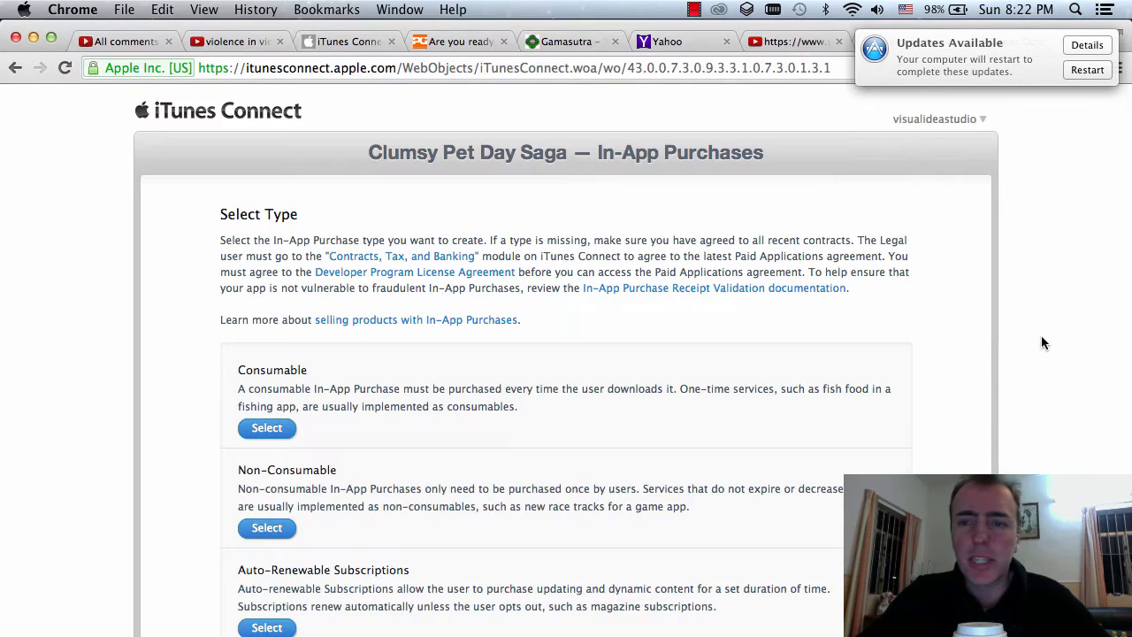
scroll("down", 3)
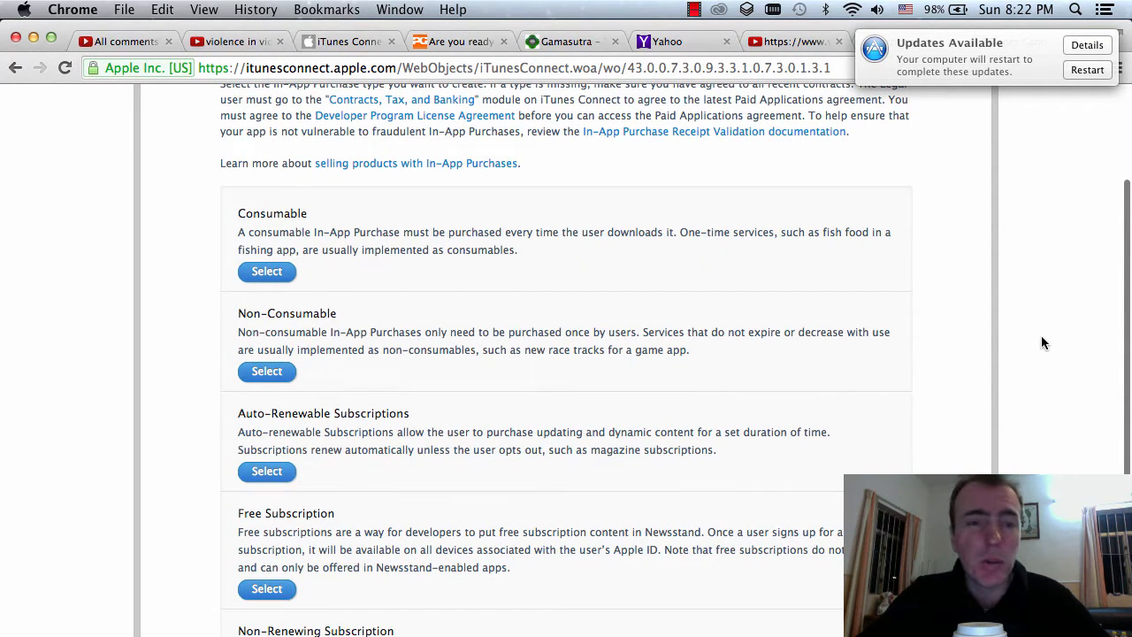
left_click(266, 372)
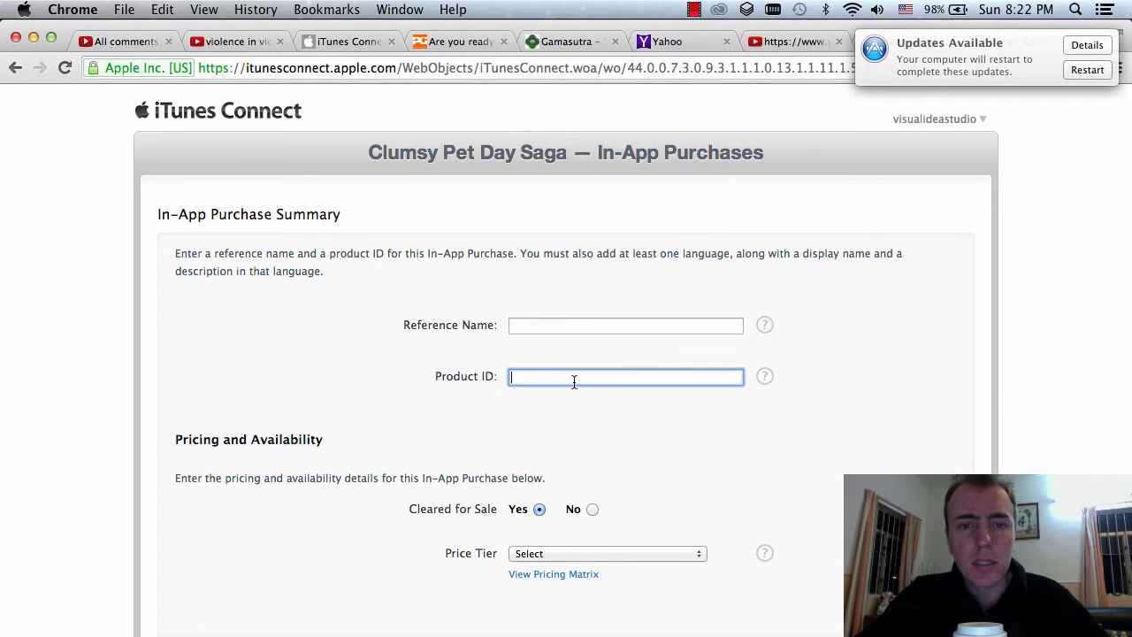
Set both reference name and product ID to com.cobalt.clumsy.pet.day.saga.removeAdsN
type("com.YourCompany.Jellow.removeAdsN")
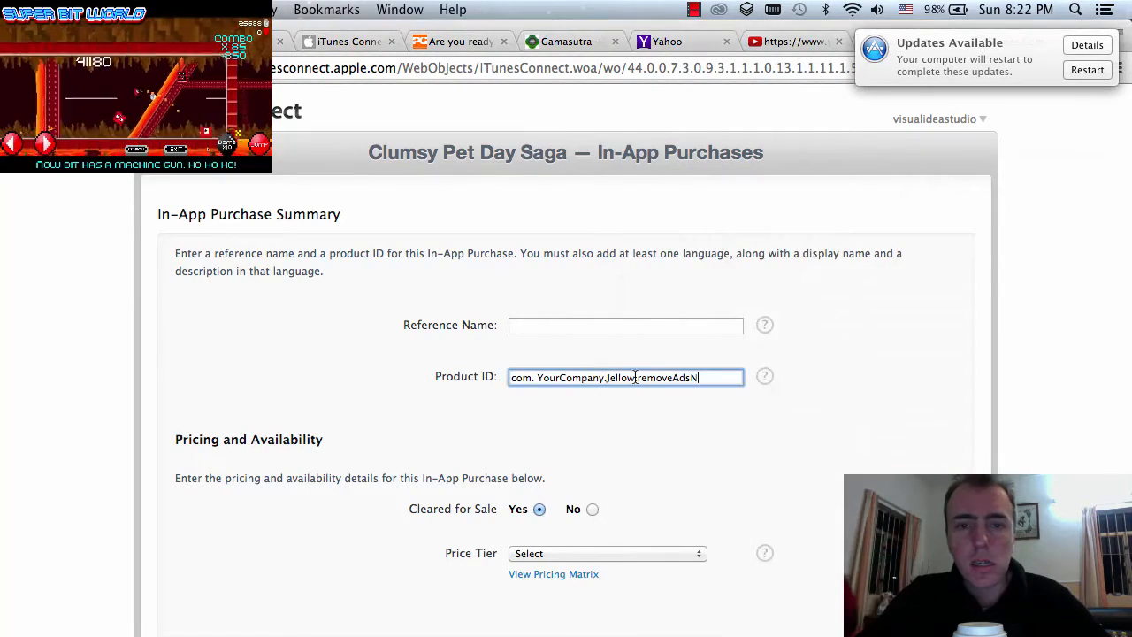
type("com.cobalt.clumsy.pet.day.saga.removeAdsN")
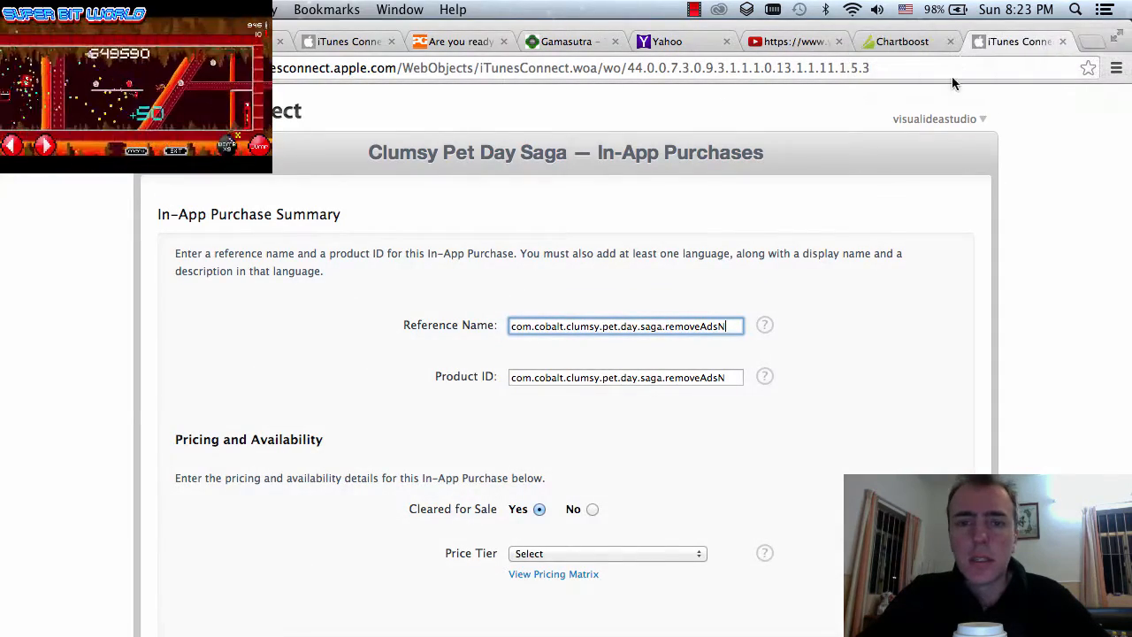
scroll("down", 3)
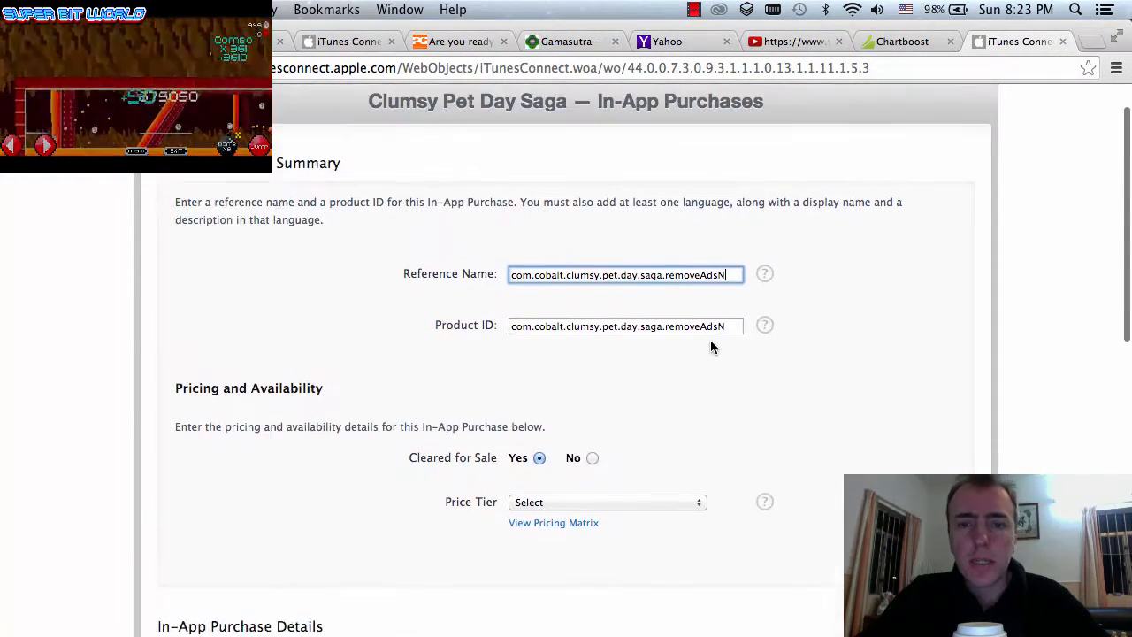
scroll("down", 3)
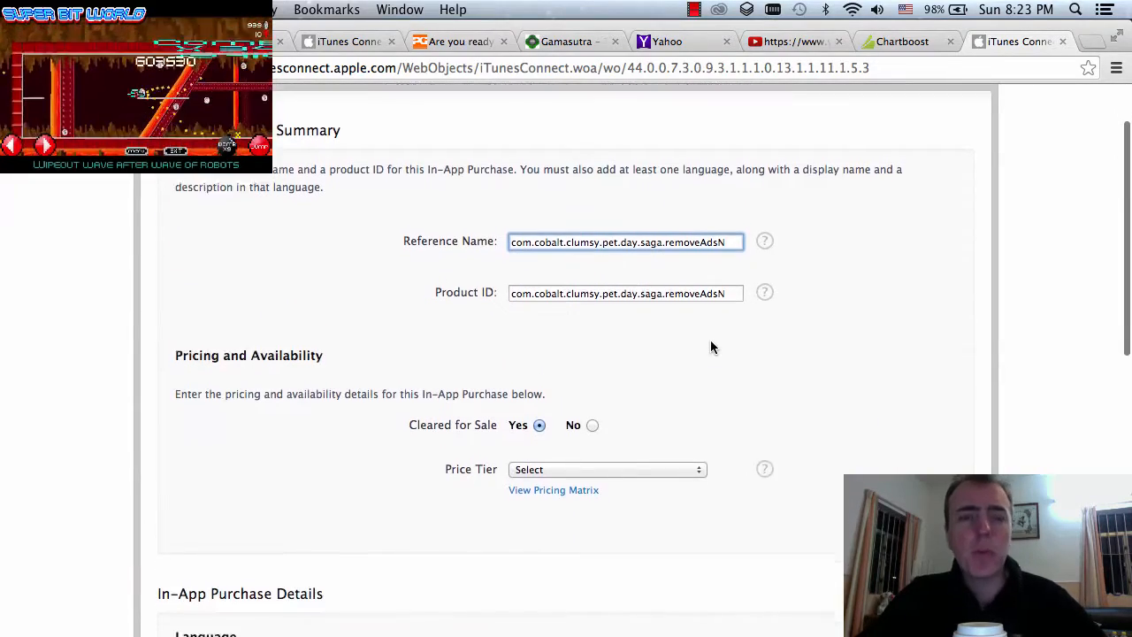
scroll("down", 3)
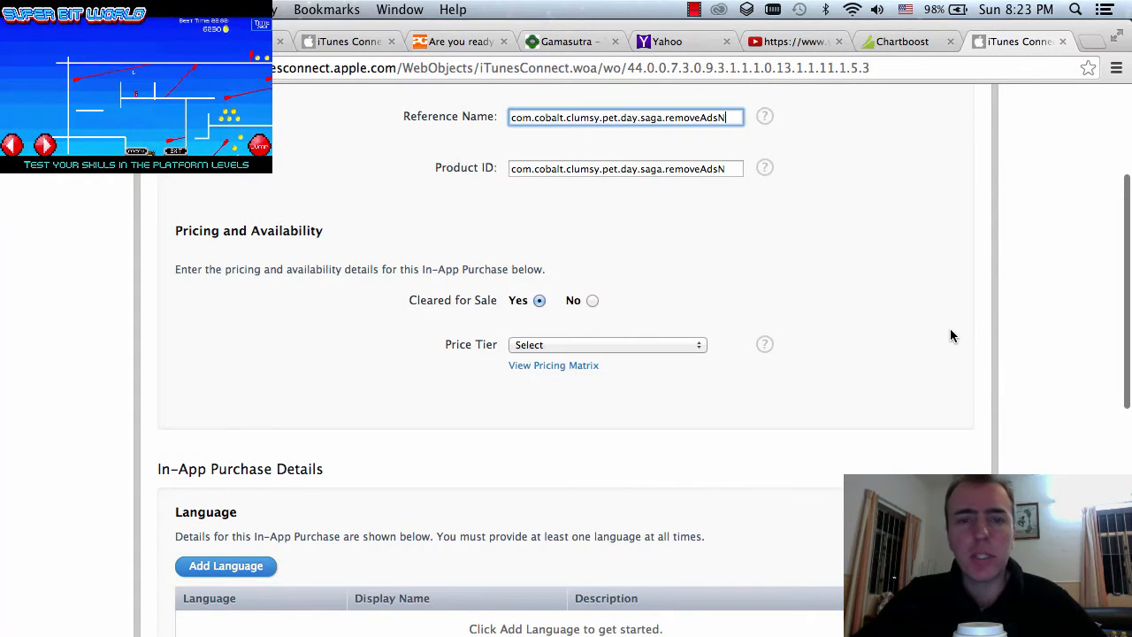
Set the price to Tier 1 and view the pricing matrix showing US$0.99 across stores
left_click(607, 343)
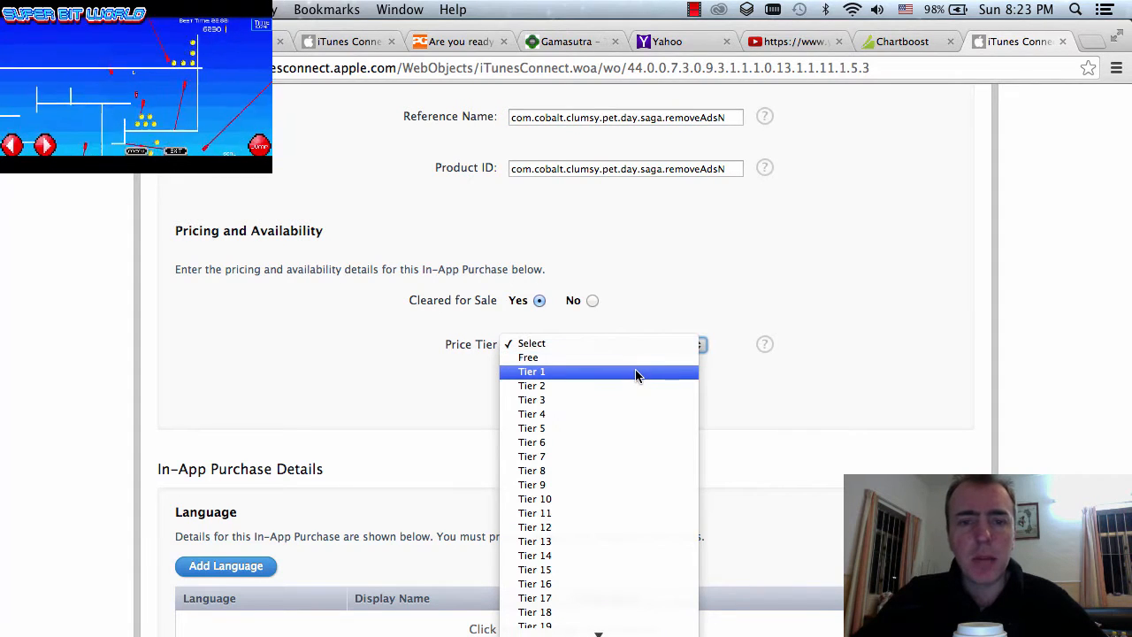
left_click(531, 371)
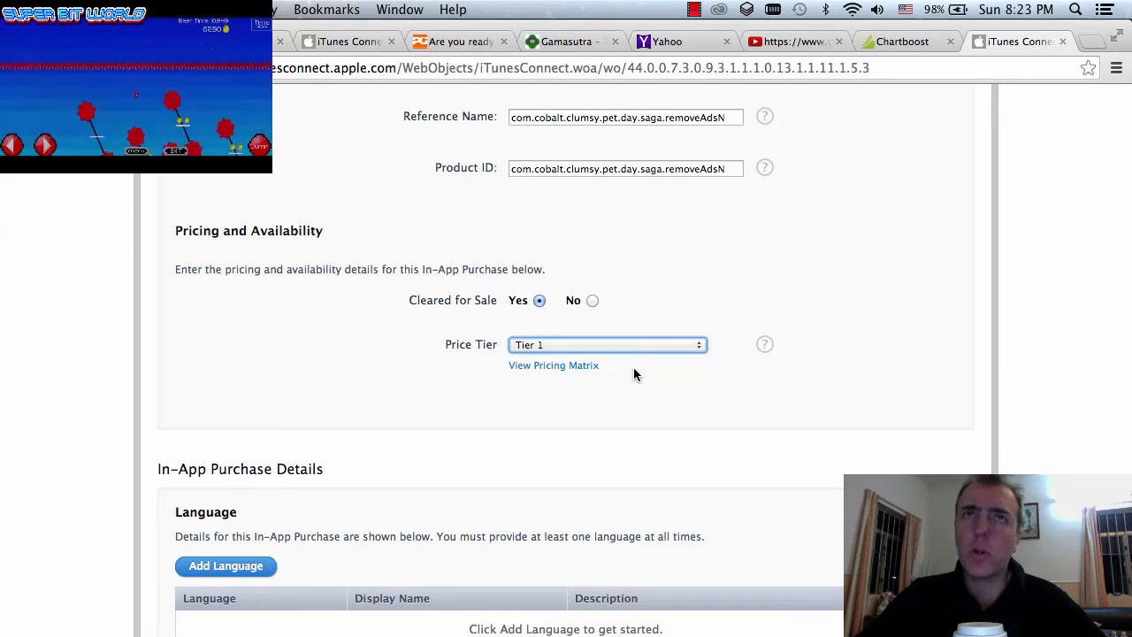
left_click(552, 365)
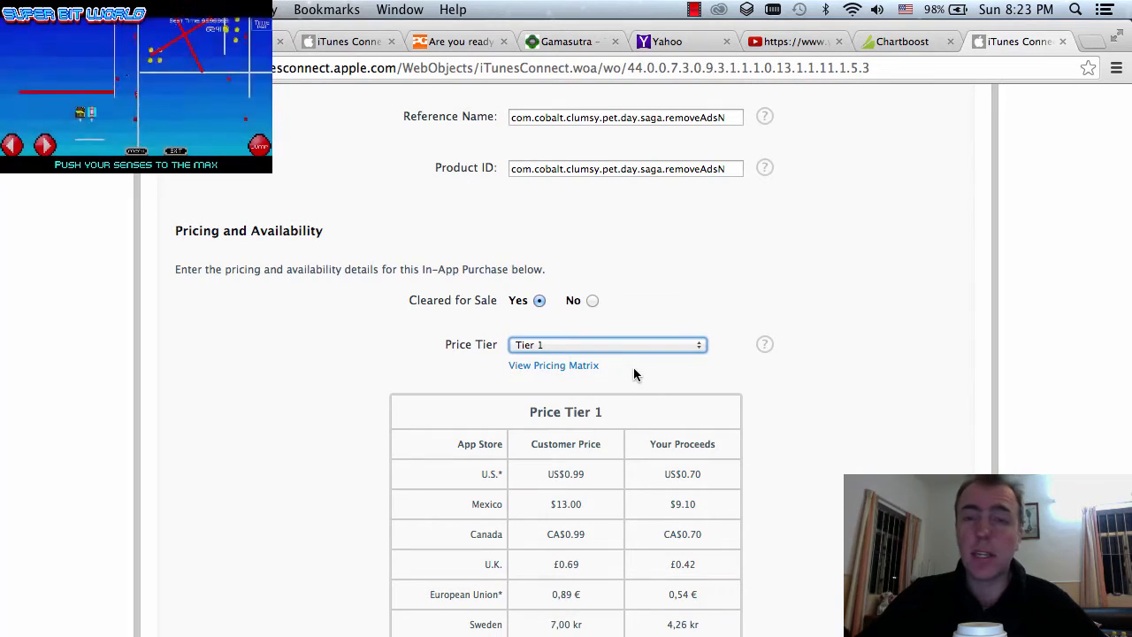
scroll("down", 3)
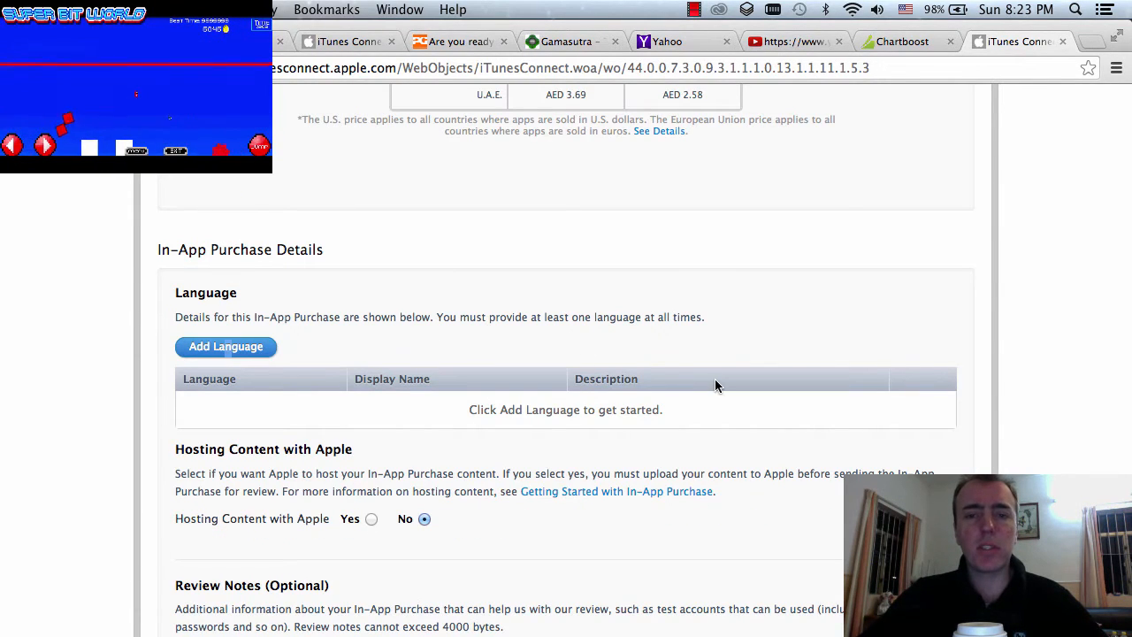
Add English with display name and description 'Remove all advertisements from the game' and save
left_click(227, 345)
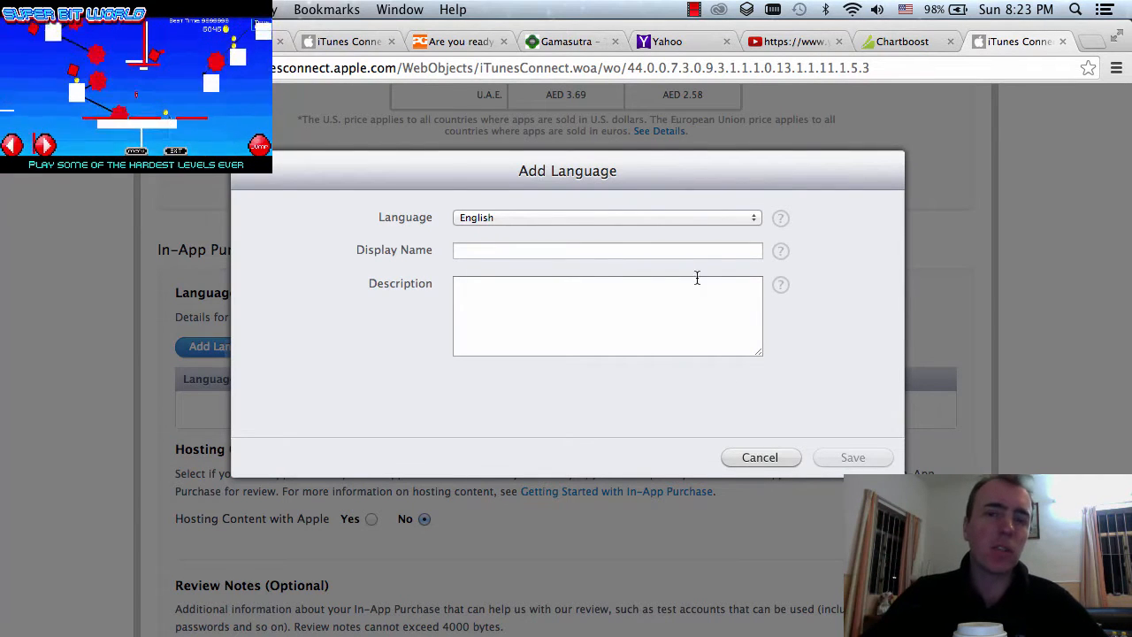
left_click(609, 251)
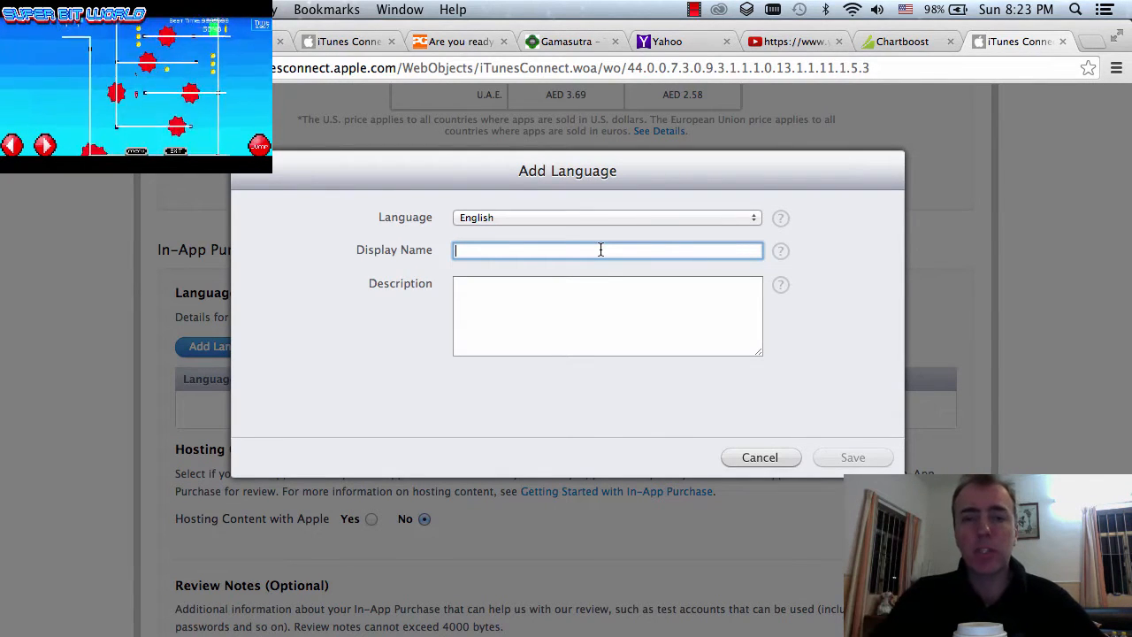
type("Remove")
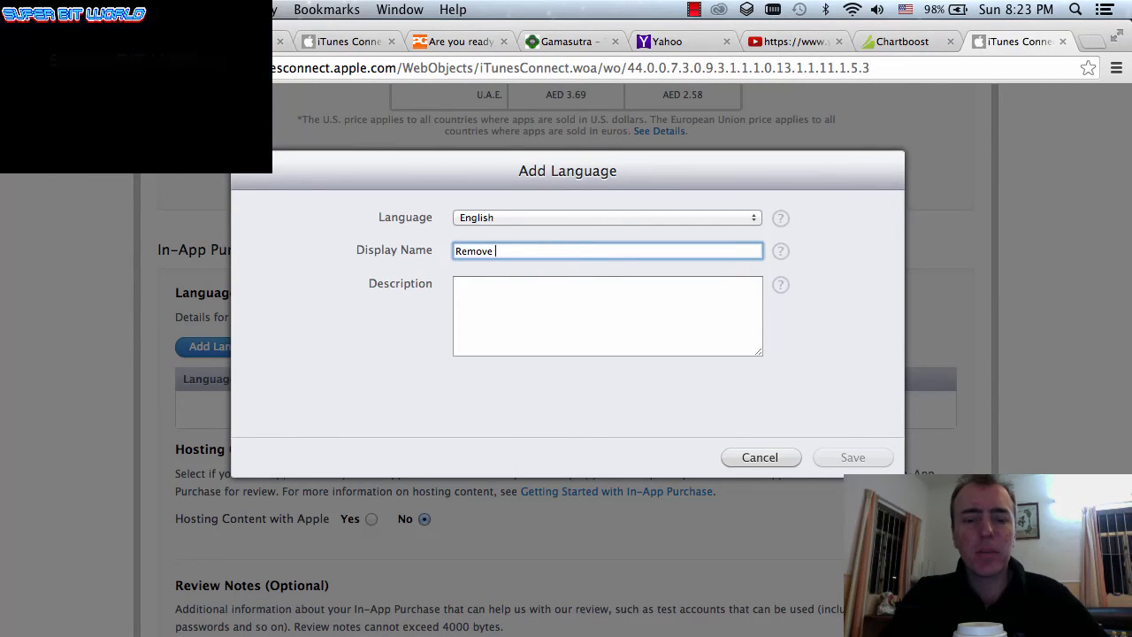
type("all adve")
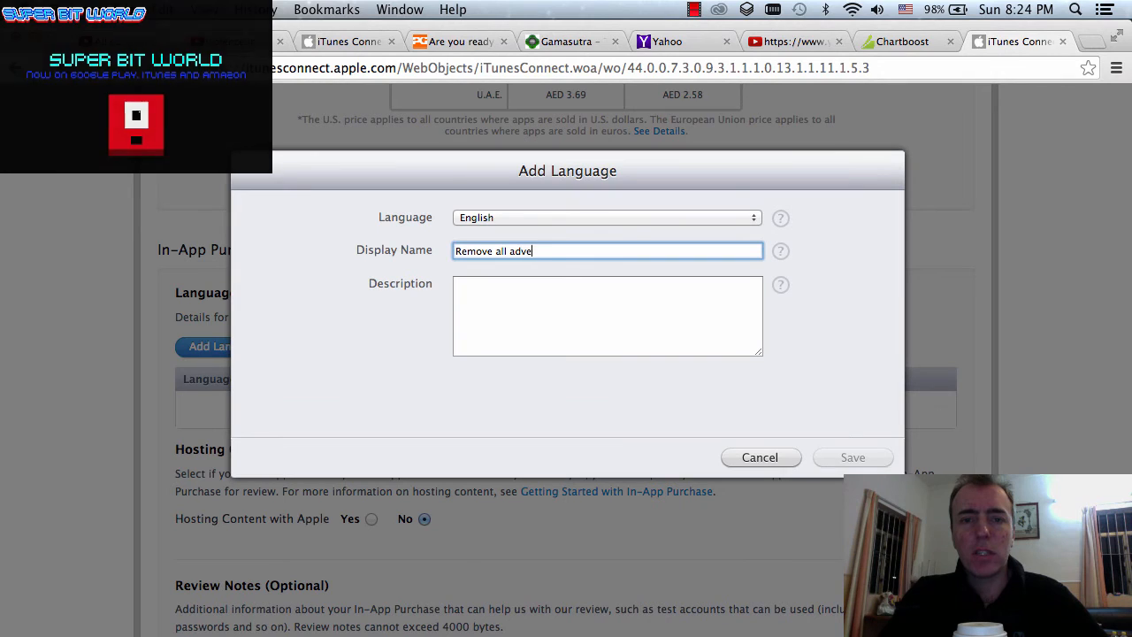
type("rtisements")
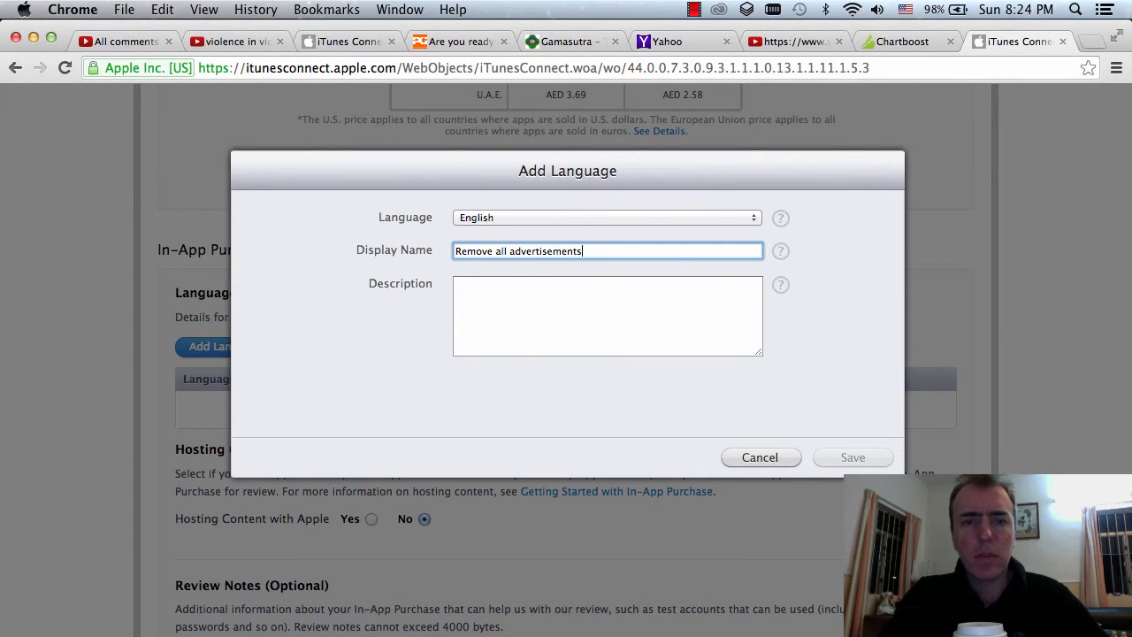
type("from the game")
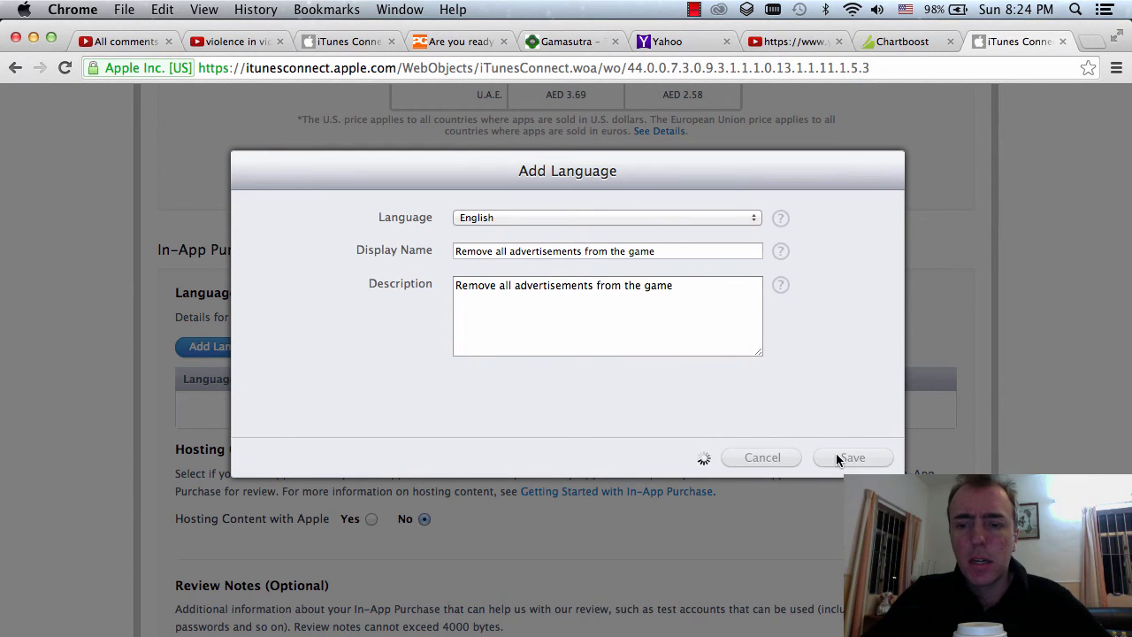
left_click(852, 456)
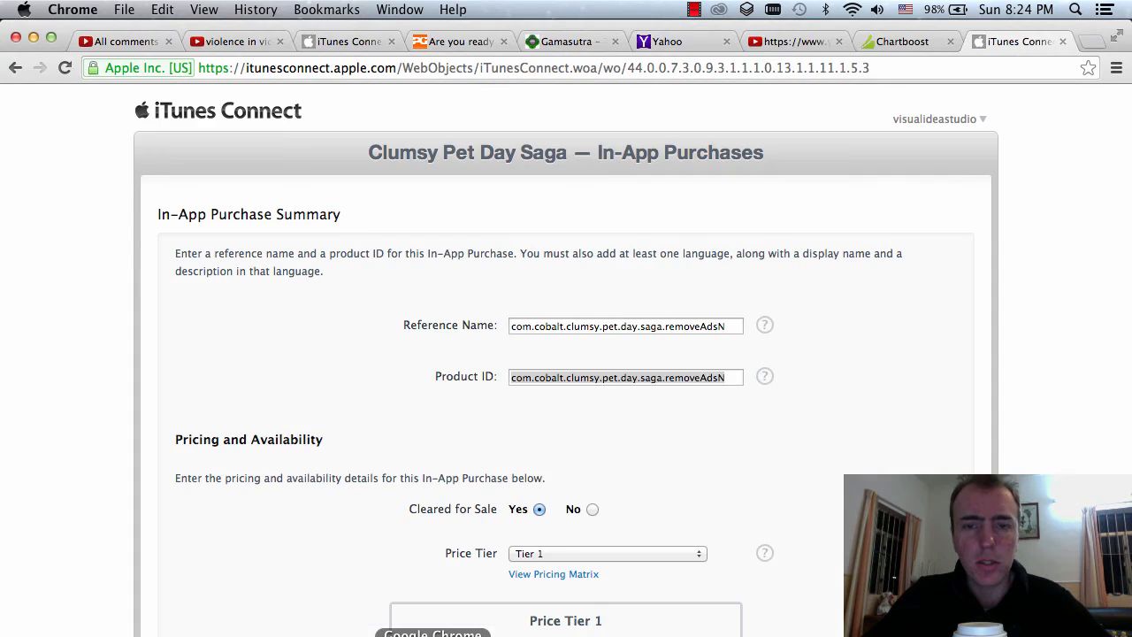
Scroll through the removeAdsN form to review it before saving
scroll("down", 3)
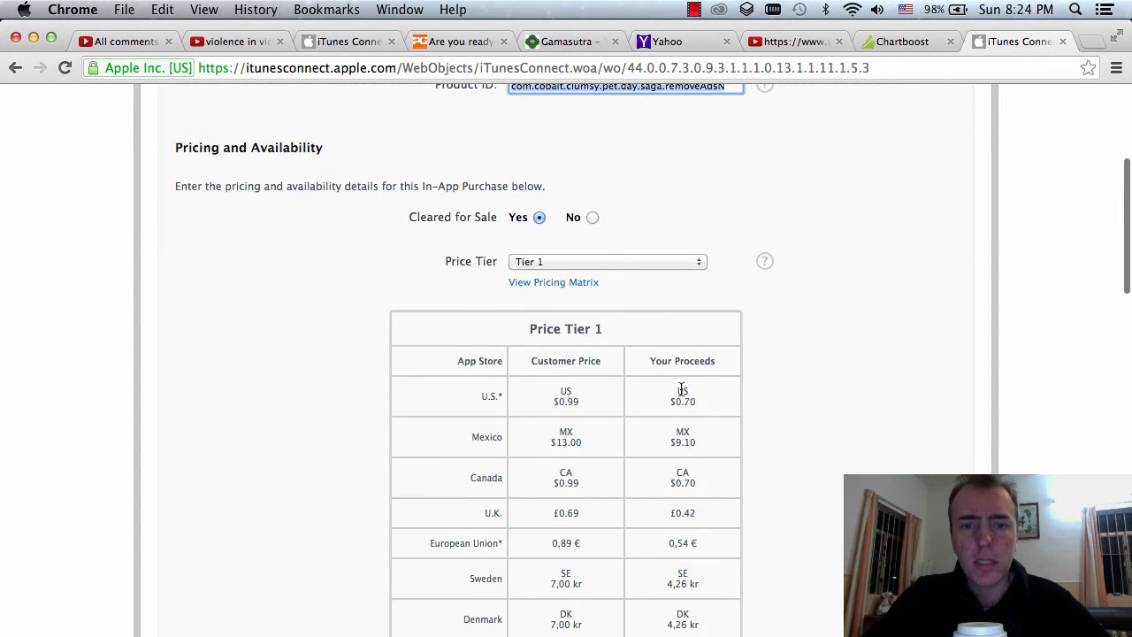
scroll("down", 3)
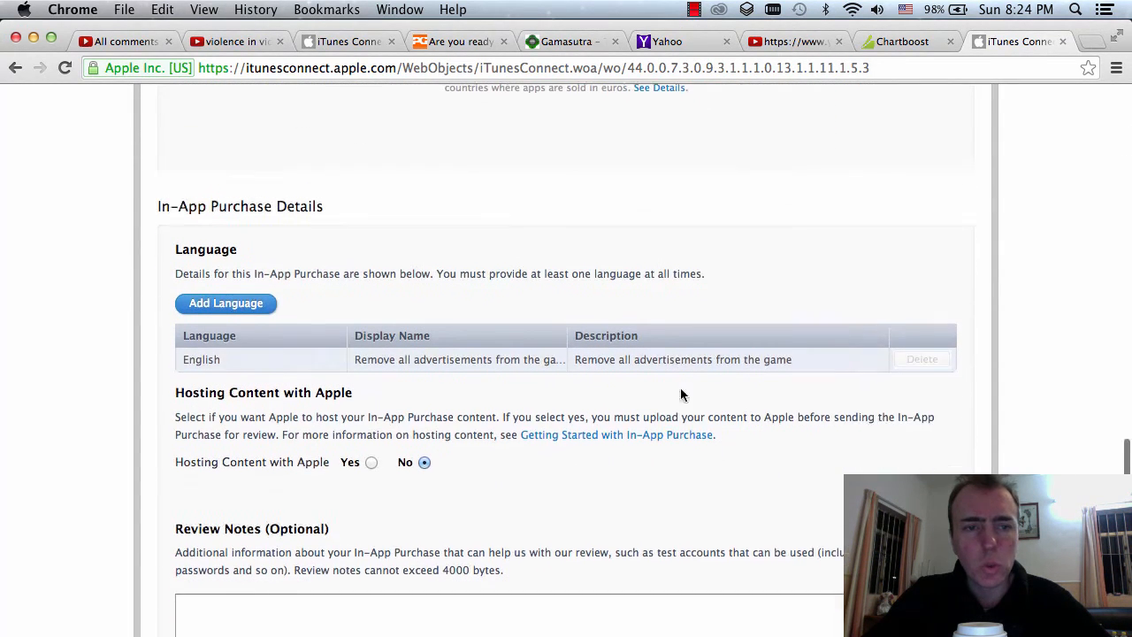
scroll("down", 3)
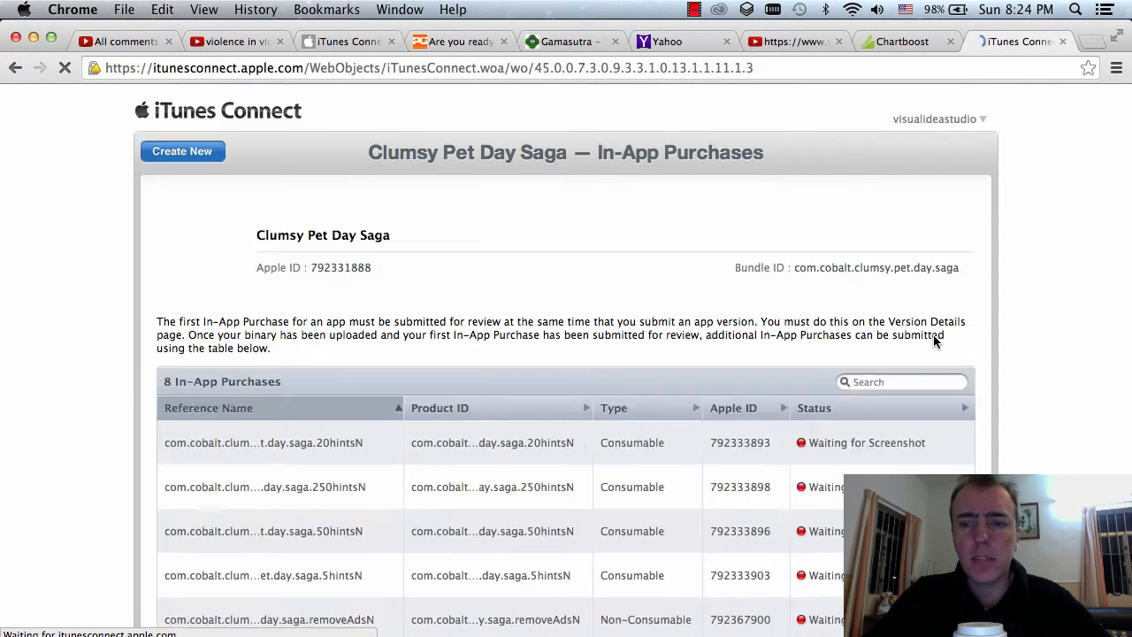
scroll("down", 3)
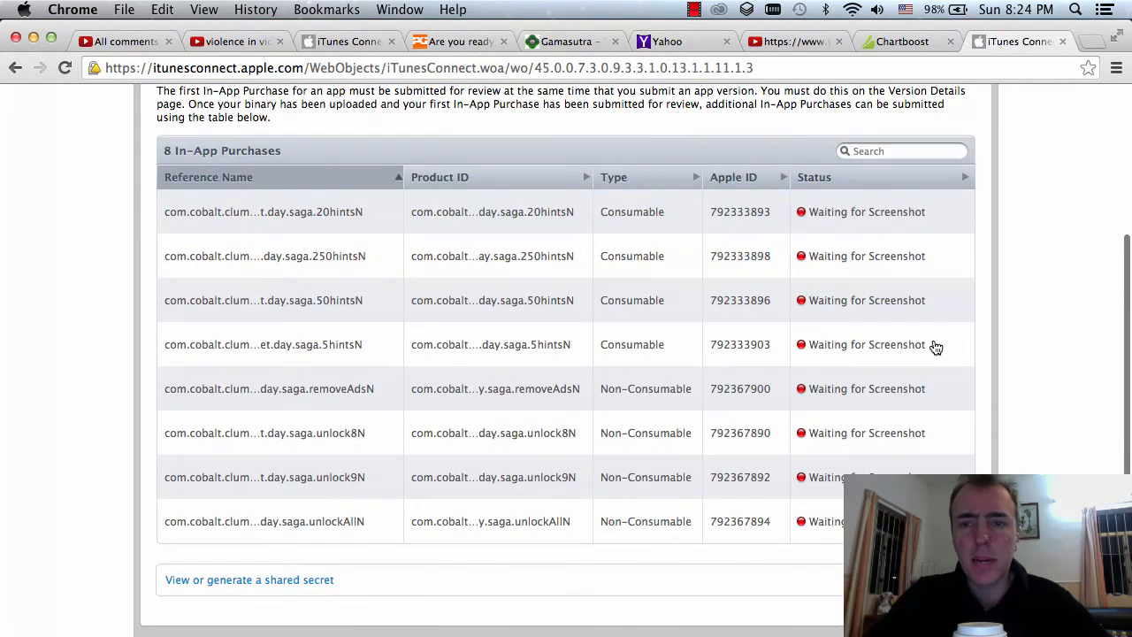
scroll("down", 3)
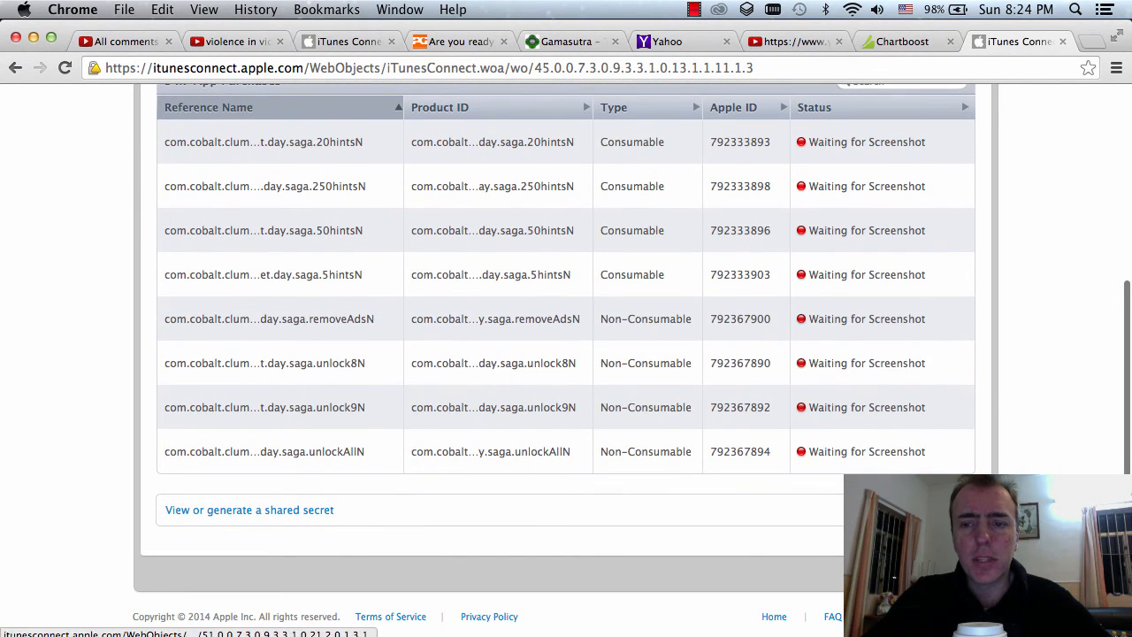
mouse_move(874, 308)
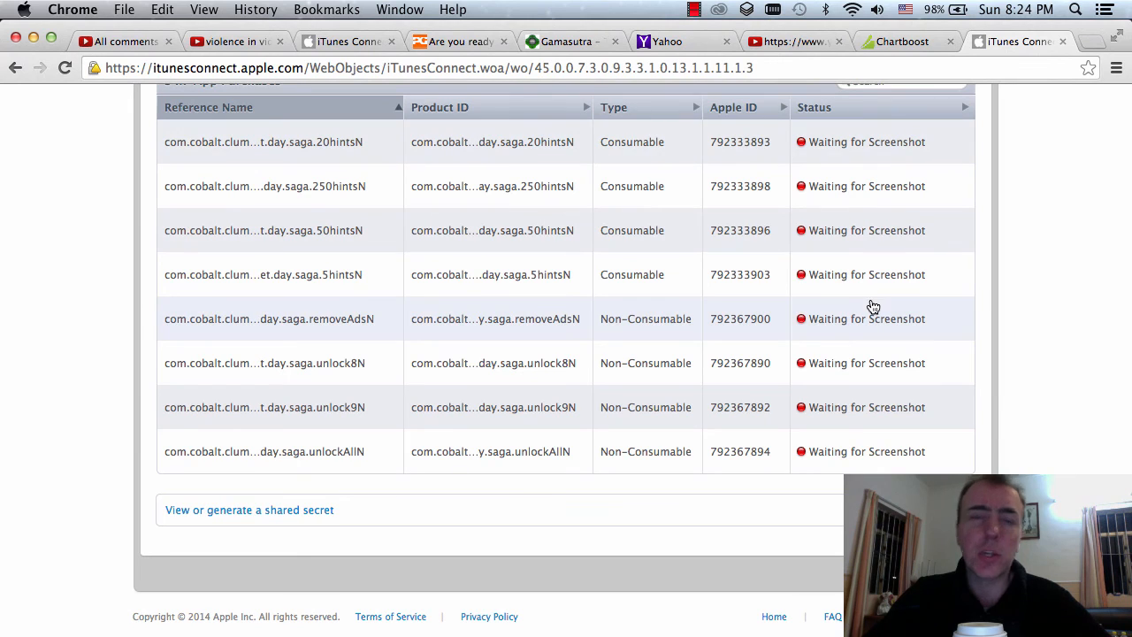